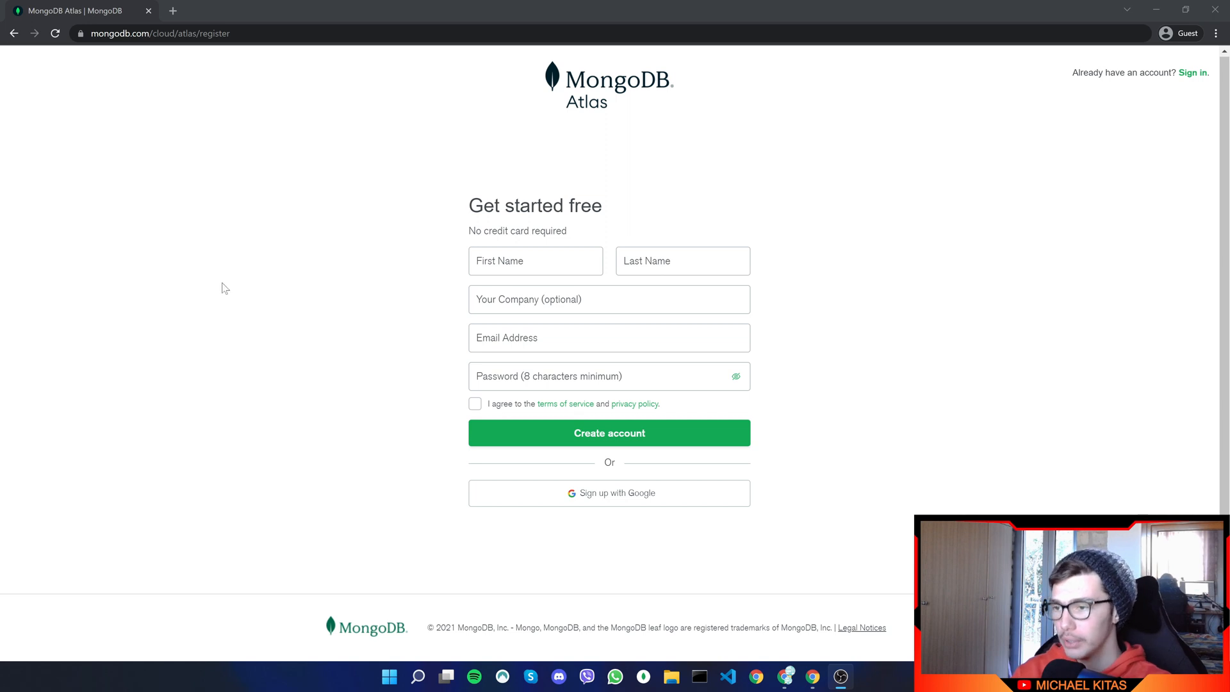
{"action": "left_click", "coordinate": [536, 260]}
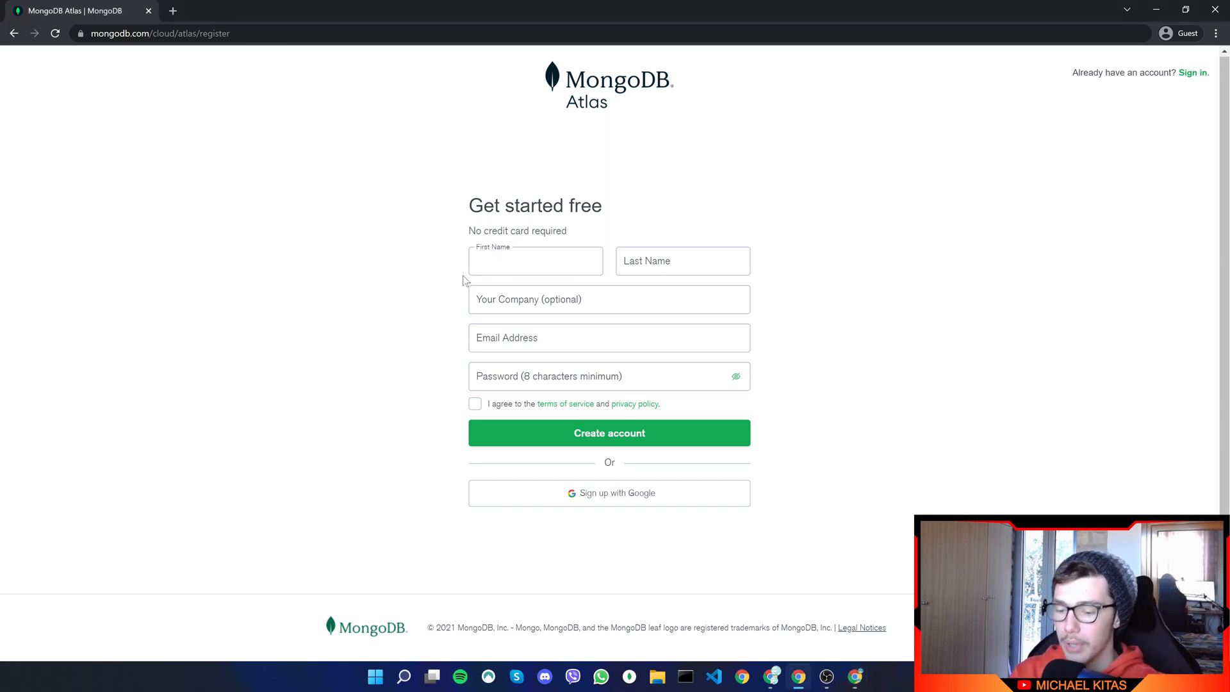
{"action": "type", "text": "Kit"}
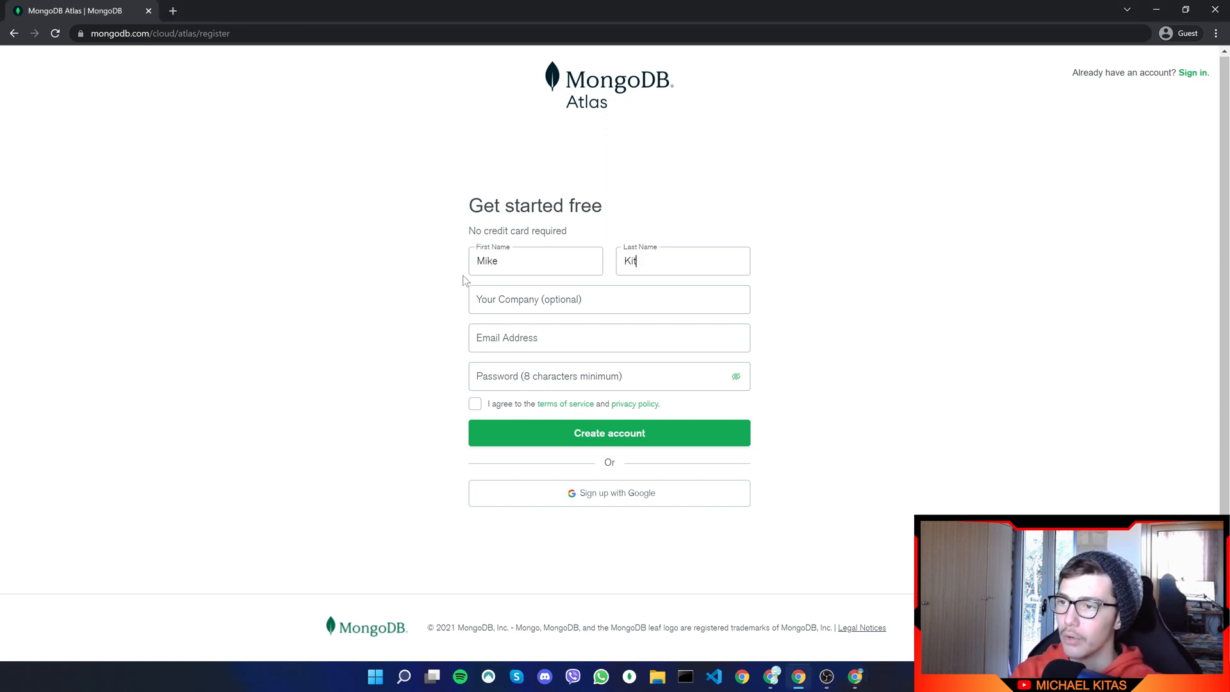
{"action": "left_click", "coordinate": [608, 298]}
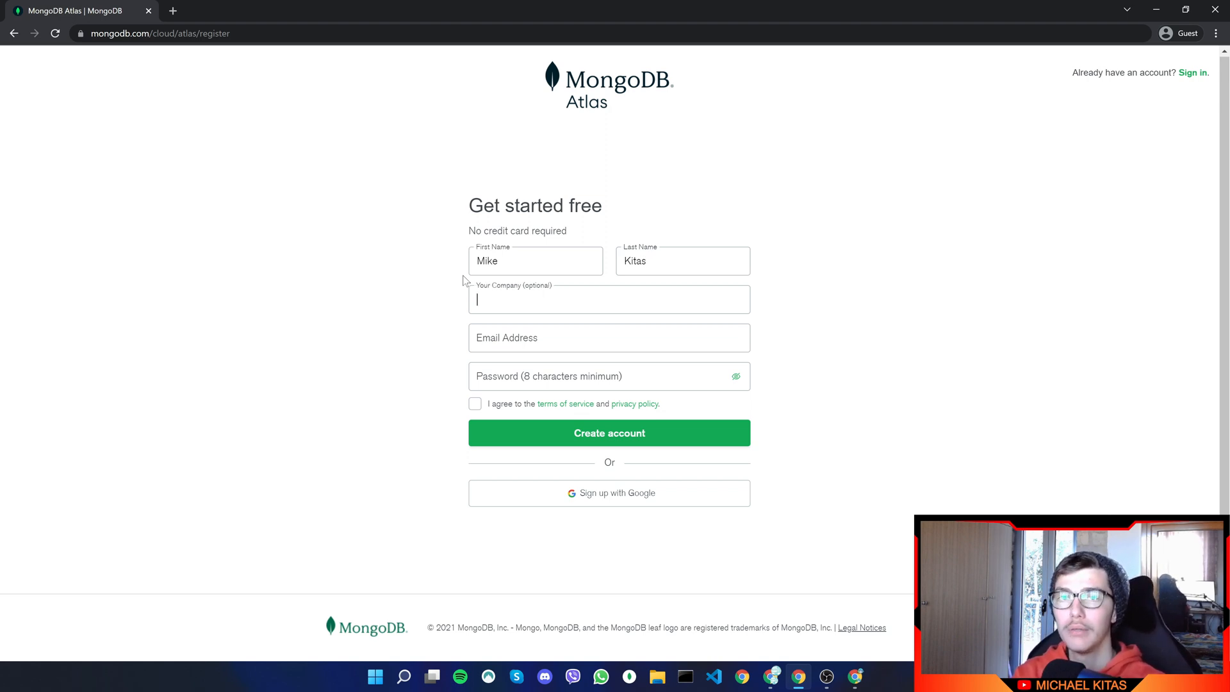
{"action": "left_click", "coordinate": [609, 336]}
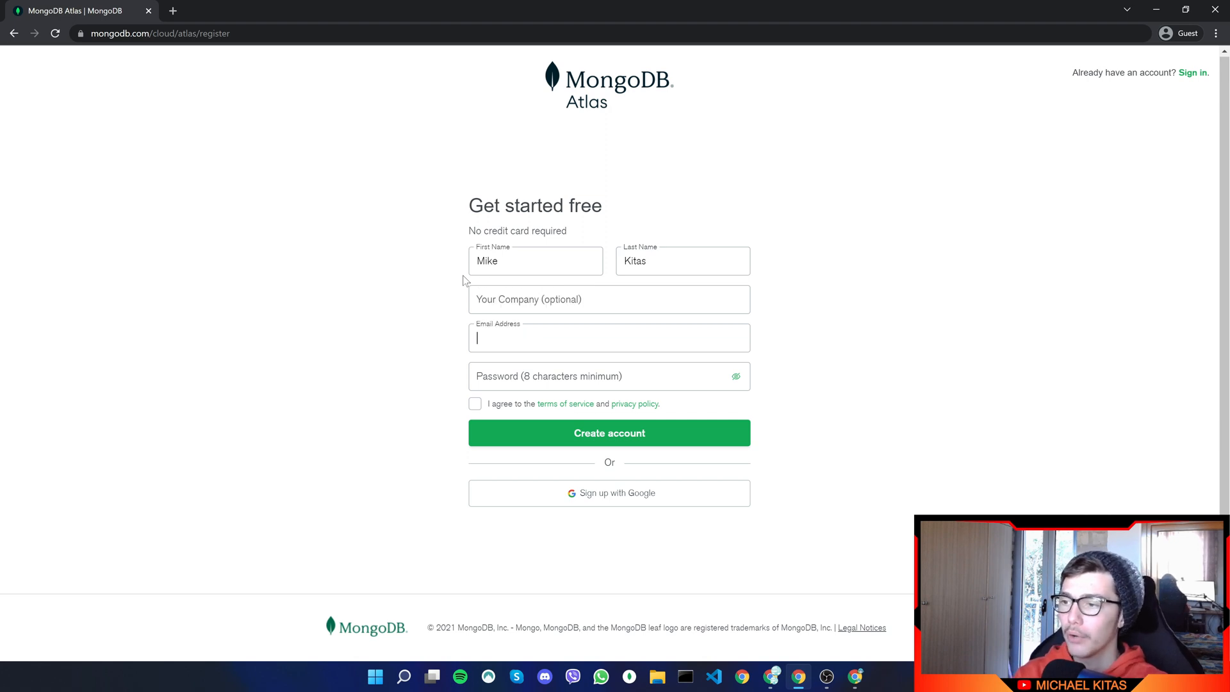
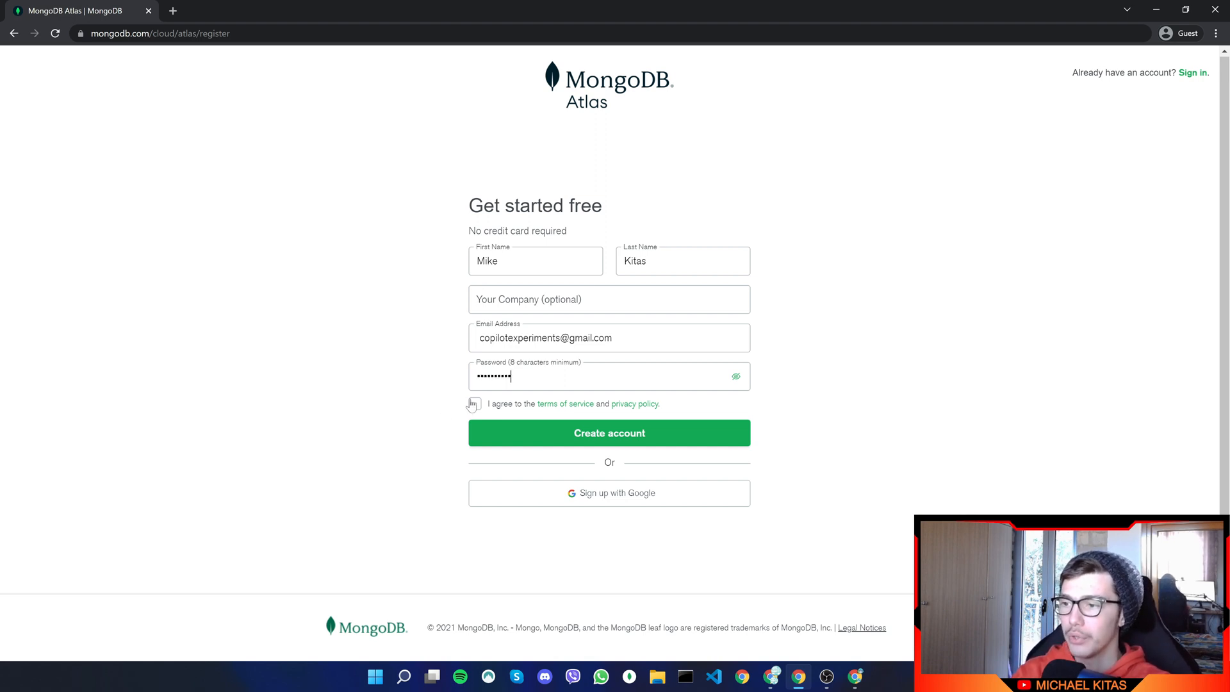
Accept the terms, submit the registration and continue past email verification
{"action": "left_click", "coordinate": [474, 403]}
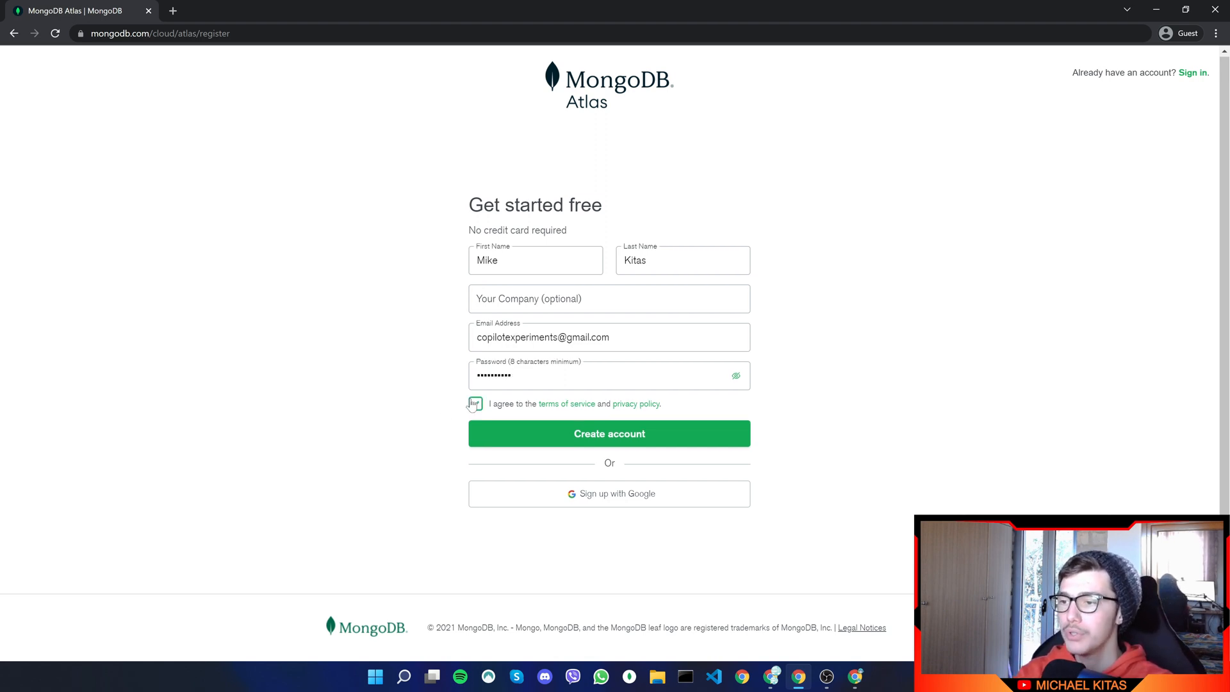
{"action": "left_click", "coordinate": [474, 403]}
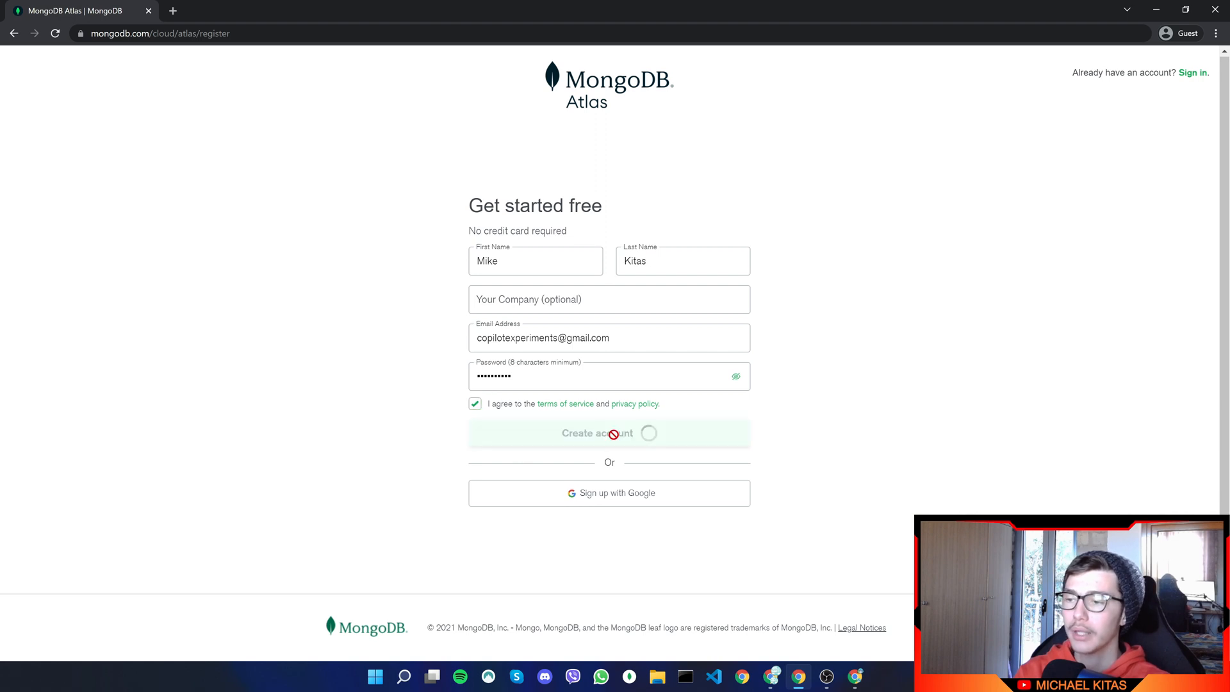
{"action": "left_click", "coordinate": [595, 433]}
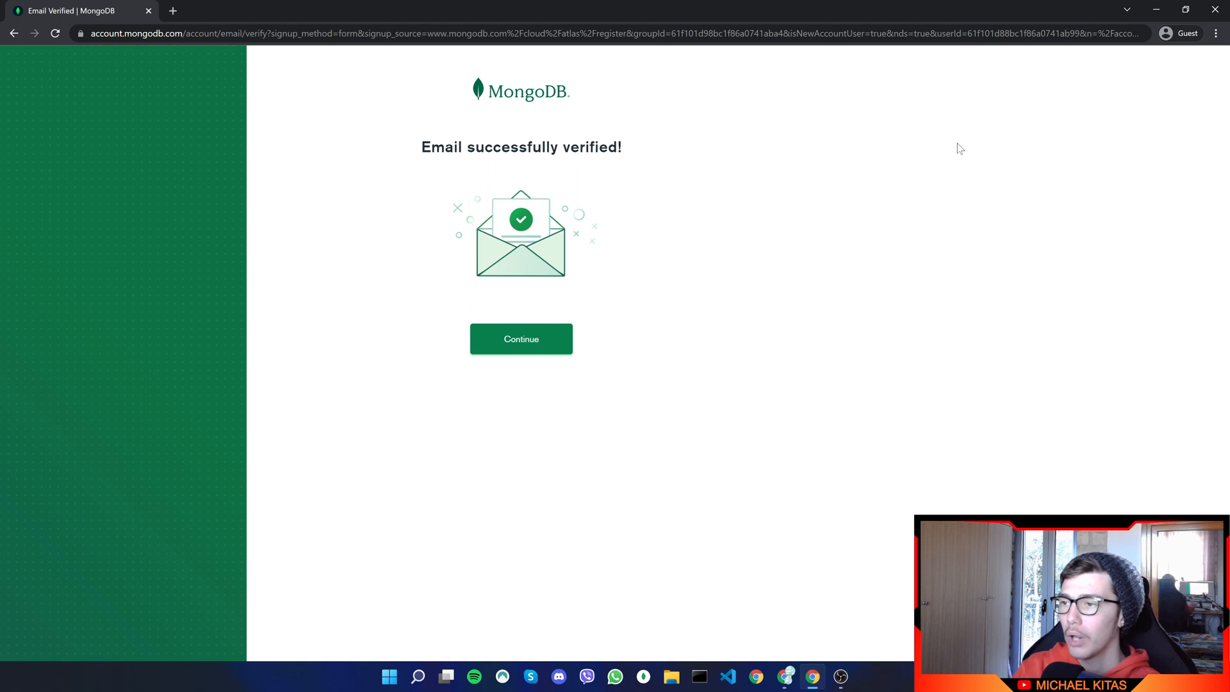
{"action": "left_click", "coordinate": [521, 338]}
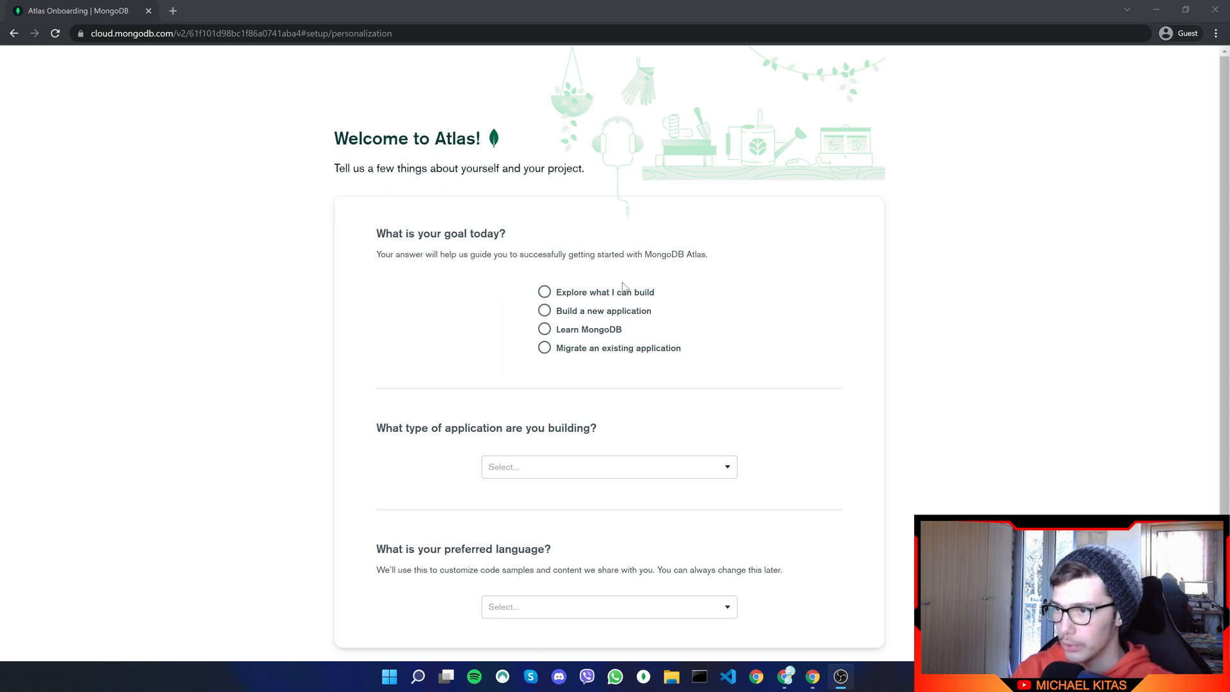
Set the goal to Learn MongoDB and the application type to Personalization
{"action": "left_click", "coordinate": [544, 292]}
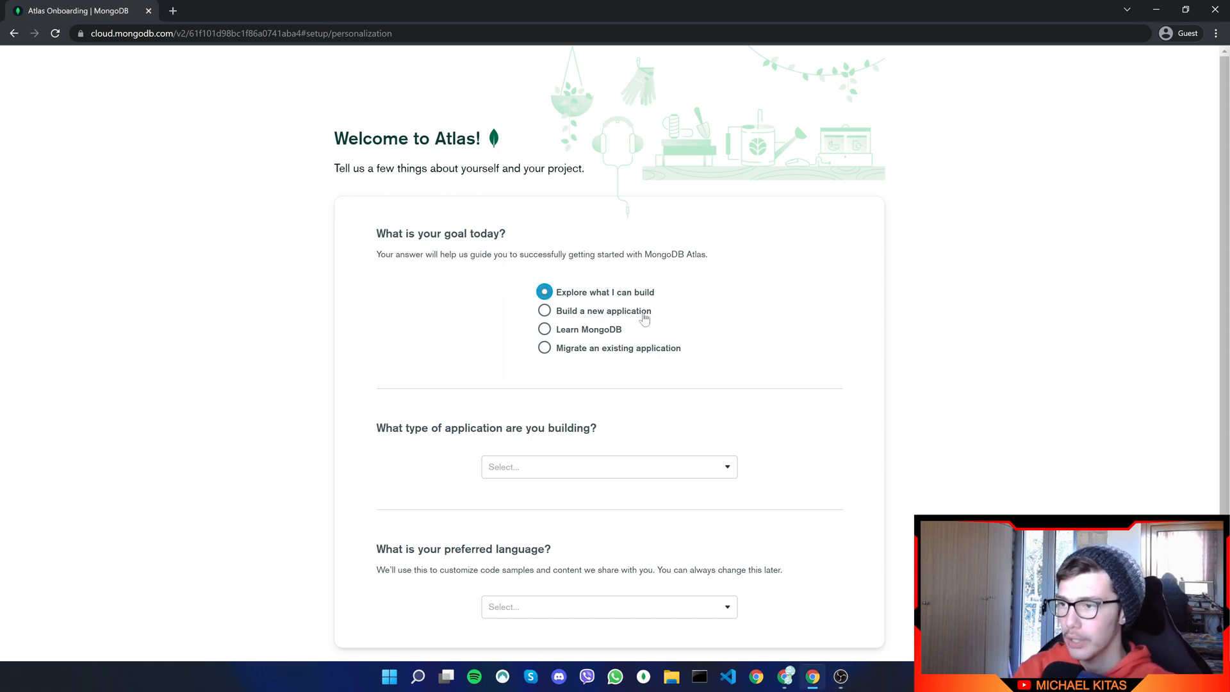
{"action": "left_click", "coordinate": [544, 329]}
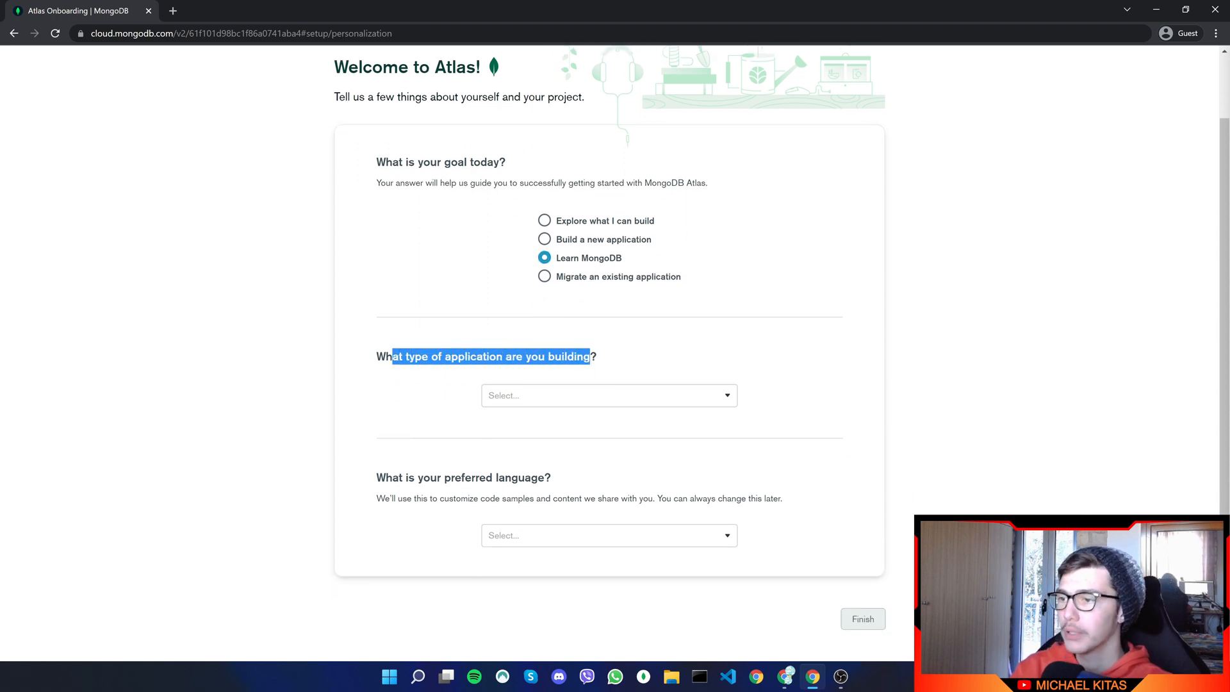
{"action": "left_click", "coordinate": [608, 395]}
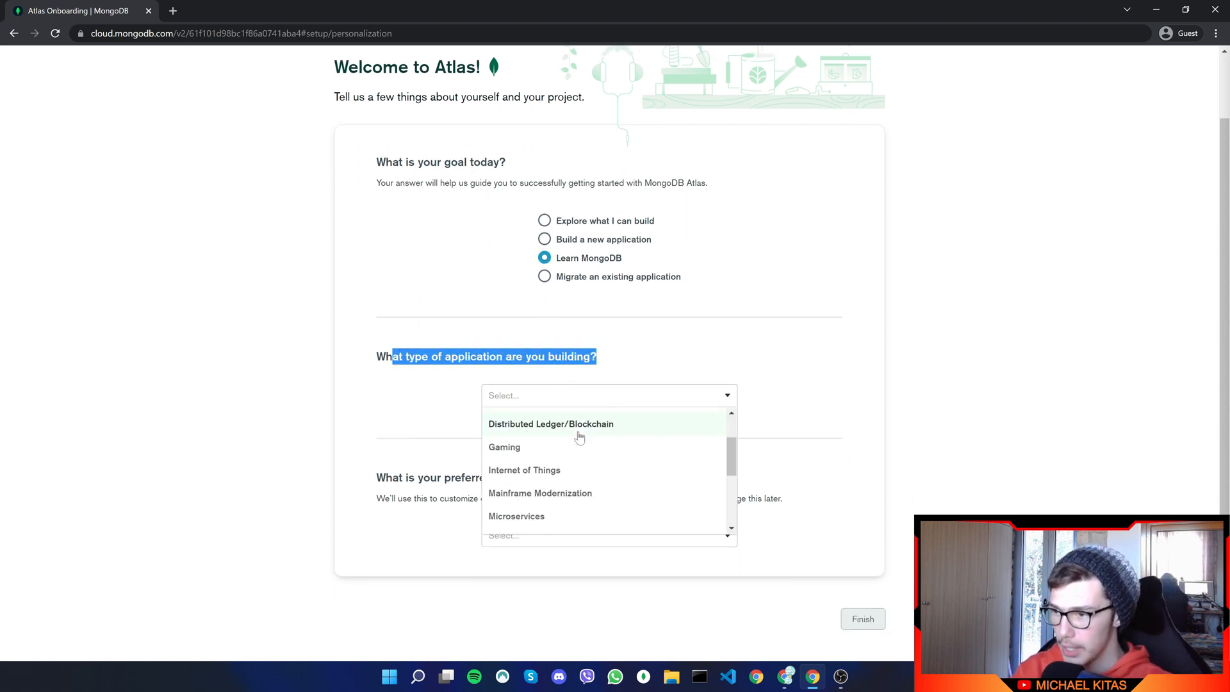
{"action": "left_click", "coordinate": [609, 395]}
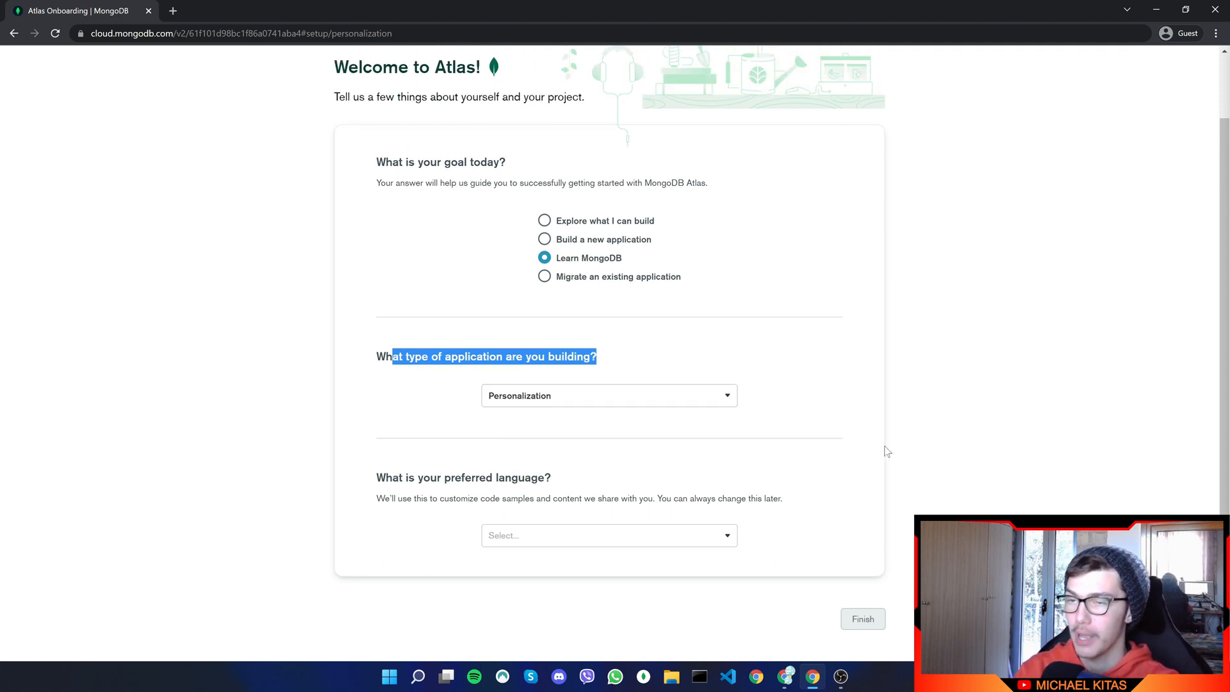
{"action": "mouse_move", "coordinate": [926, 442]}
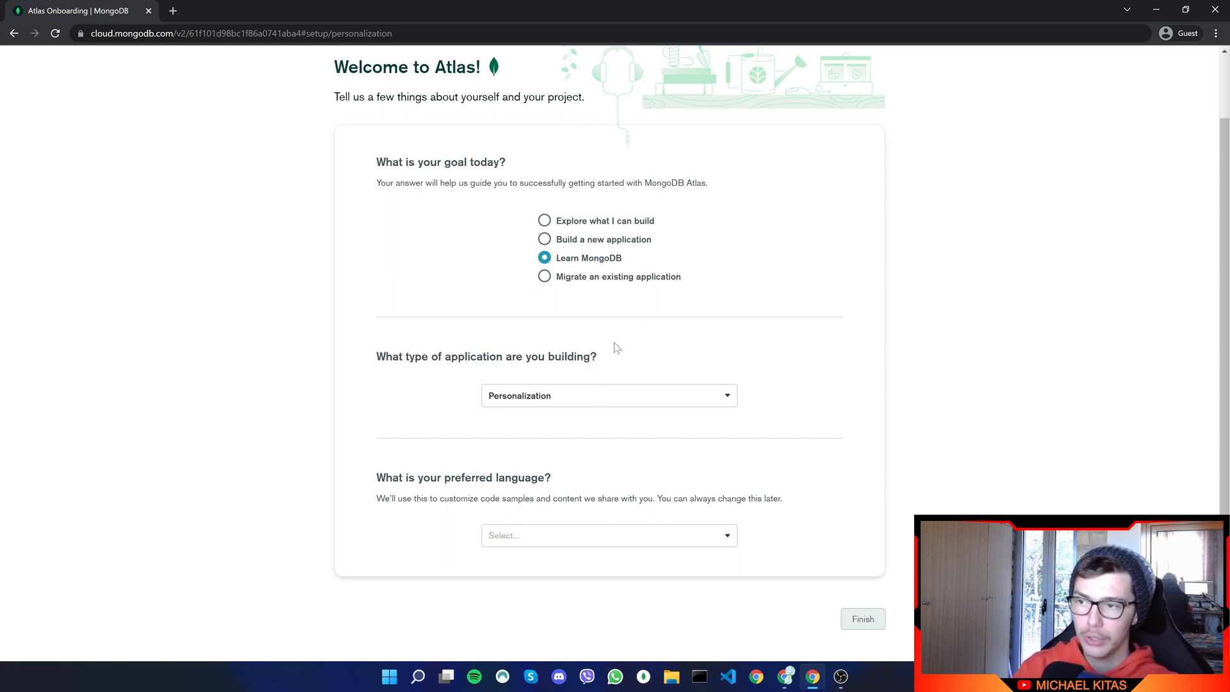
{"action": "mouse_move", "coordinate": [498, 329]}
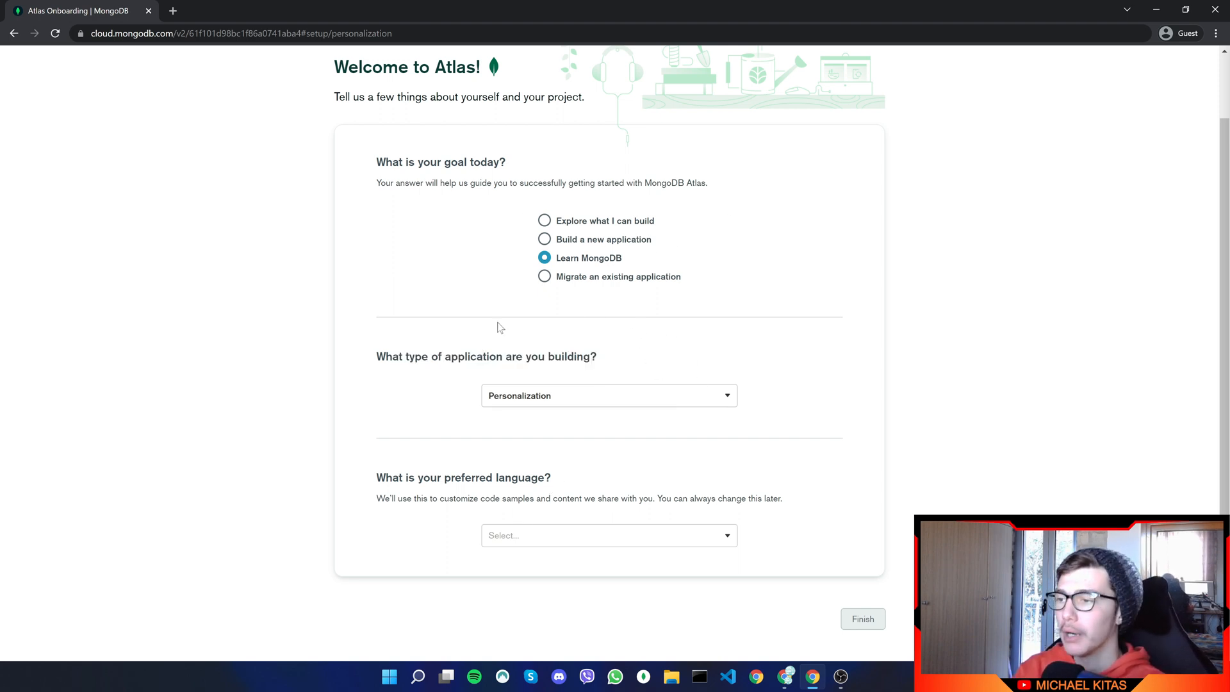
Choose JavaScript as preferred language and finish the onboarding questionnaire
{"action": "left_click", "coordinate": [607, 535]}
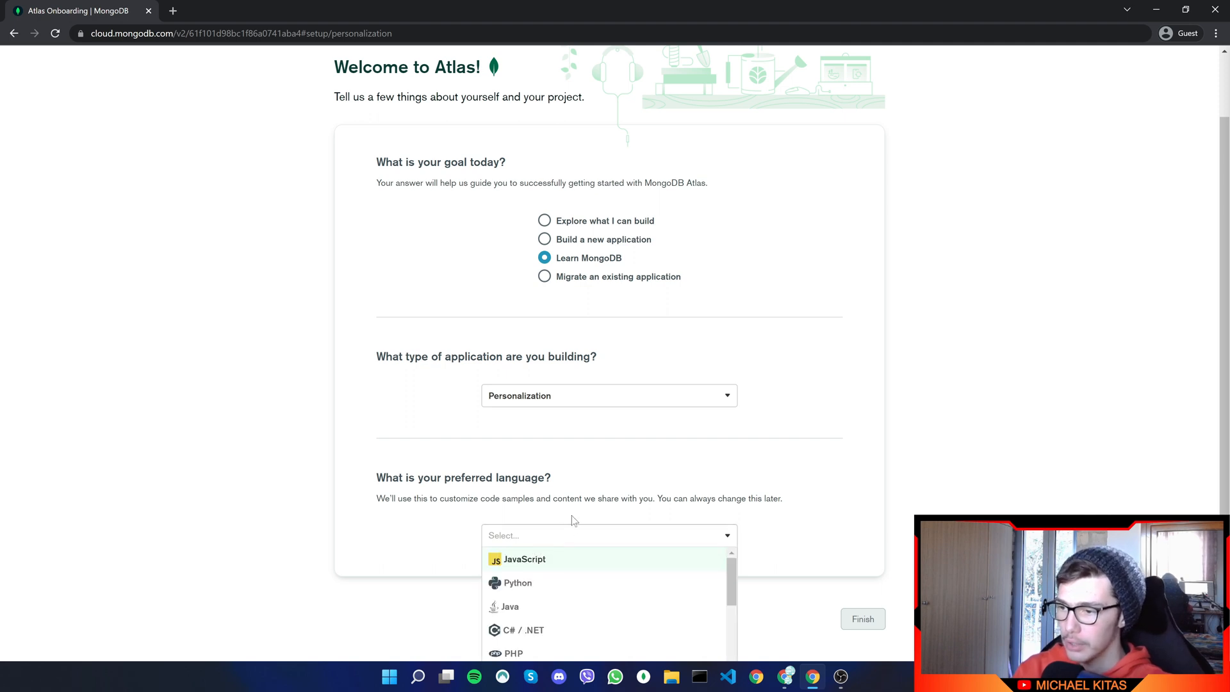
{"action": "left_click", "coordinate": [524, 558]}
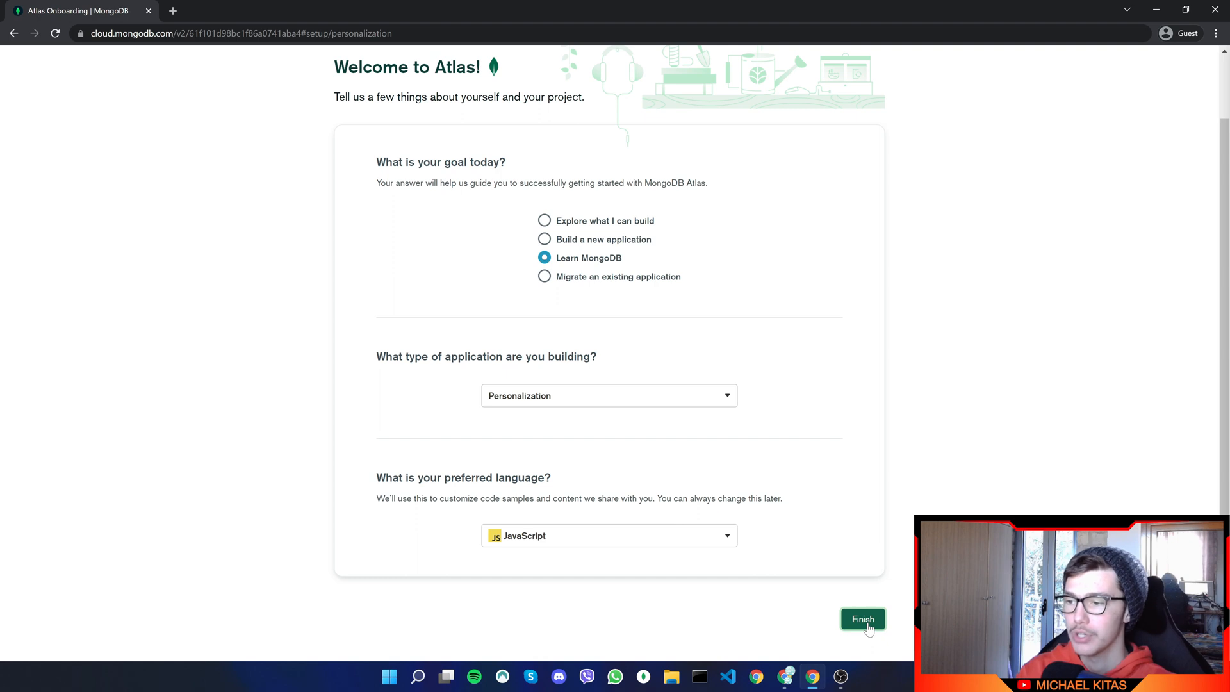
{"action": "mouse_move", "coordinate": [569, 523]}
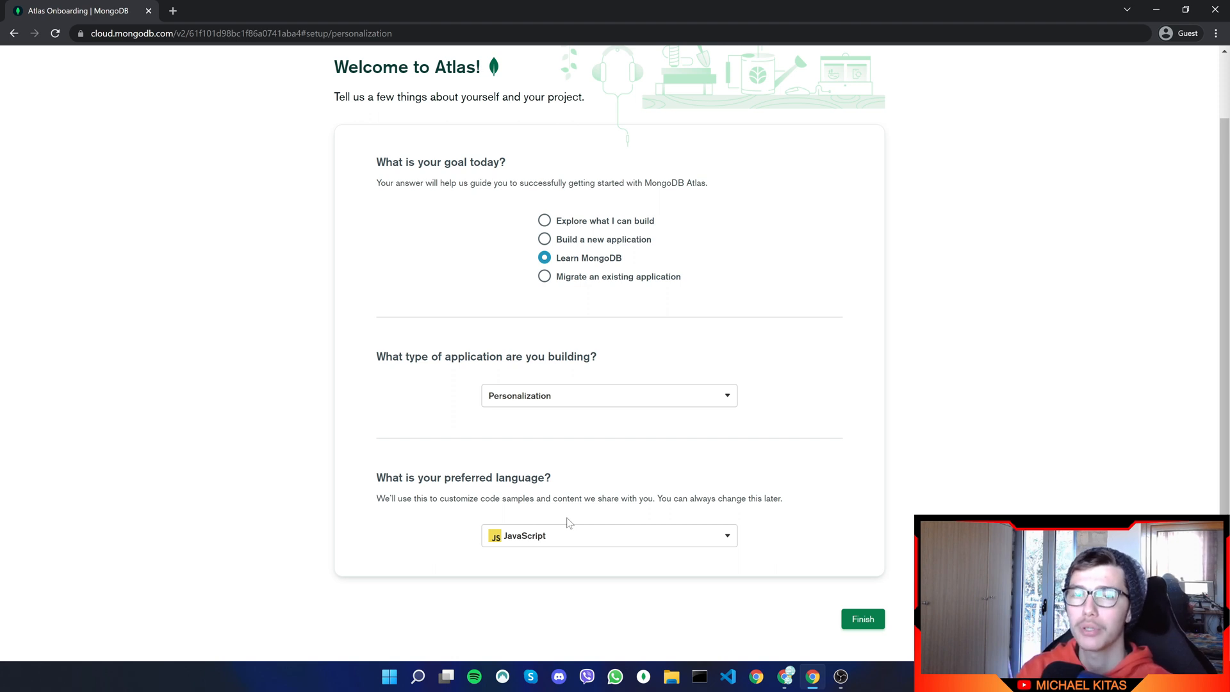
{"action": "mouse_move", "coordinate": [474, 529]}
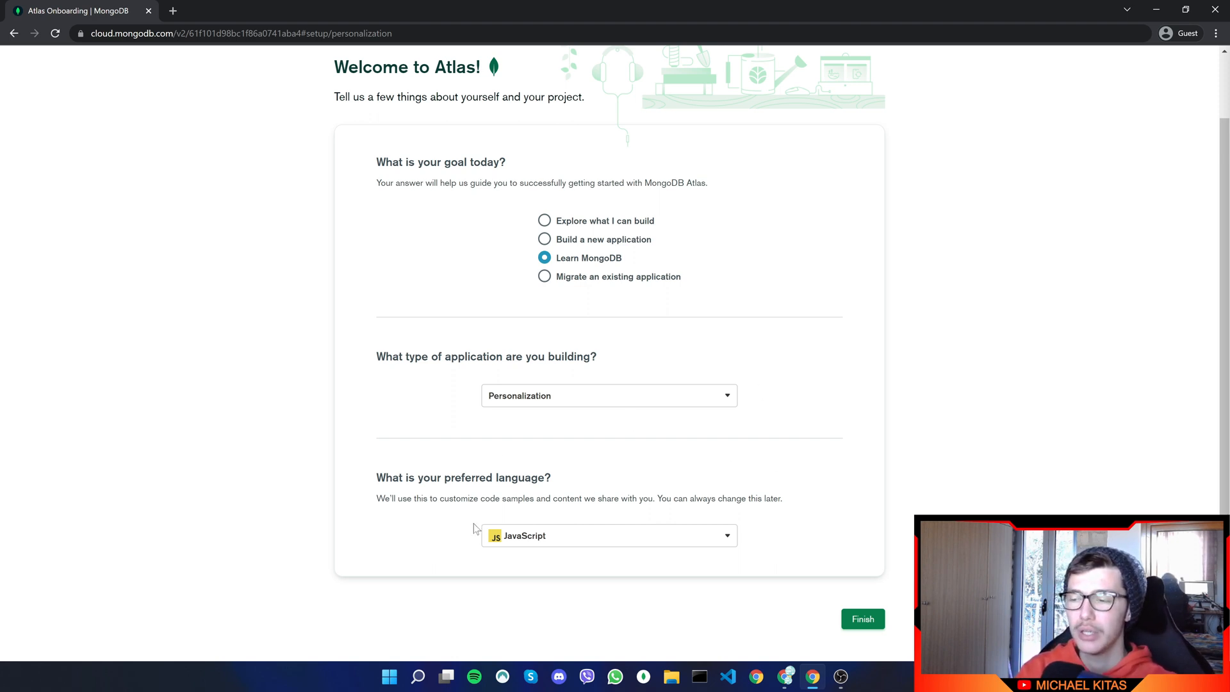
{"action": "mouse_move", "coordinate": [617, 270]}
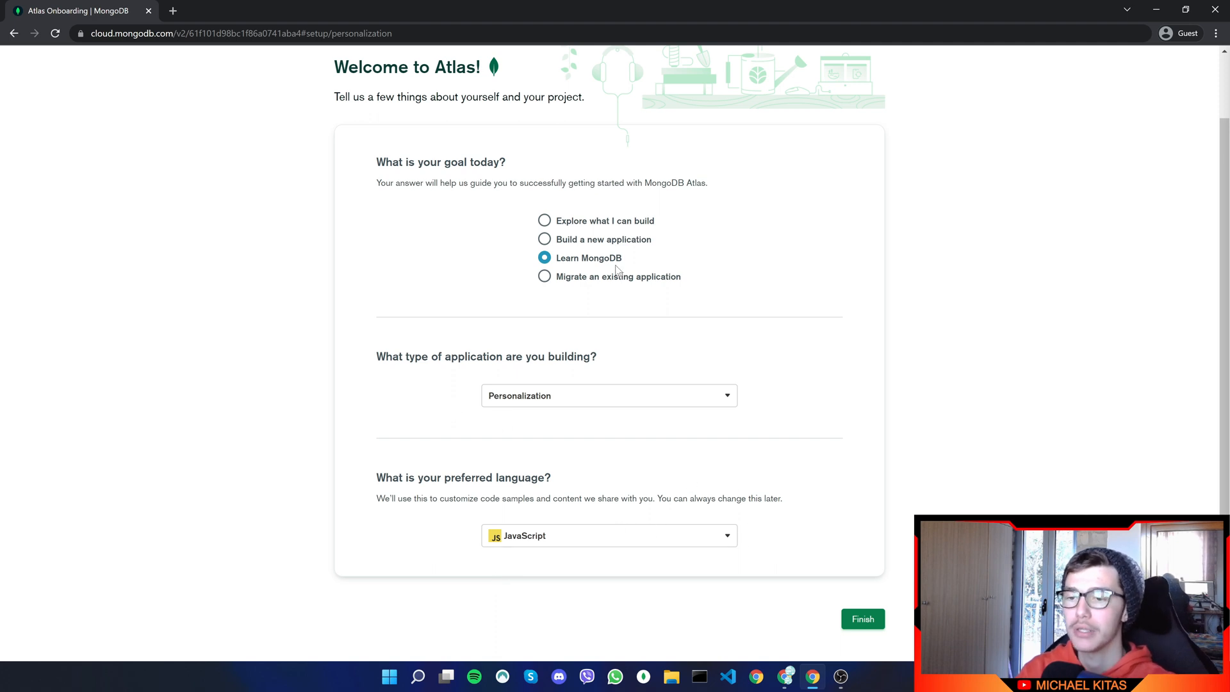
{"action": "left_click", "coordinate": [860, 619]}
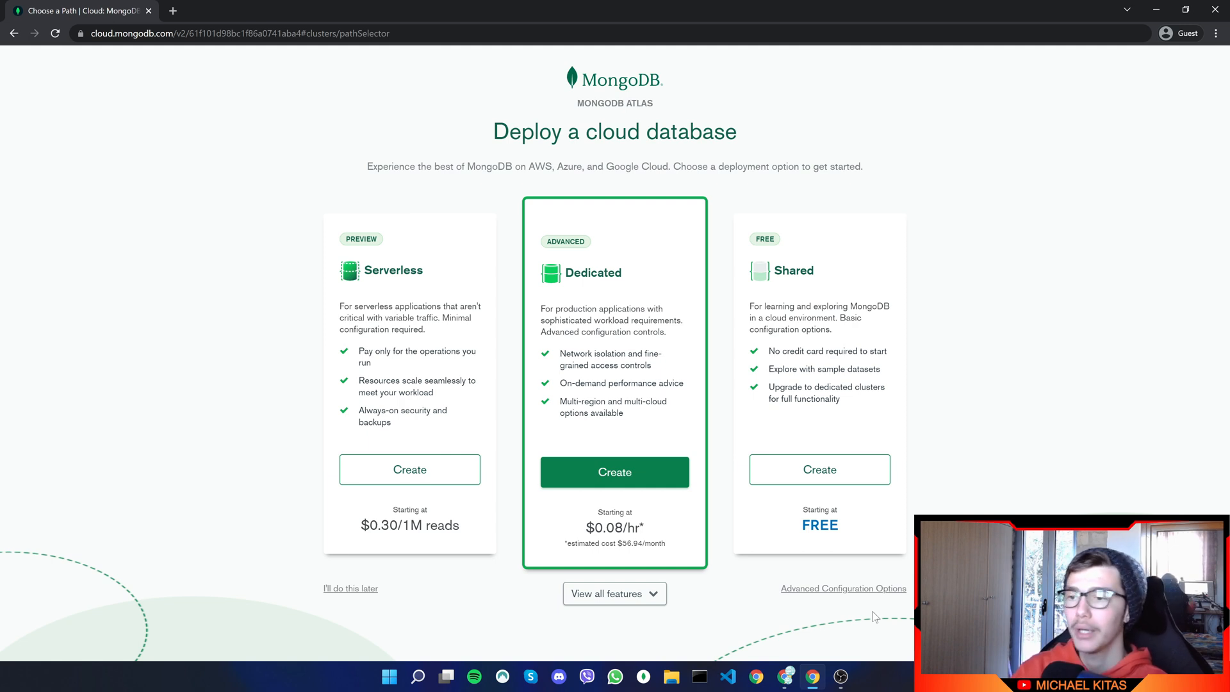
{"action": "mouse_move", "coordinate": [823, 476]}
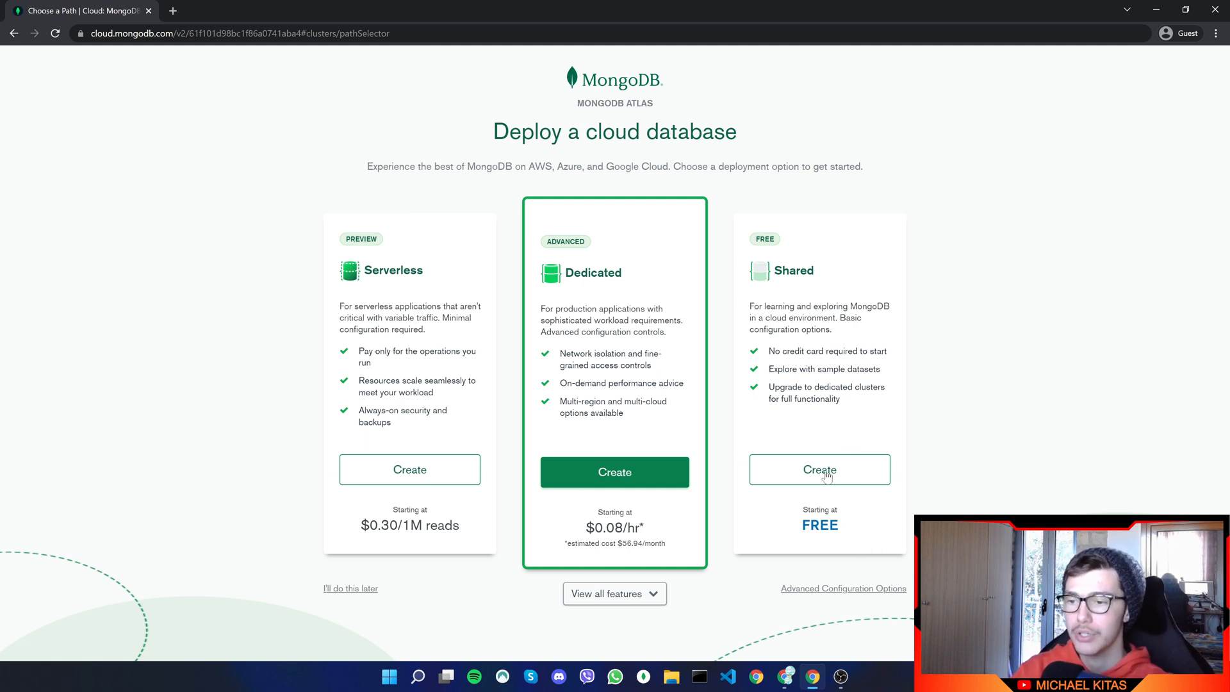
{"action": "mouse_move", "coordinate": [776, 533]}
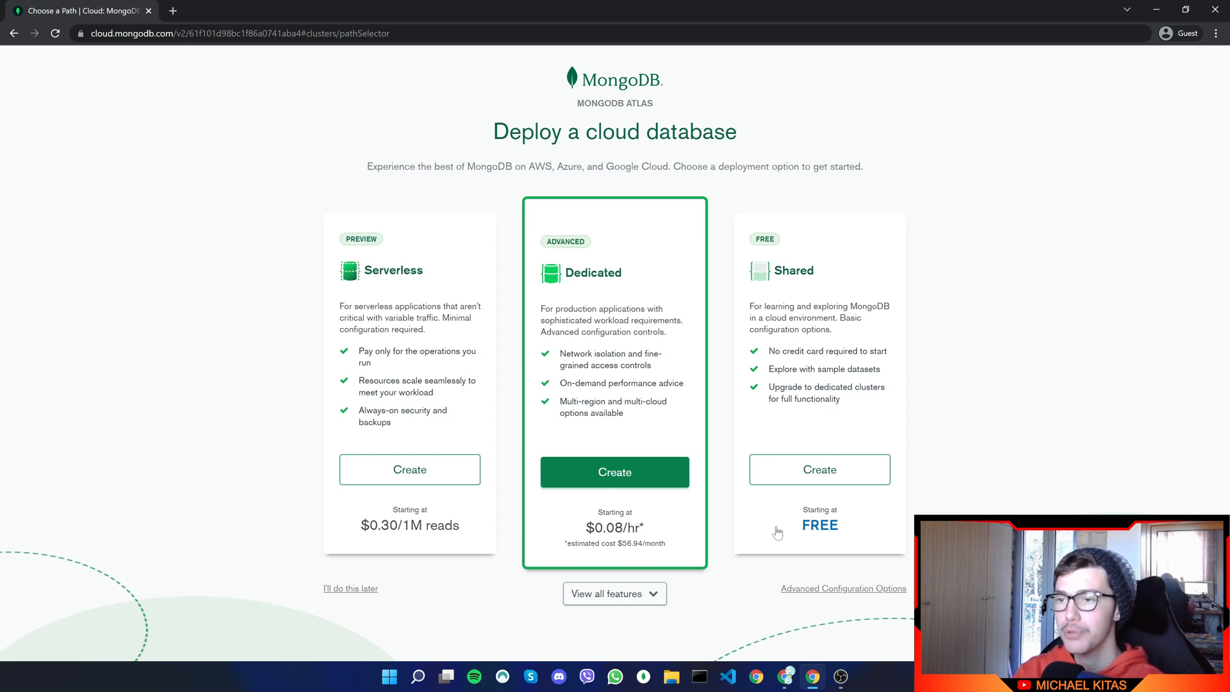
{"action": "mouse_move", "coordinate": [819, 255]}
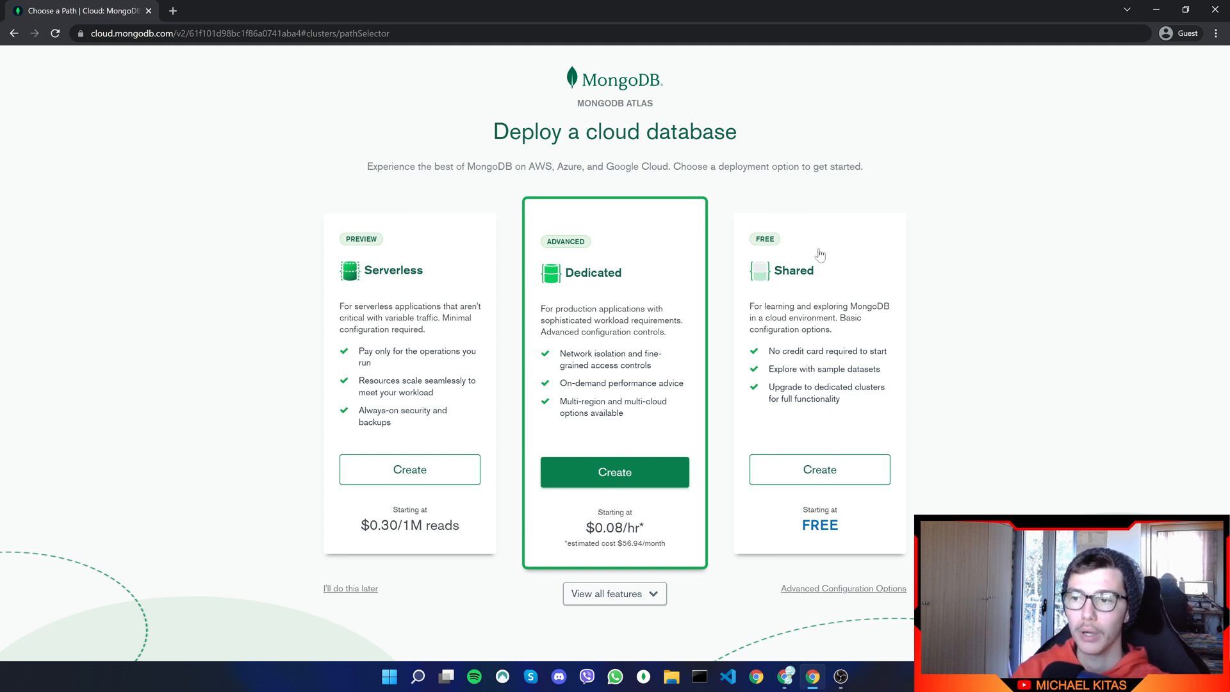
Start creating a cluster under the free Shared tier
{"action": "left_click", "coordinate": [818, 469]}
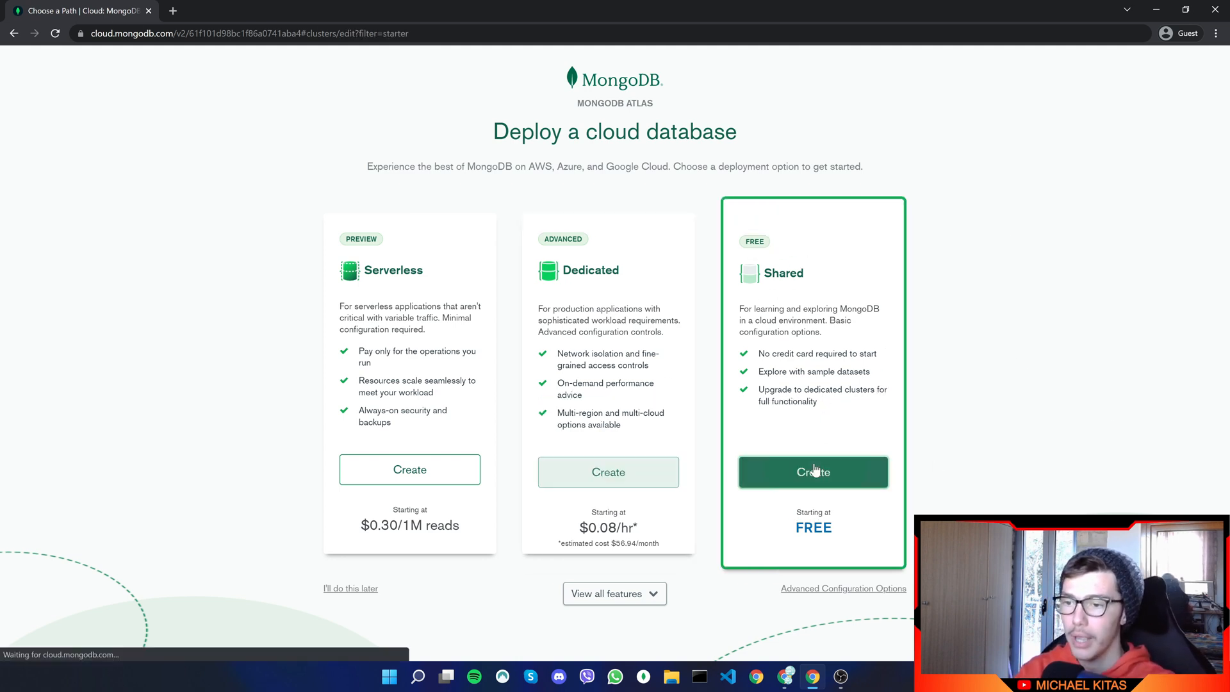
{"action": "left_click", "coordinate": [812, 471]}
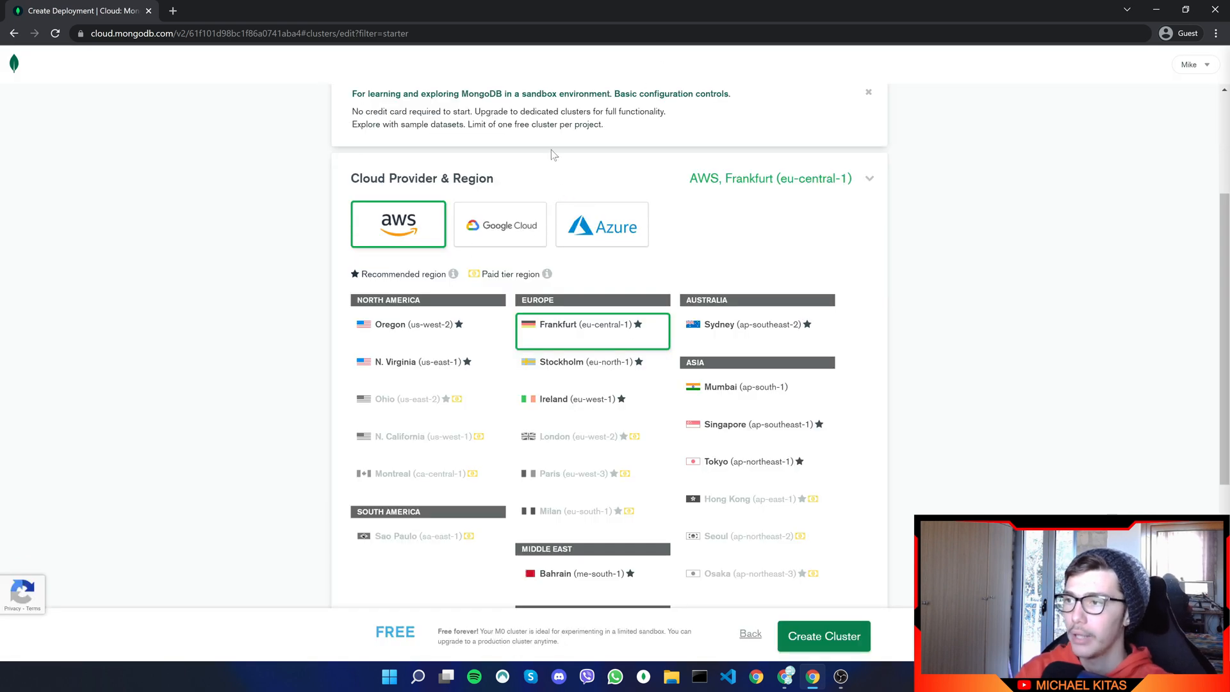
{"action": "mouse_move", "coordinate": [368, 171]}
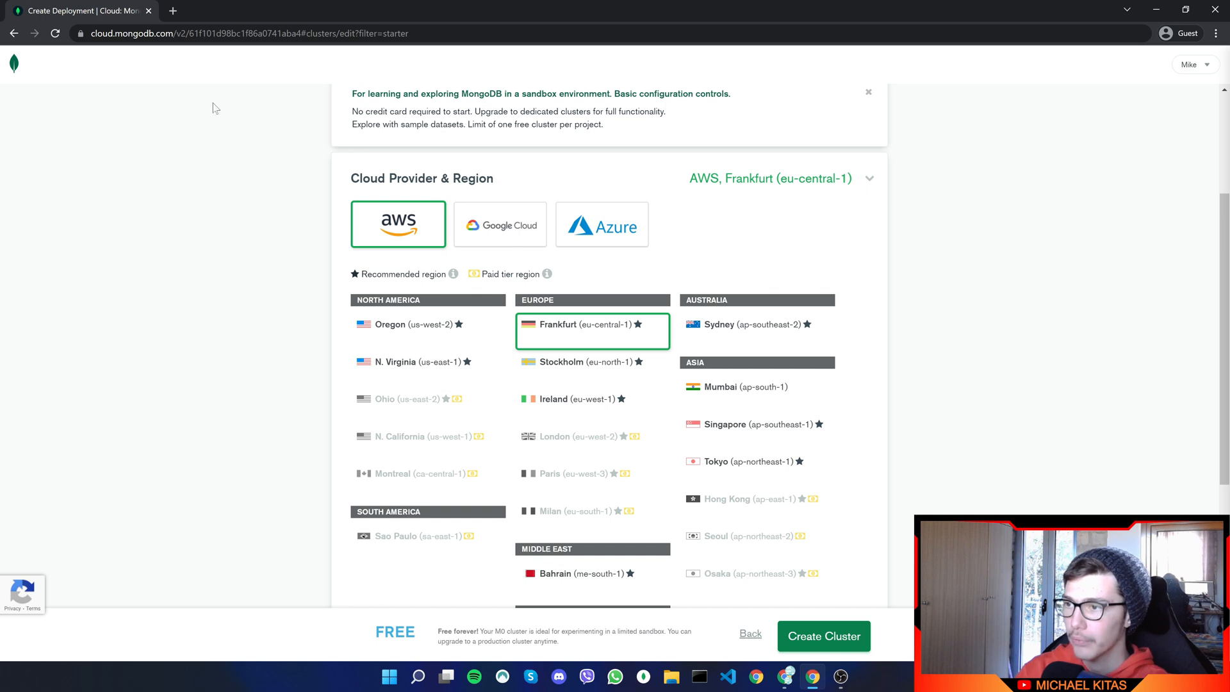
{"action": "left_click", "coordinate": [500, 224]}
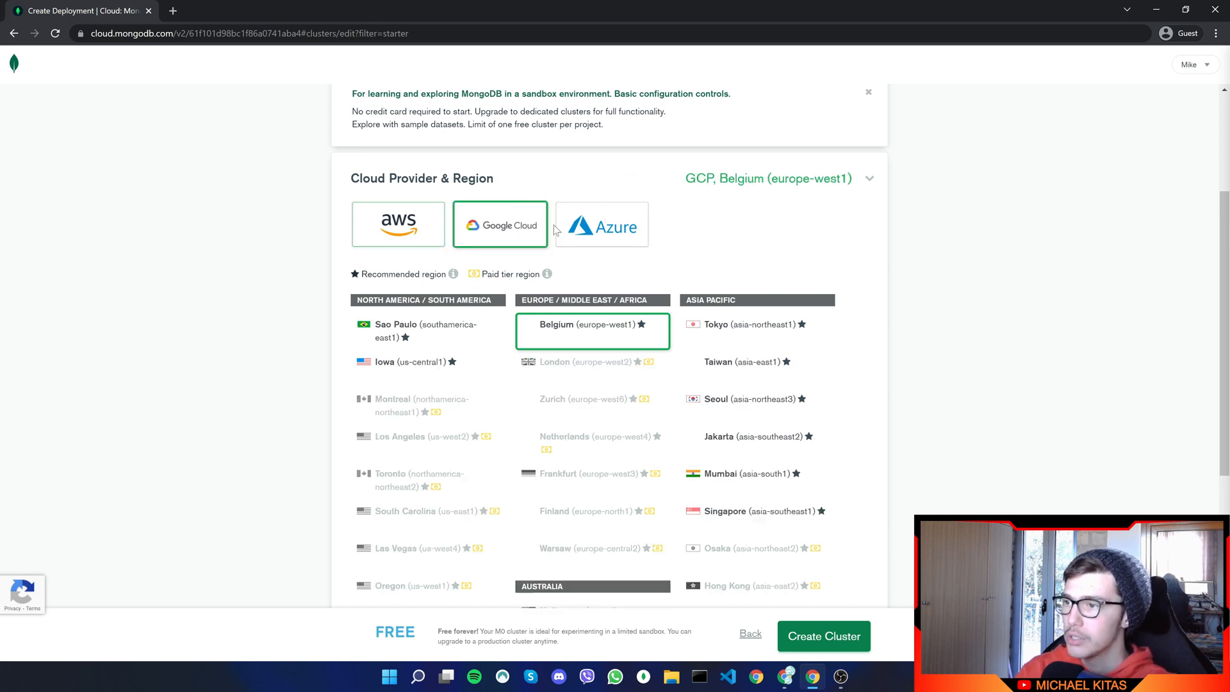
{"action": "left_click", "coordinate": [397, 224]}
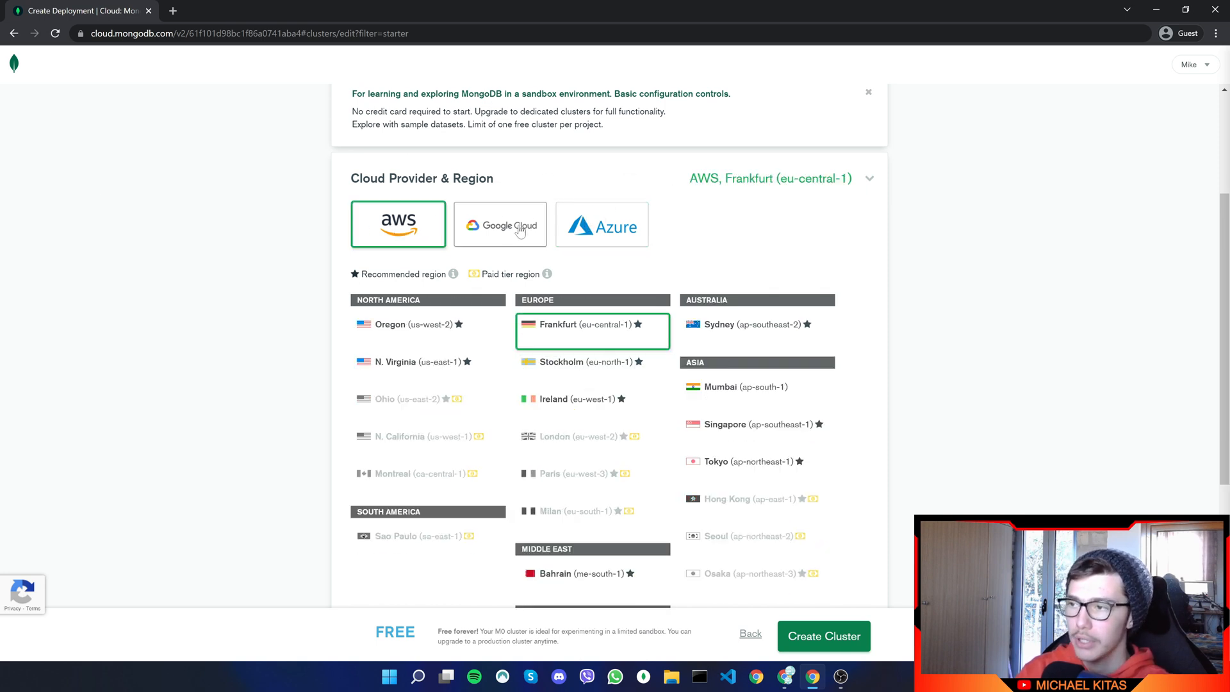
{"action": "mouse_move", "coordinate": [565, 240]}
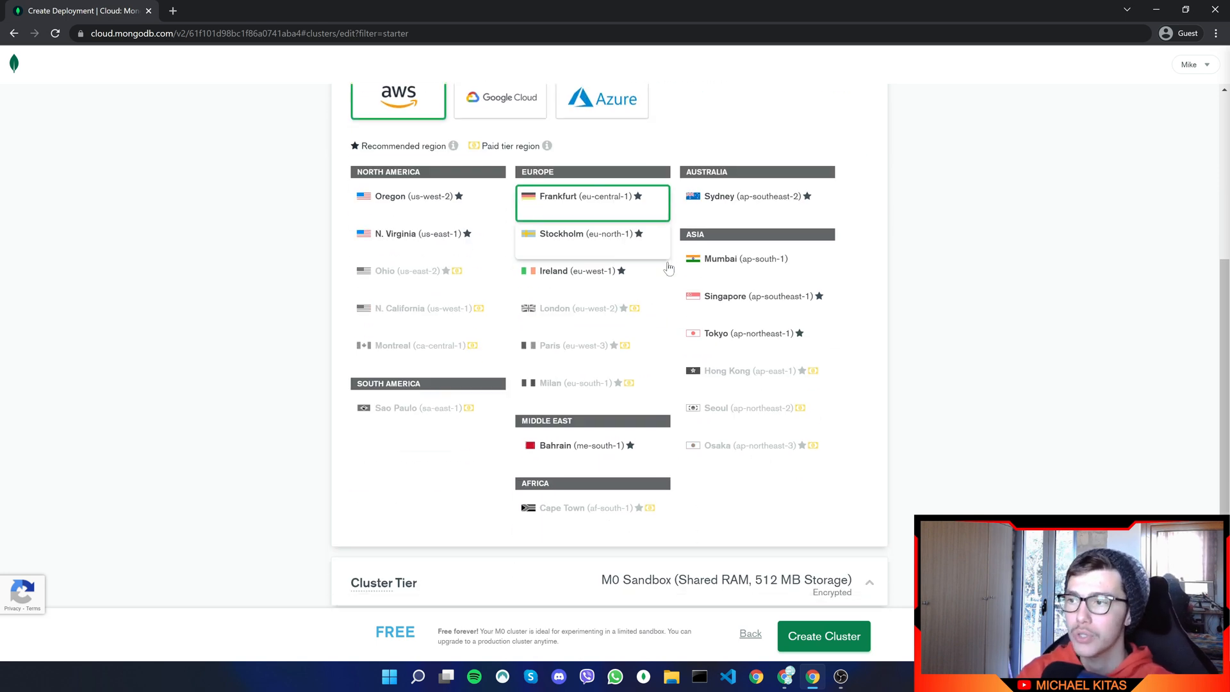
{"action": "mouse_move", "coordinate": [307, 105]}
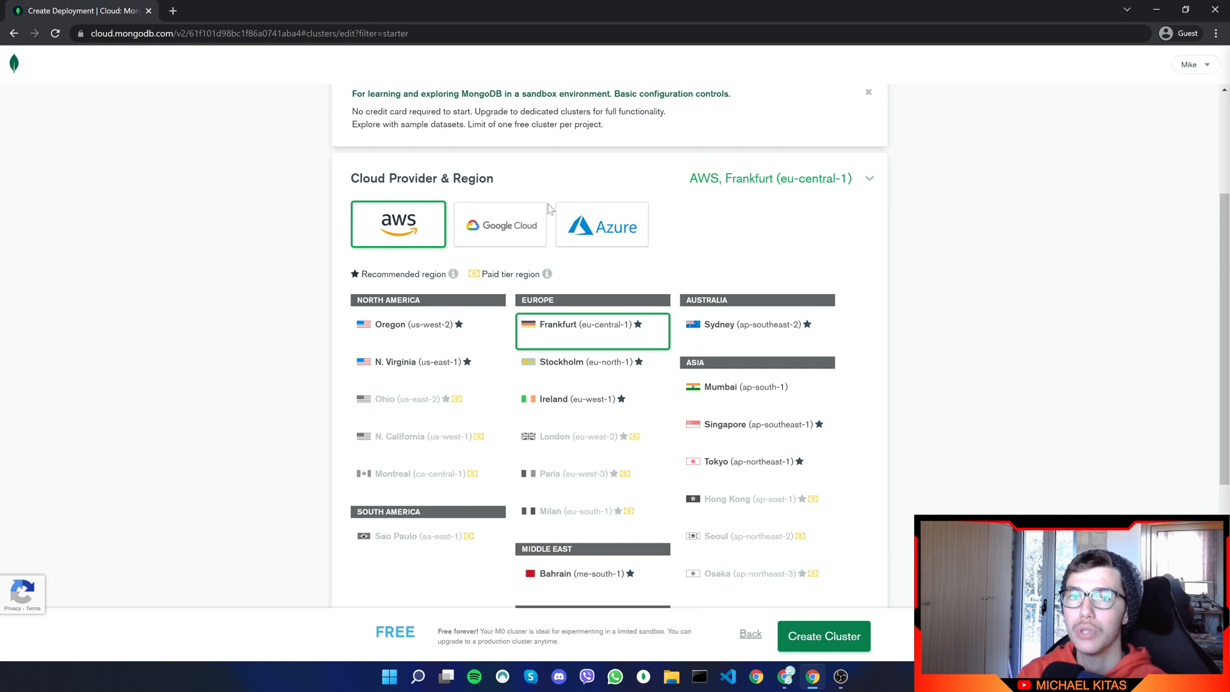
{"action": "mouse_move", "coordinate": [527, 188]}
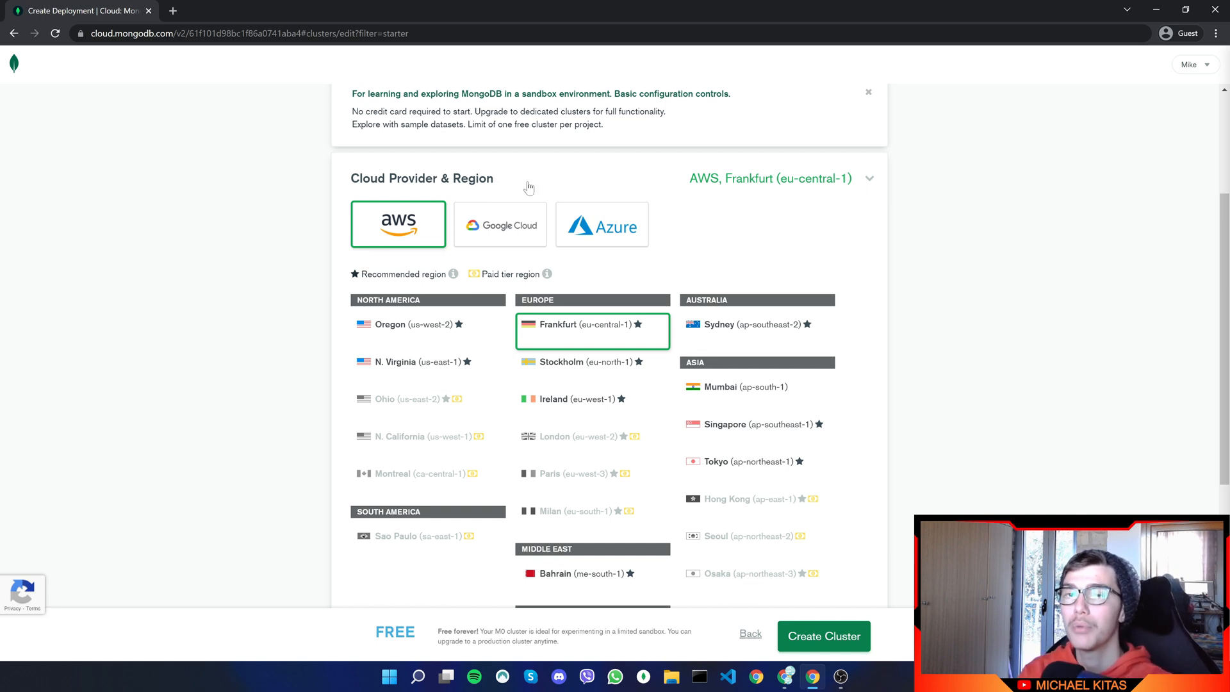
Name the M0 cluster YoutubeTutorial and create it
{"action": "scroll", "scroll_direction": "down", "scroll_amount": 3}
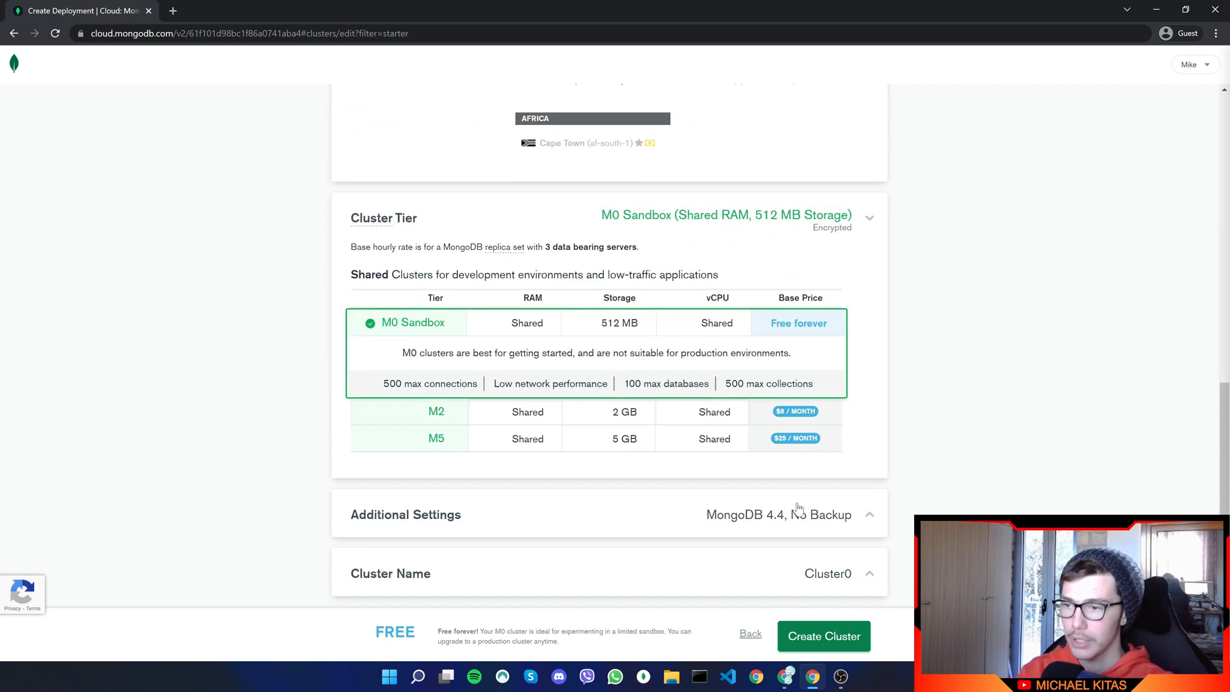
{"action": "scroll", "scroll_direction": "down", "scroll_amount": 3}
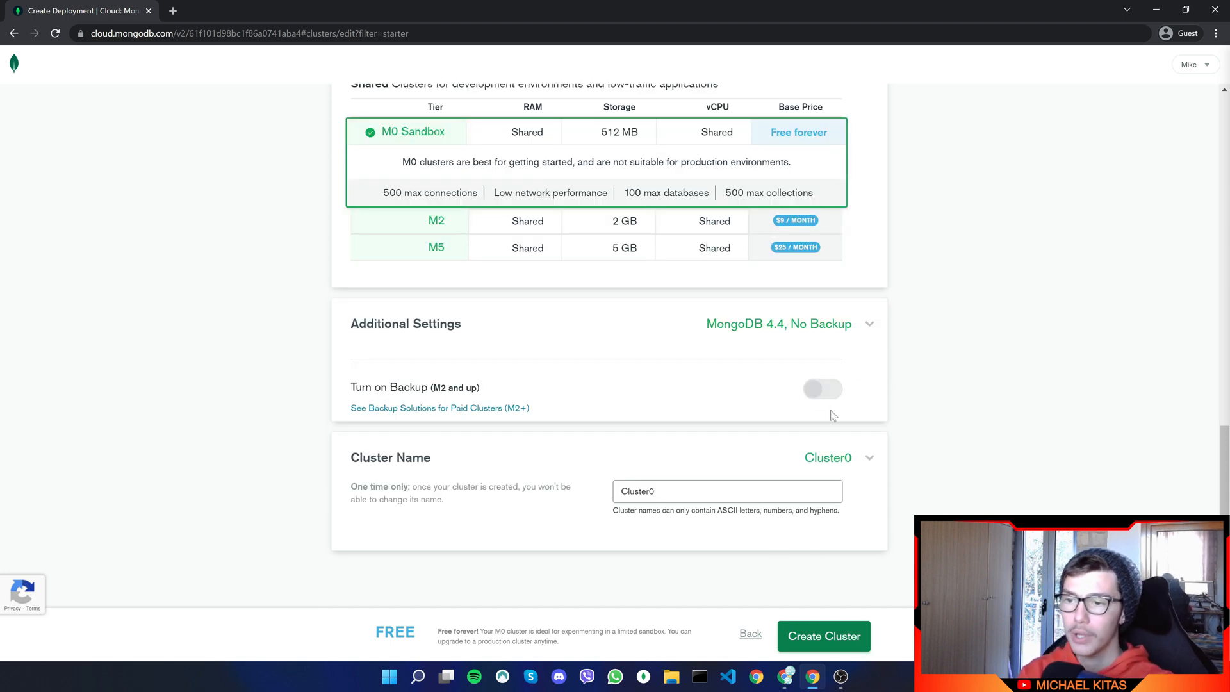
{"action": "mouse_move", "coordinate": [822, 387]}
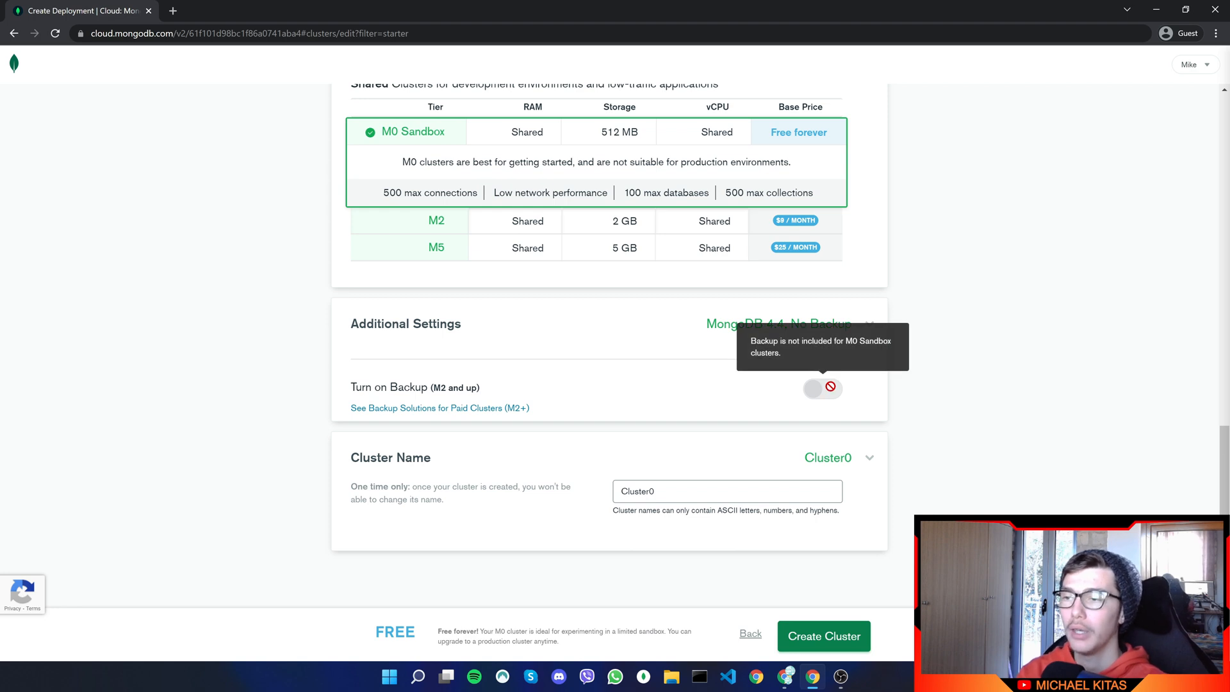
{"action": "triple_click", "coordinate": [725, 491]}
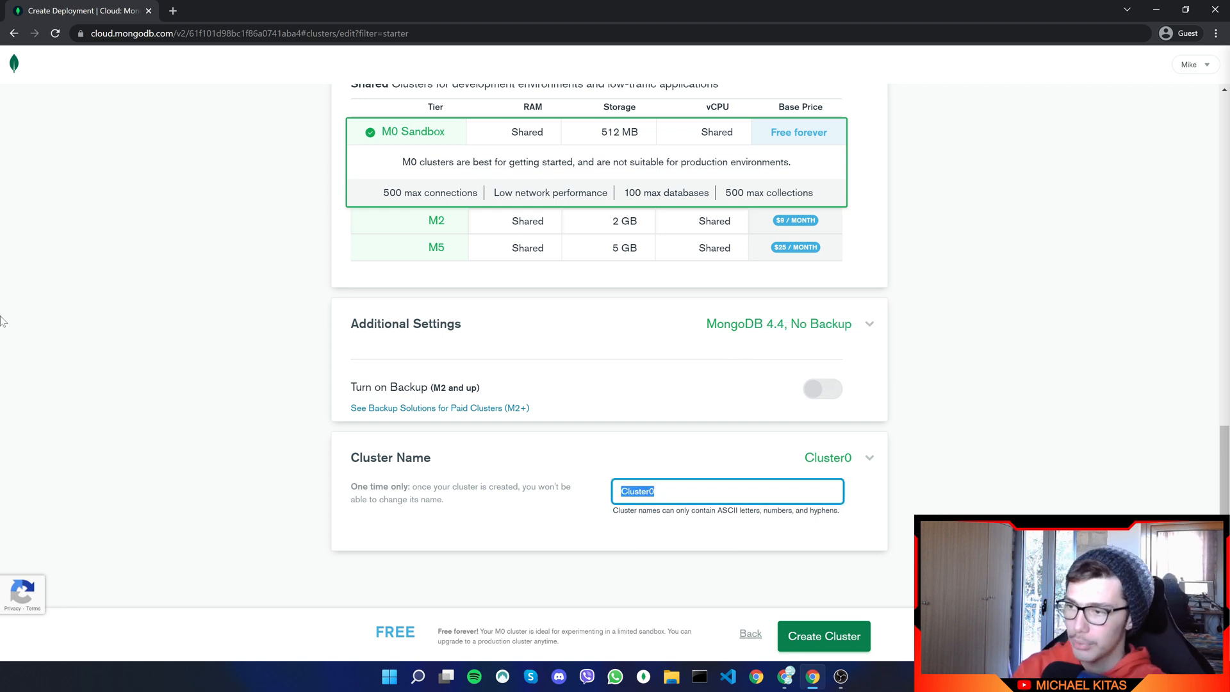
{"action": "type", "text": "Youtube"}
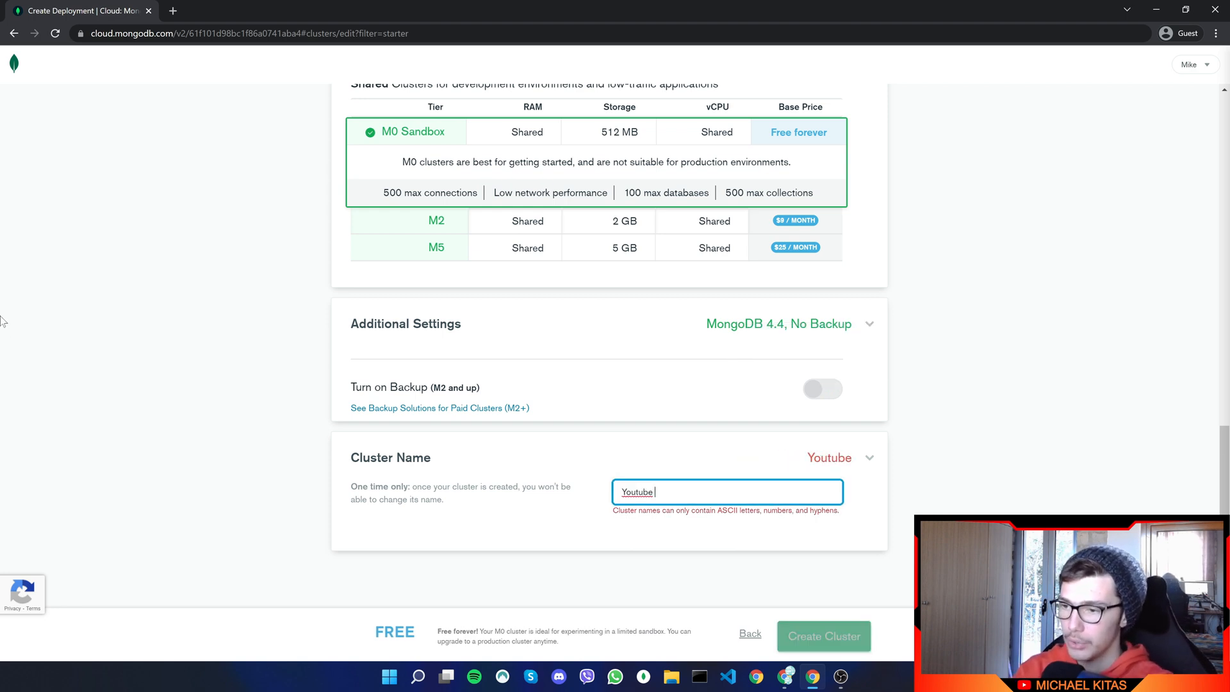
{"action": "type", "text": "Tutorial"}
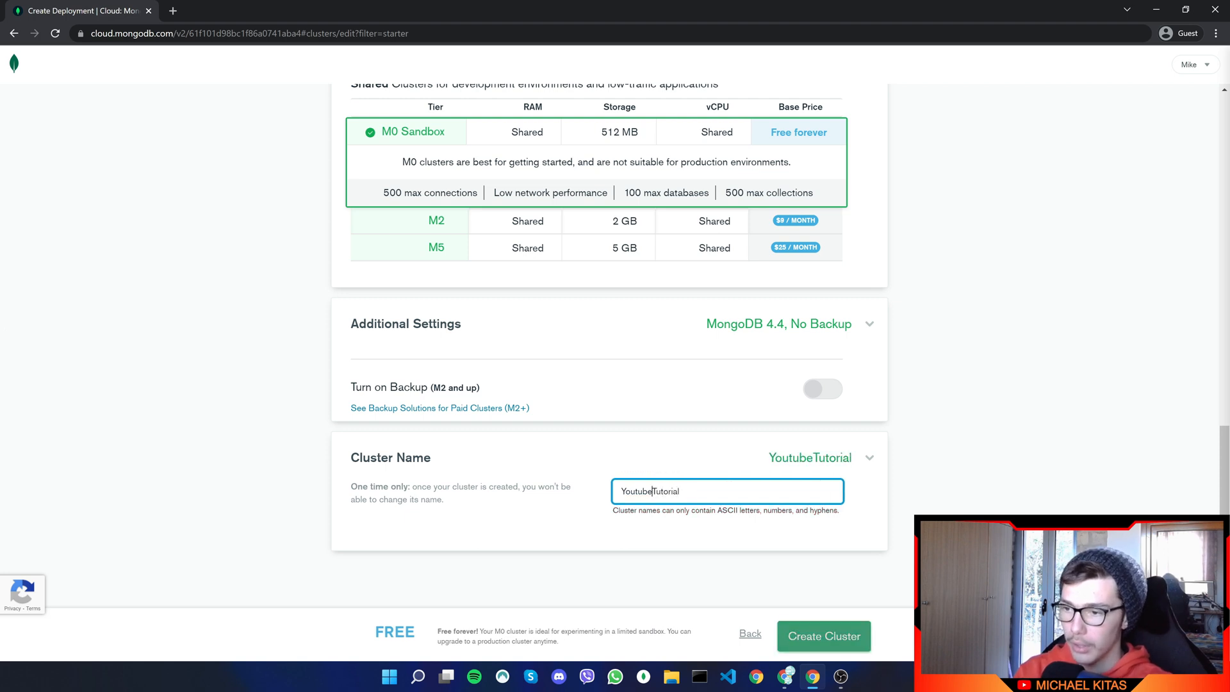
{"action": "mouse_move", "coordinate": [824, 636]}
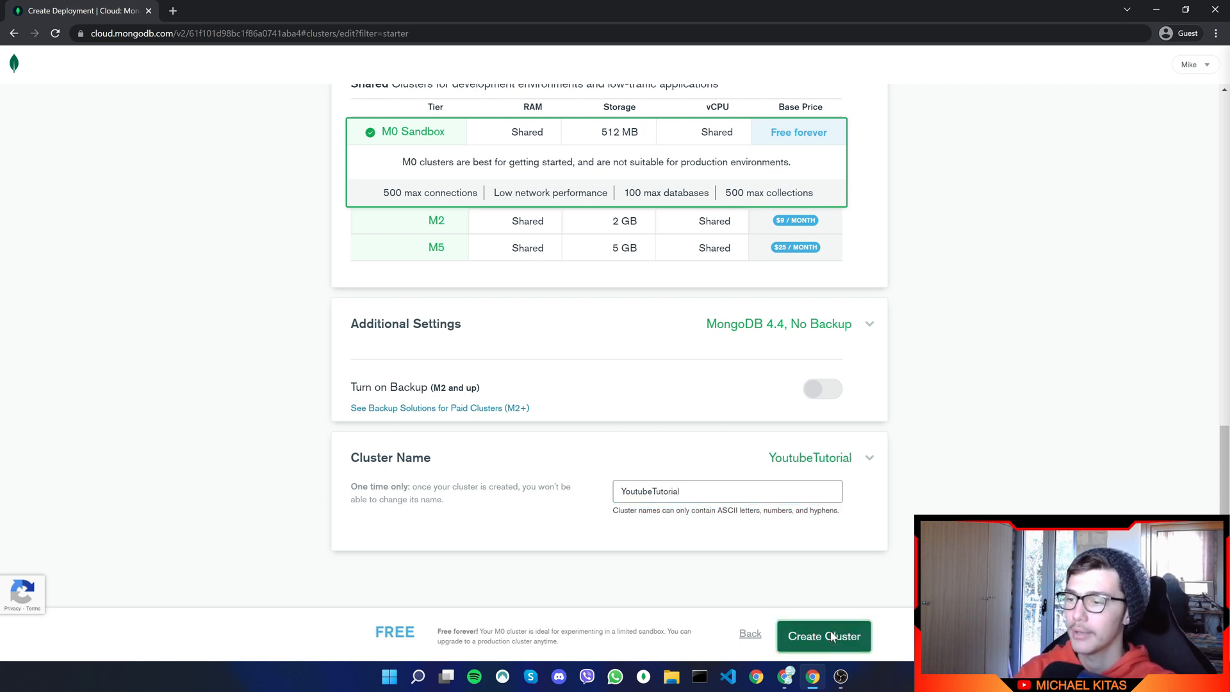
{"action": "left_click", "coordinate": [823, 637]}
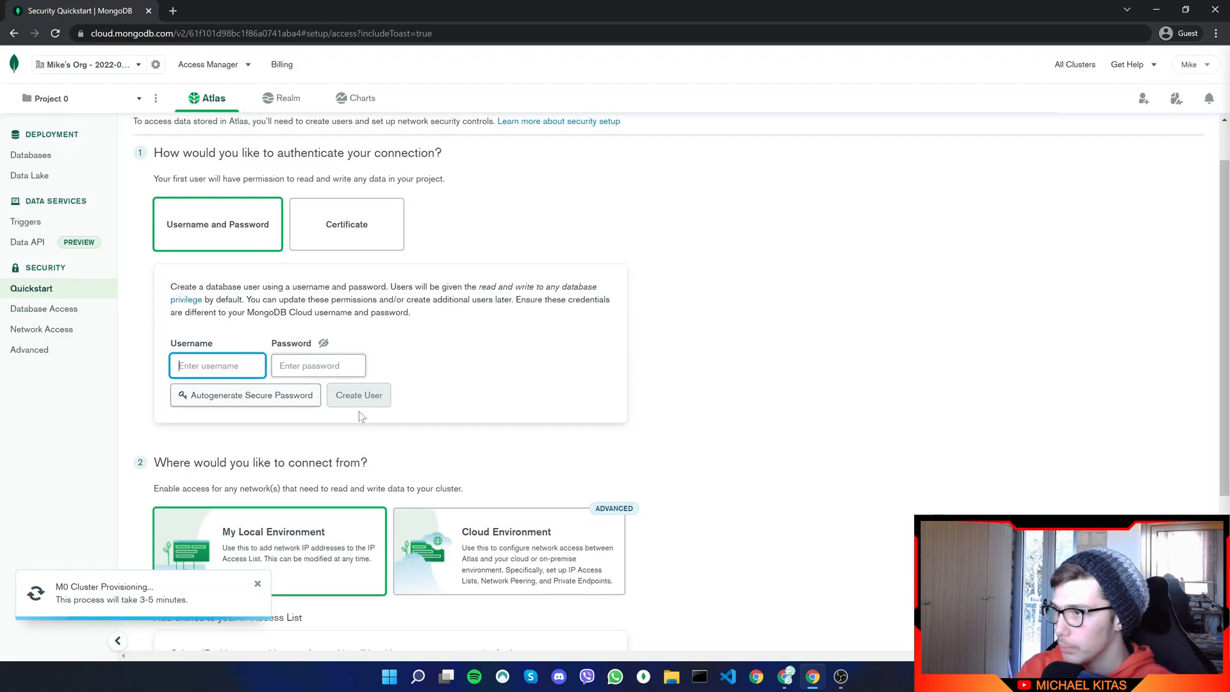
Scroll through the Security Quickstart's user and IP access sections
{"action": "scroll", "scroll_direction": "down", "scroll_amount": 3}
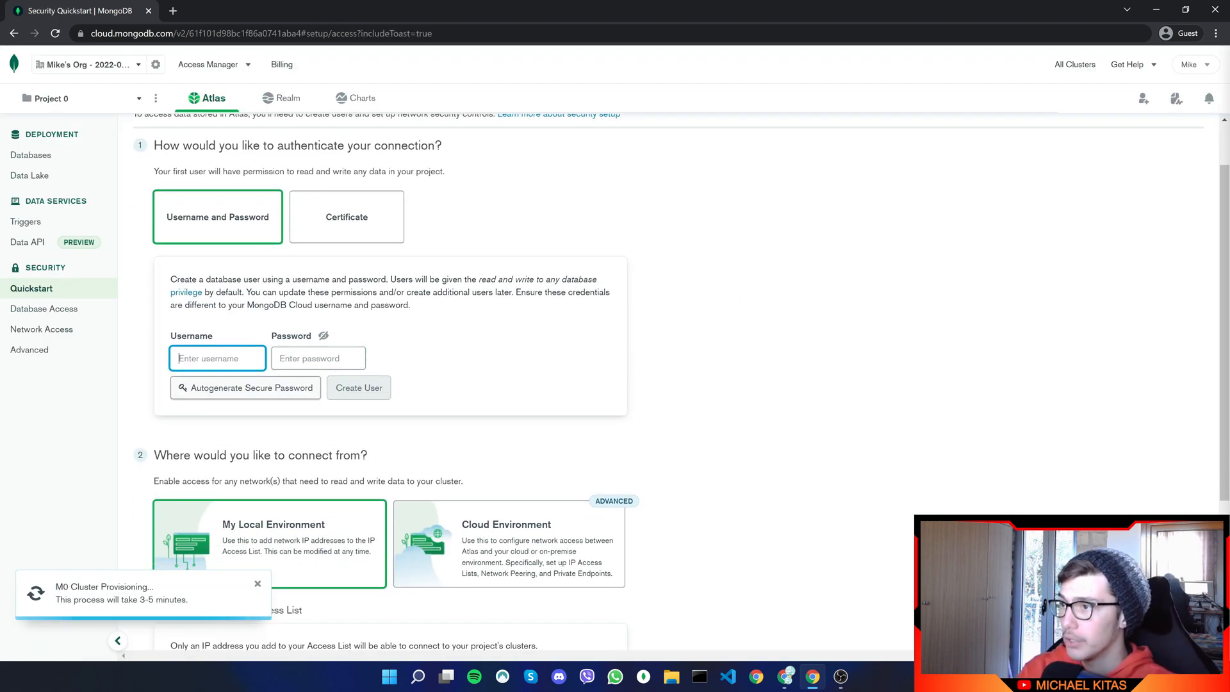
{"action": "scroll", "scroll_direction": "down", "scroll_amount": 3}
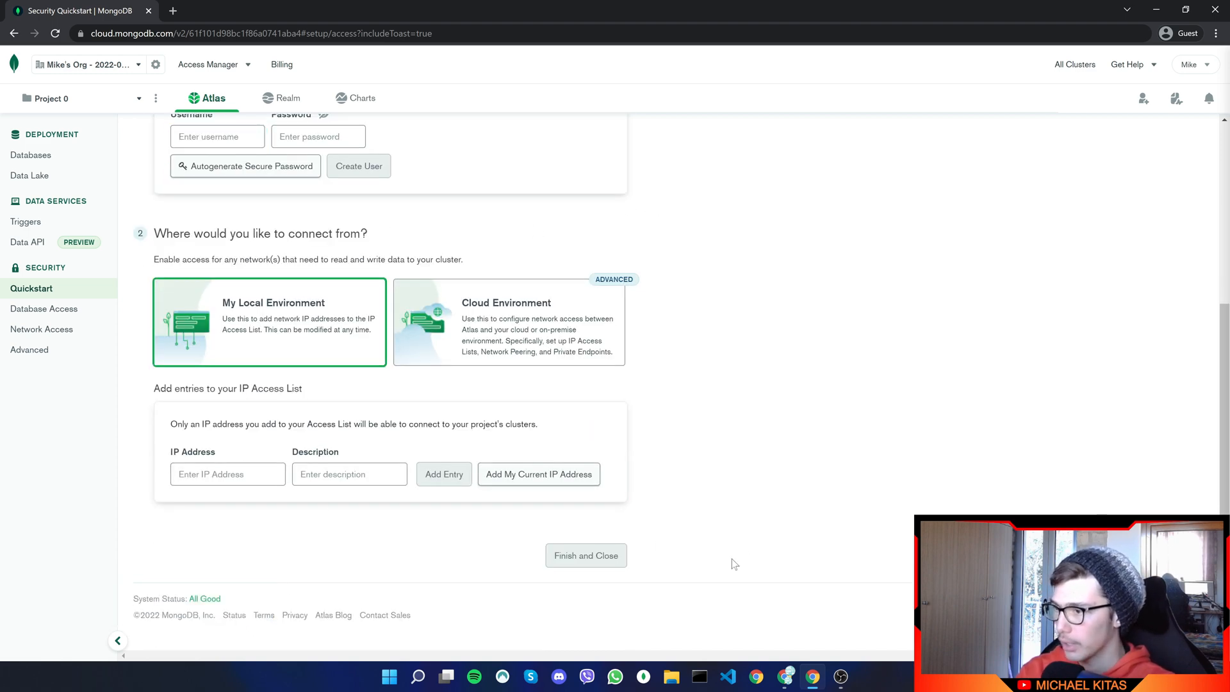
{"action": "scroll", "scroll_direction": "up", "scroll_amount": 3}
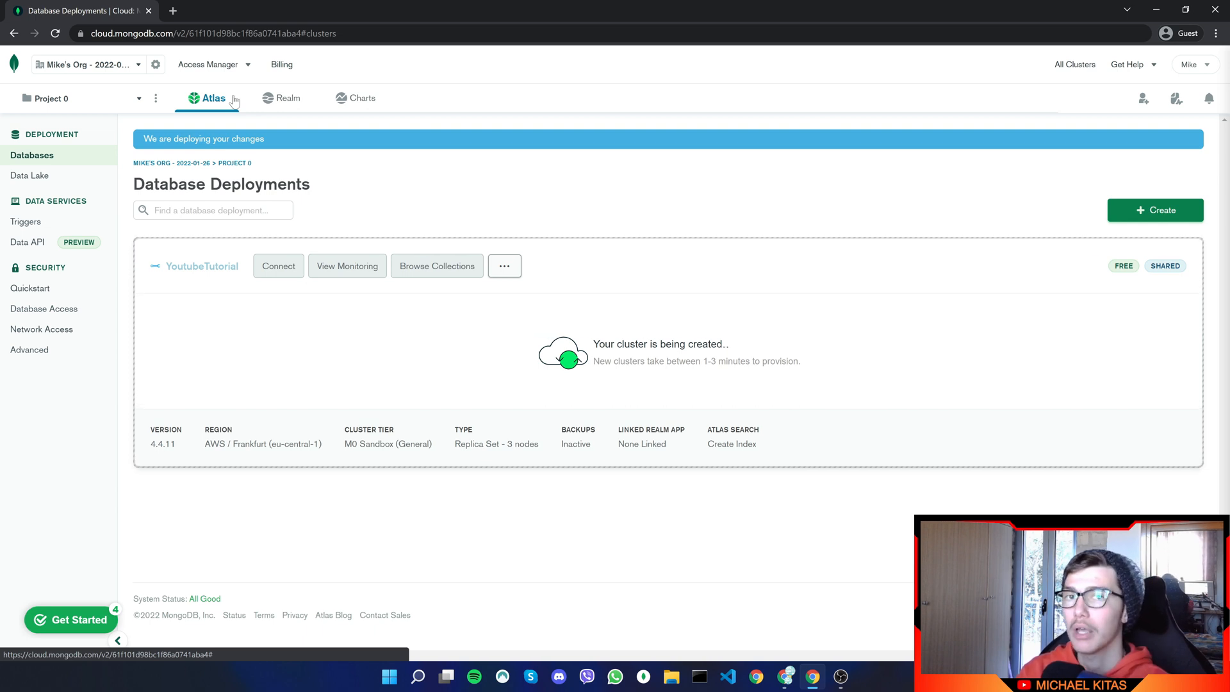
{"action": "mouse_move", "coordinate": [750, 320]}
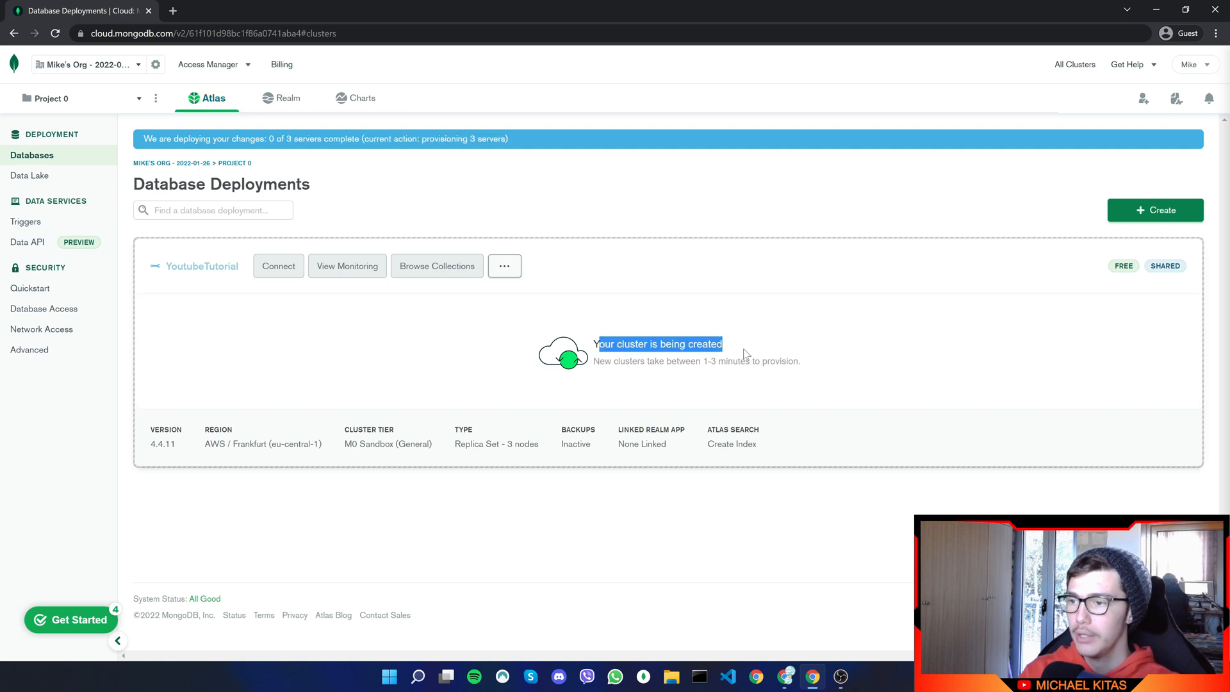
Check the YoutubeTutorial cluster's creation status on the Databases page
{"action": "right_click", "coordinate": [651, 361]}
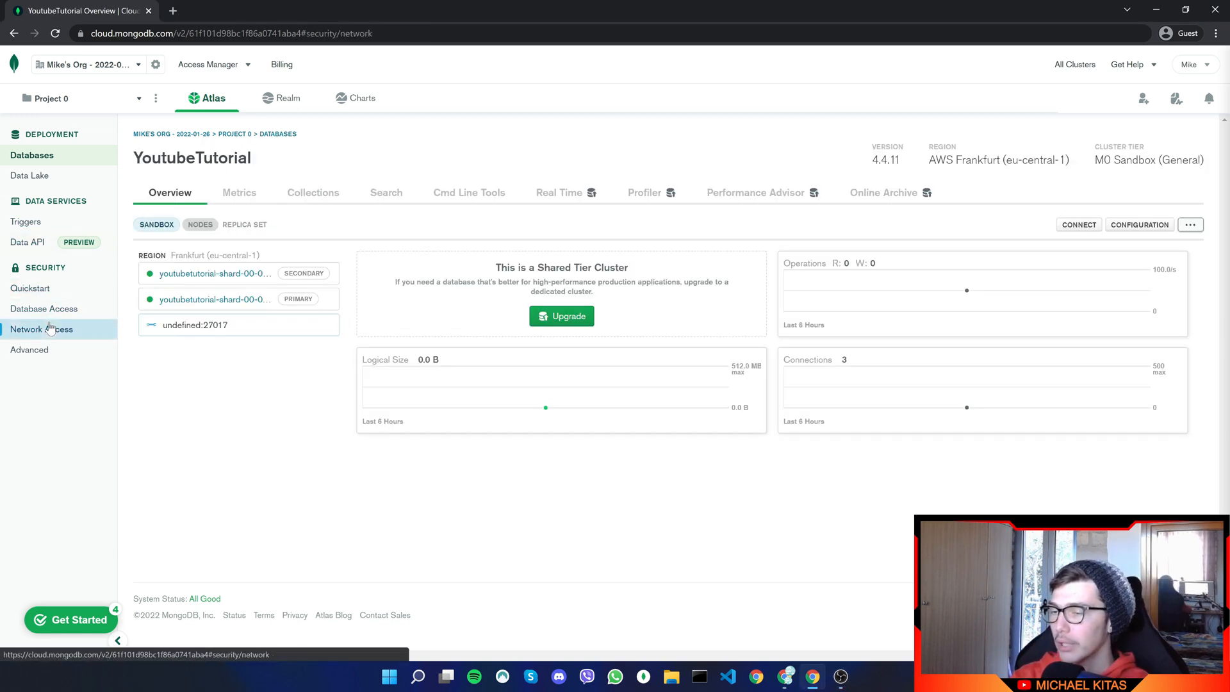
Go to Network Access and begin adding an IP address to the access list
{"action": "left_click", "coordinate": [41, 329]}
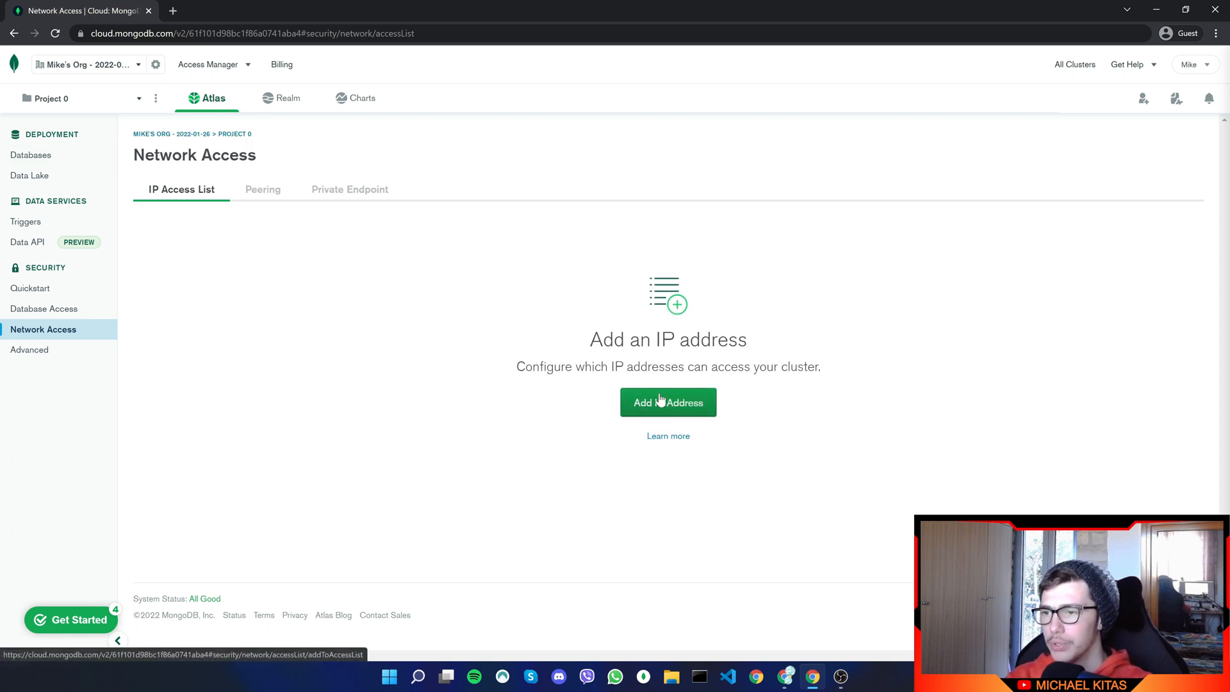
{"action": "left_click", "coordinate": [667, 401]}
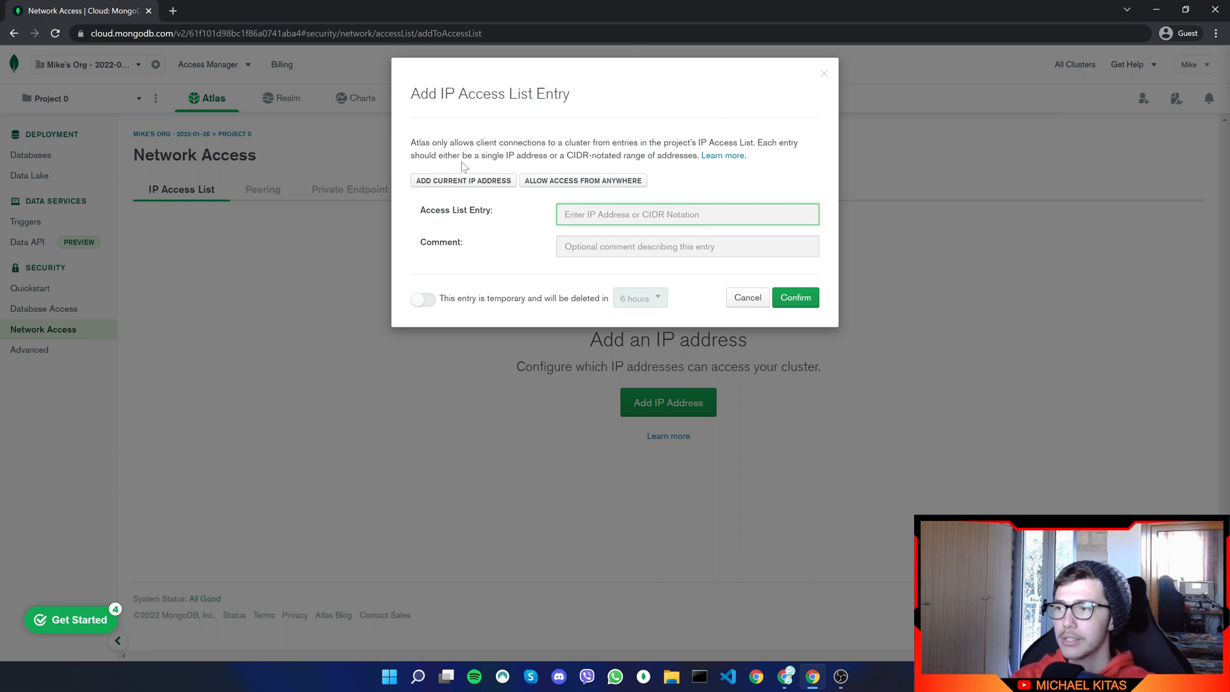
{"action": "mouse_move", "coordinate": [384, 178]}
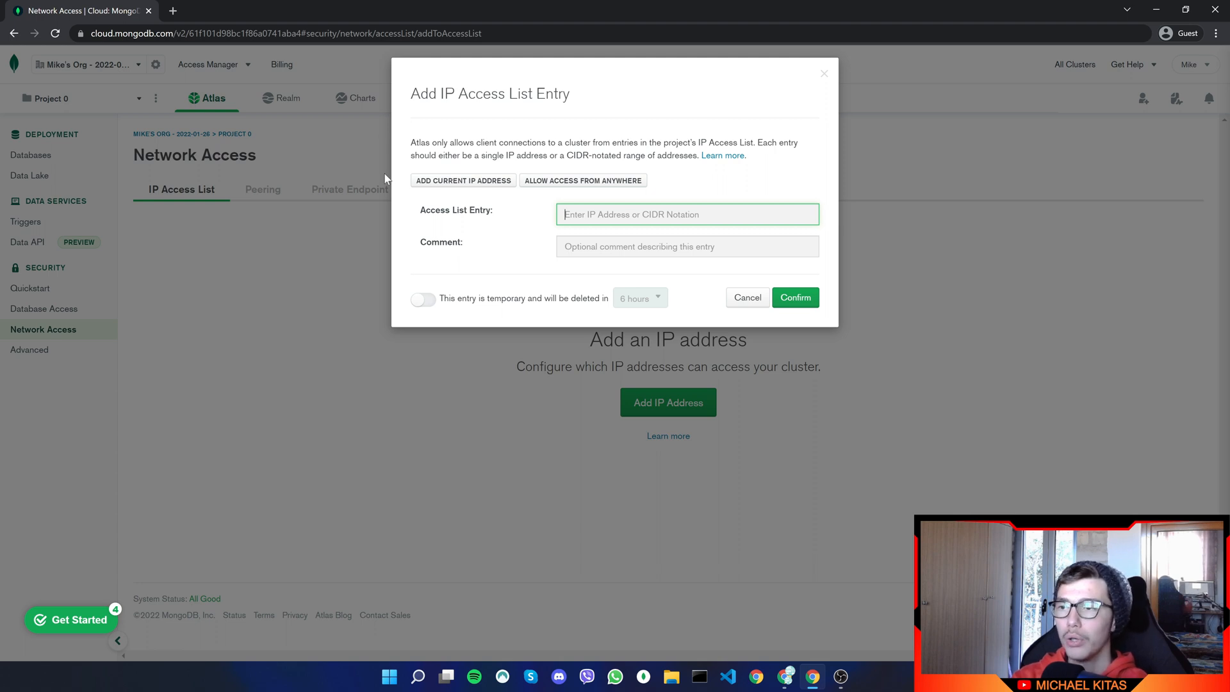
{"action": "mouse_move", "coordinate": [462, 179]}
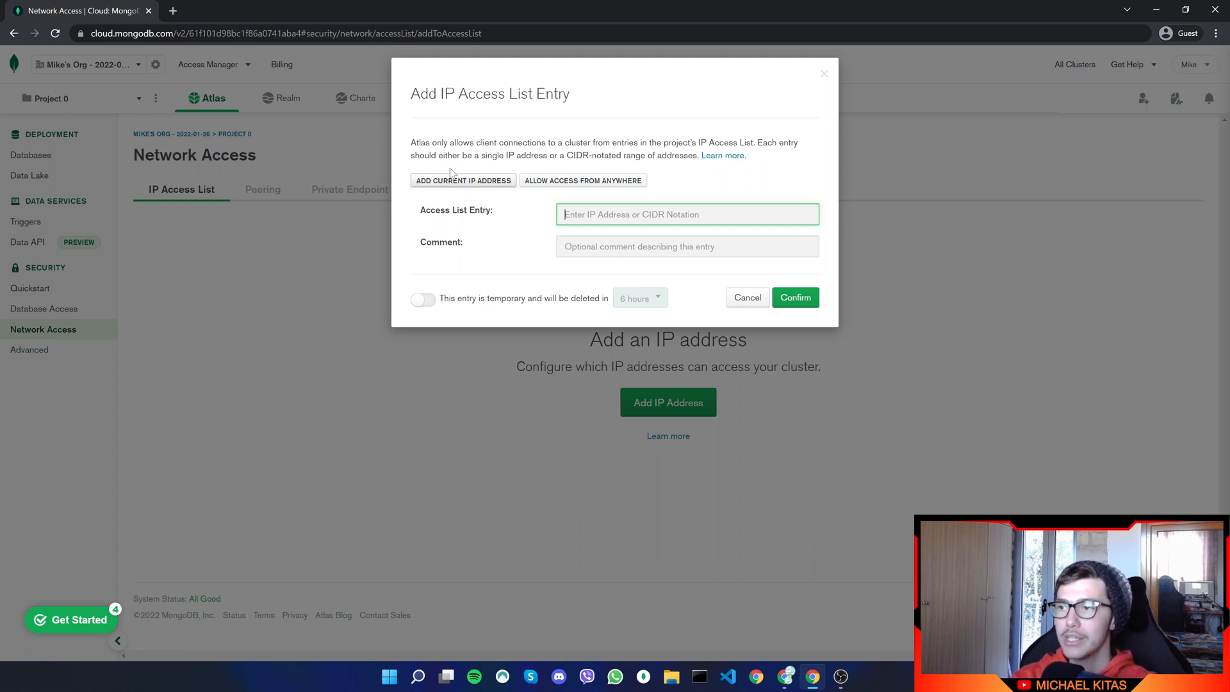
{"action": "mouse_move", "coordinate": [557, 194]}
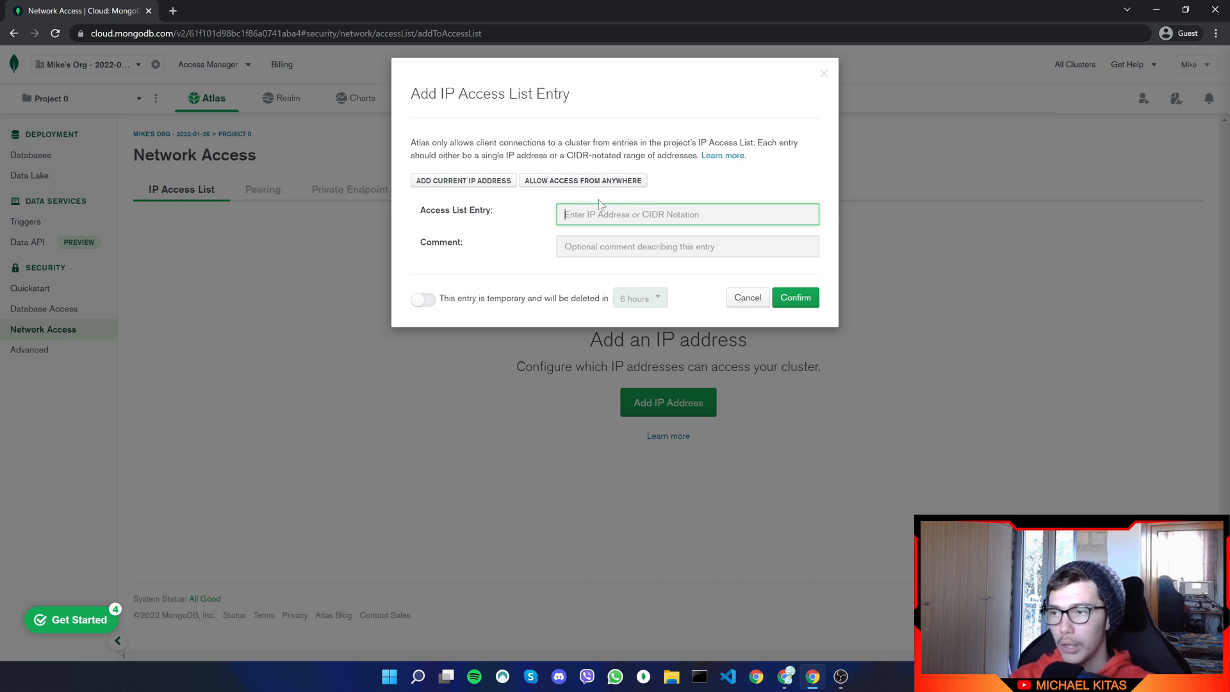
Allow access from anywhere (0.0.0.0/0) and confirm the entry
{"action": "left_click", "coordinate": [582, 180]}
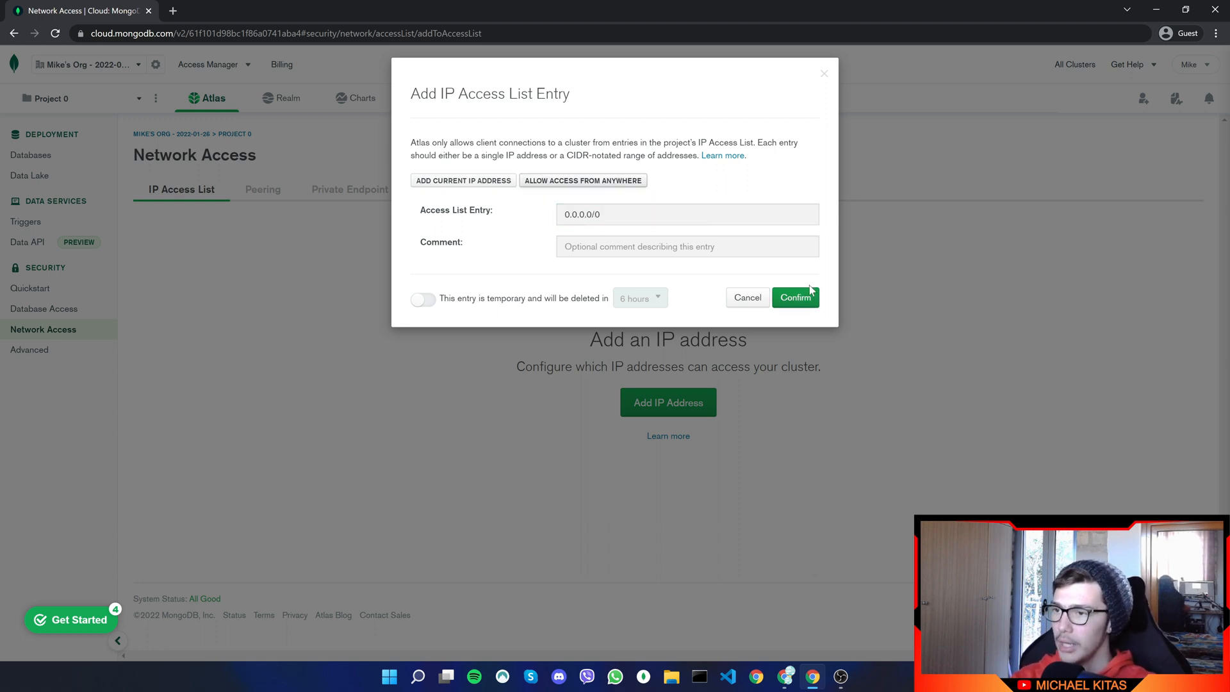
{"action": "left_click", "coordinate": [794, 297]}
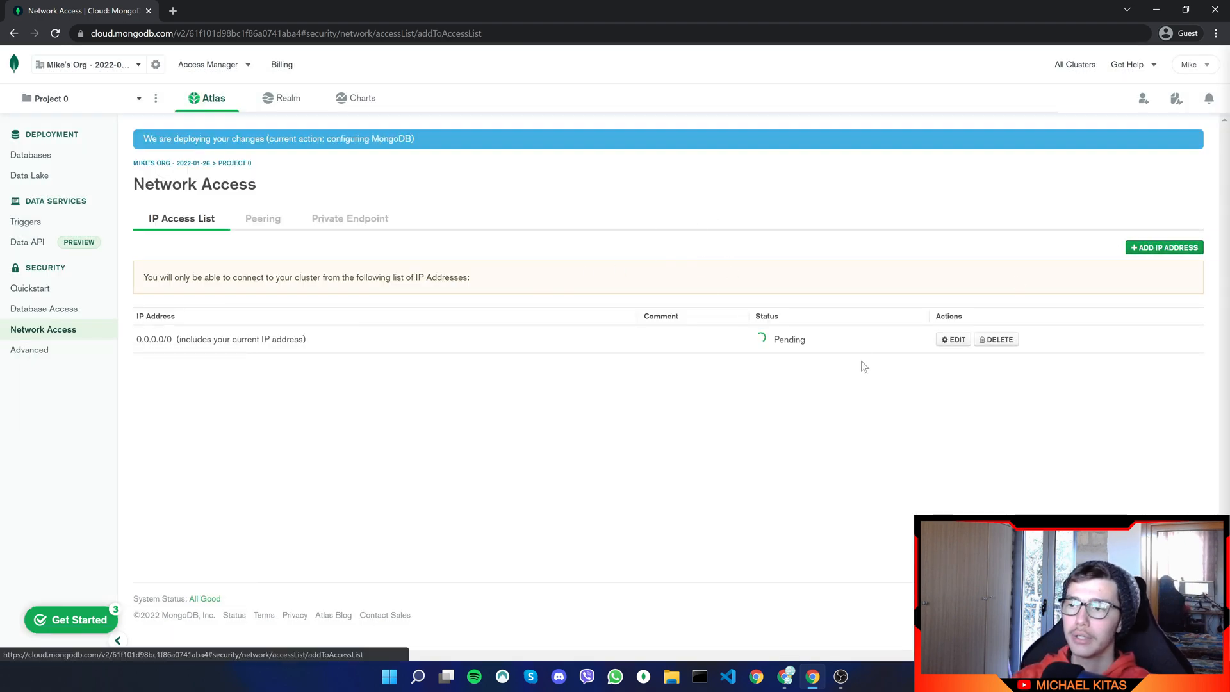
Review the Peering, Private Endpoint and IP Access List tabs, then go to Database Access
{"action": "left_click", "coordinate": [1164, 247]}
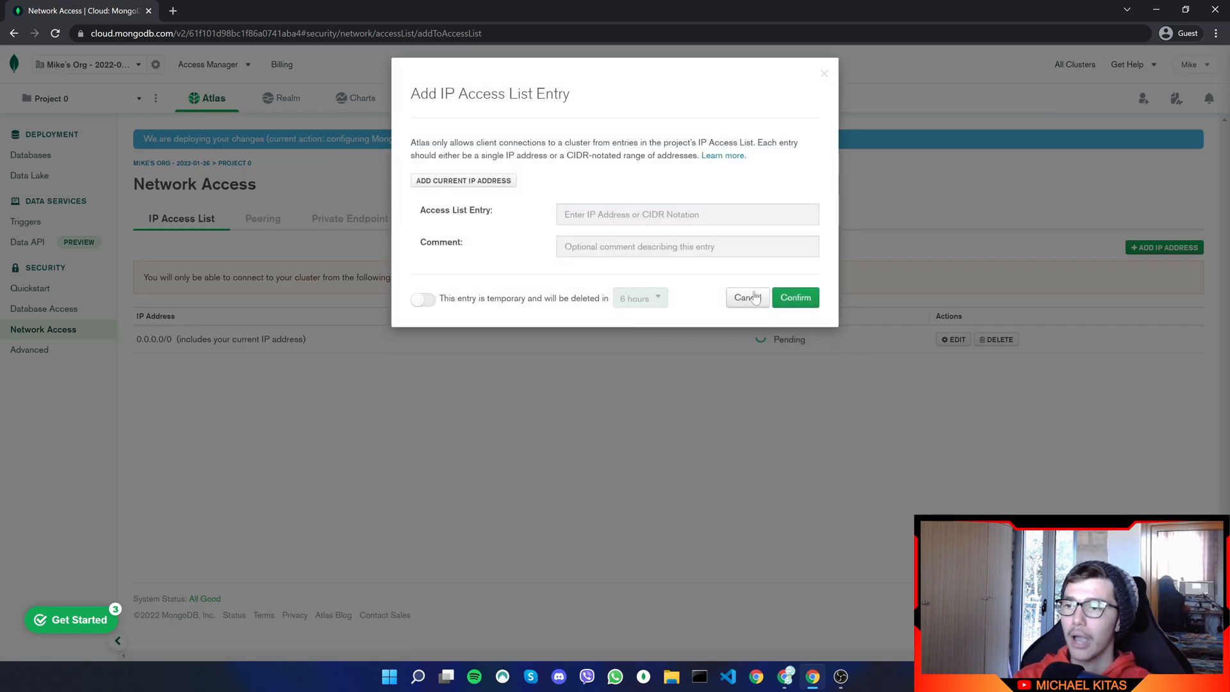
{"action": "left_click", "coordinate": [745, 297]}
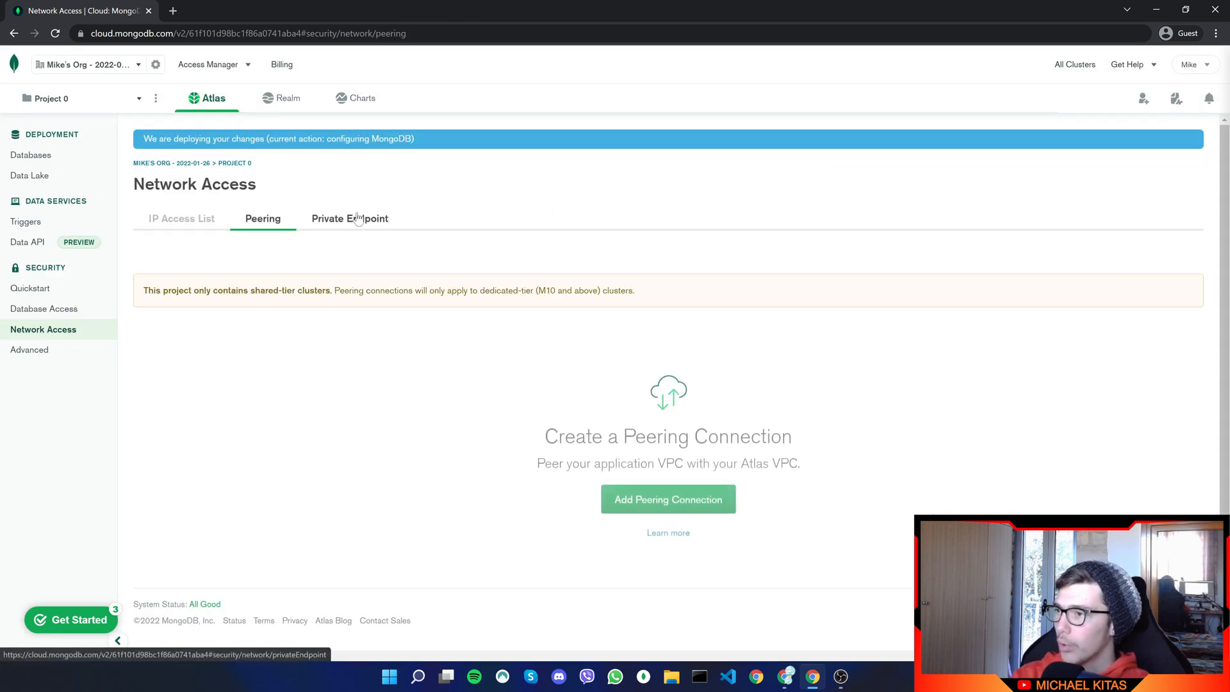
{"action": "left_click", "coordinate": [349, 218]}
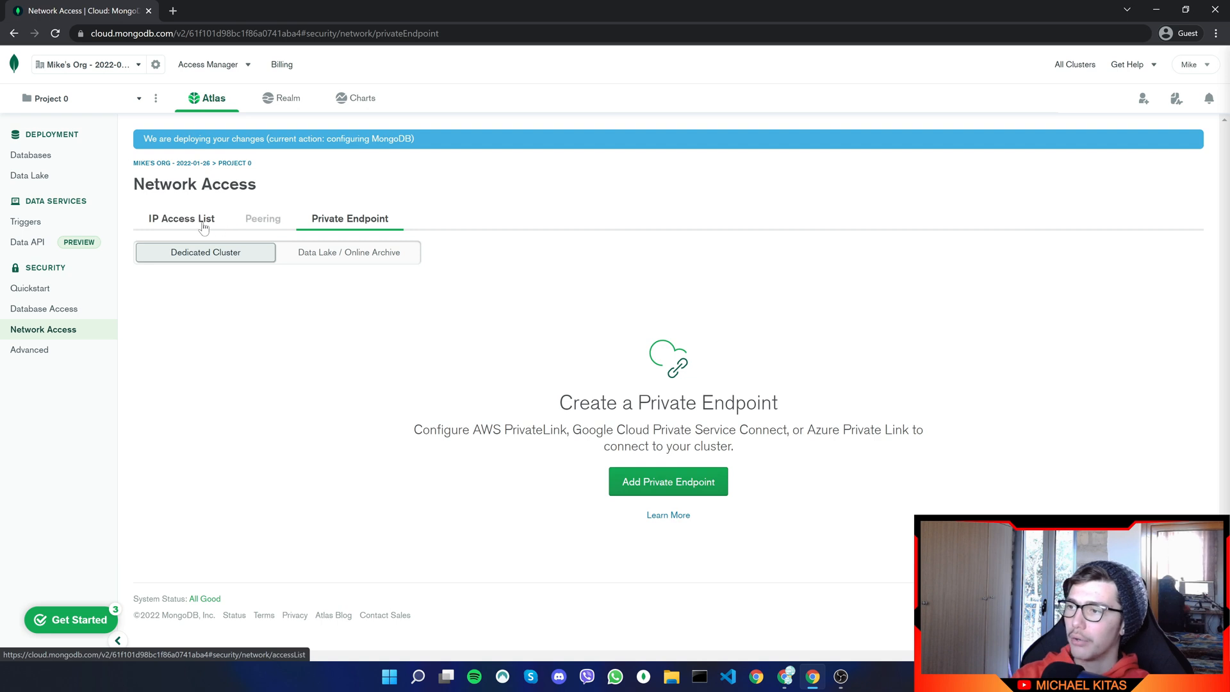
{"action": "left_click", "coordinate": [181, 218]}
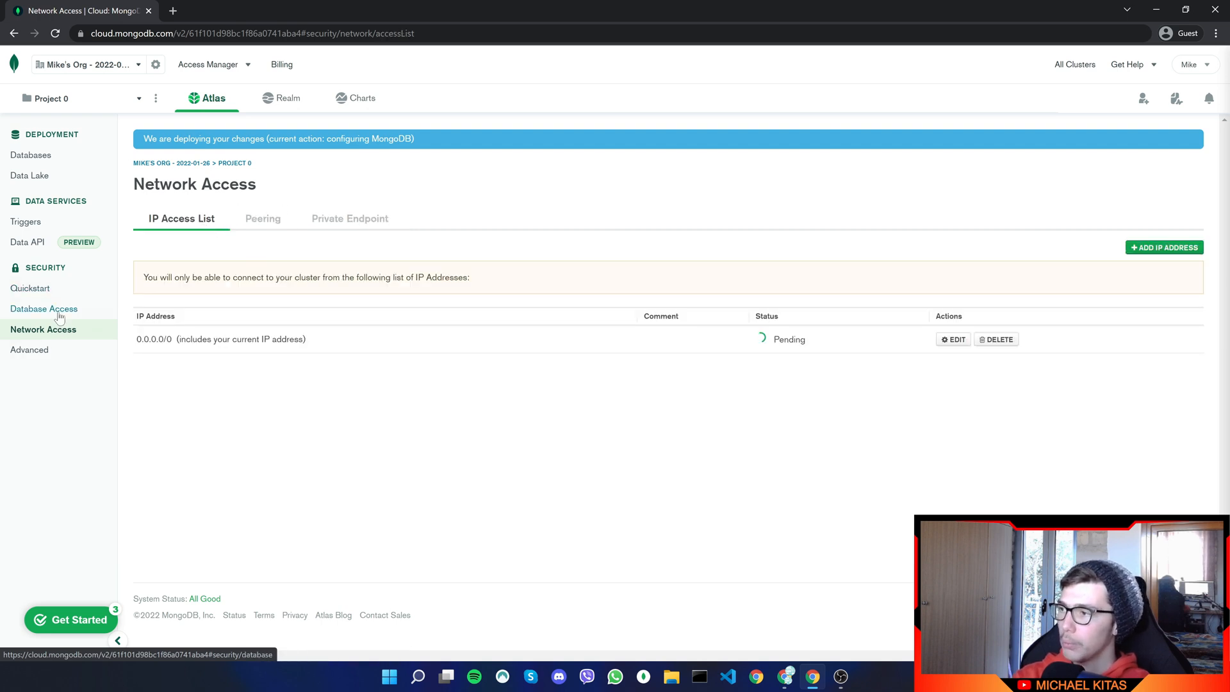
{"action": "left_click", "coordinate": [43, 309]}
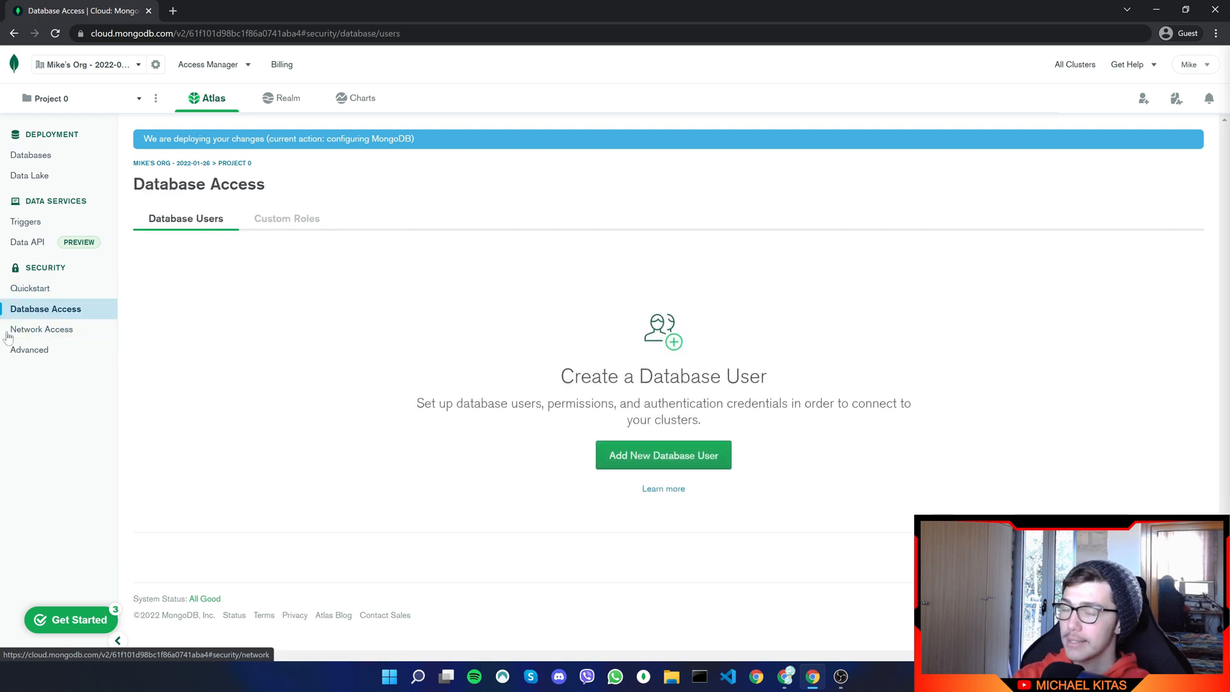
{"action": "mouse_move", "coordinate": [41, 330]}
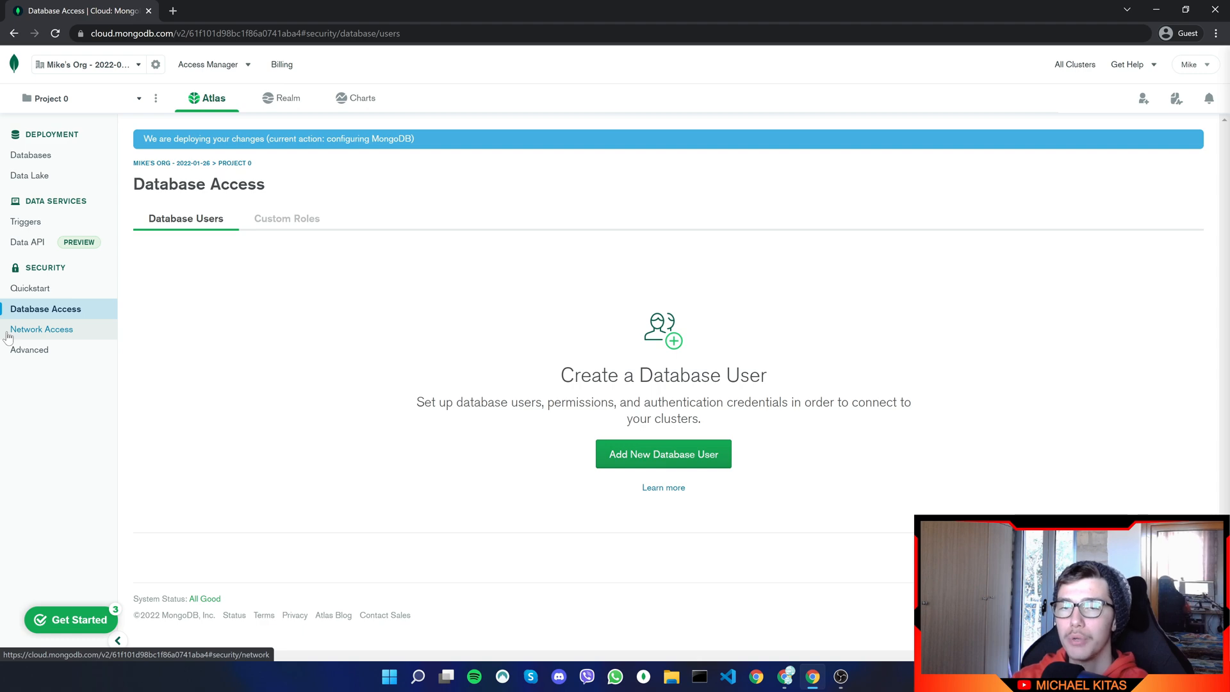
{"action": "mouse_move", "coordinate": [516, 321]}
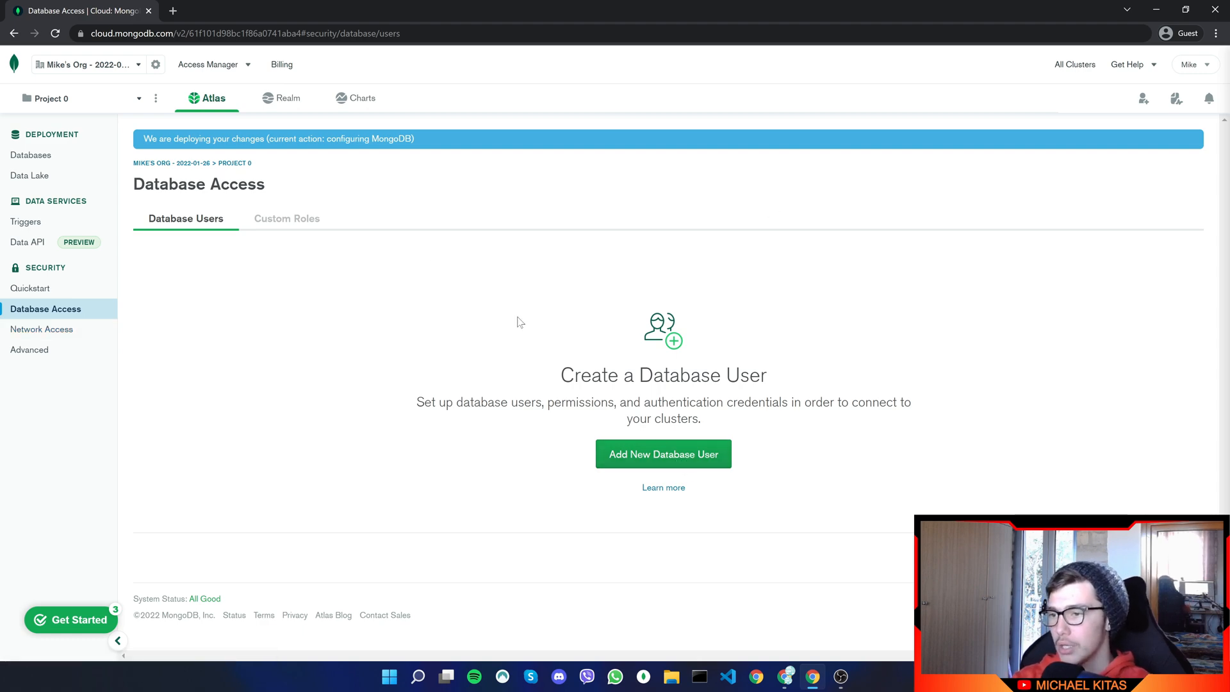
Begin adding a new database user
{"action": "left_click", "coordinate": [662, 453]}
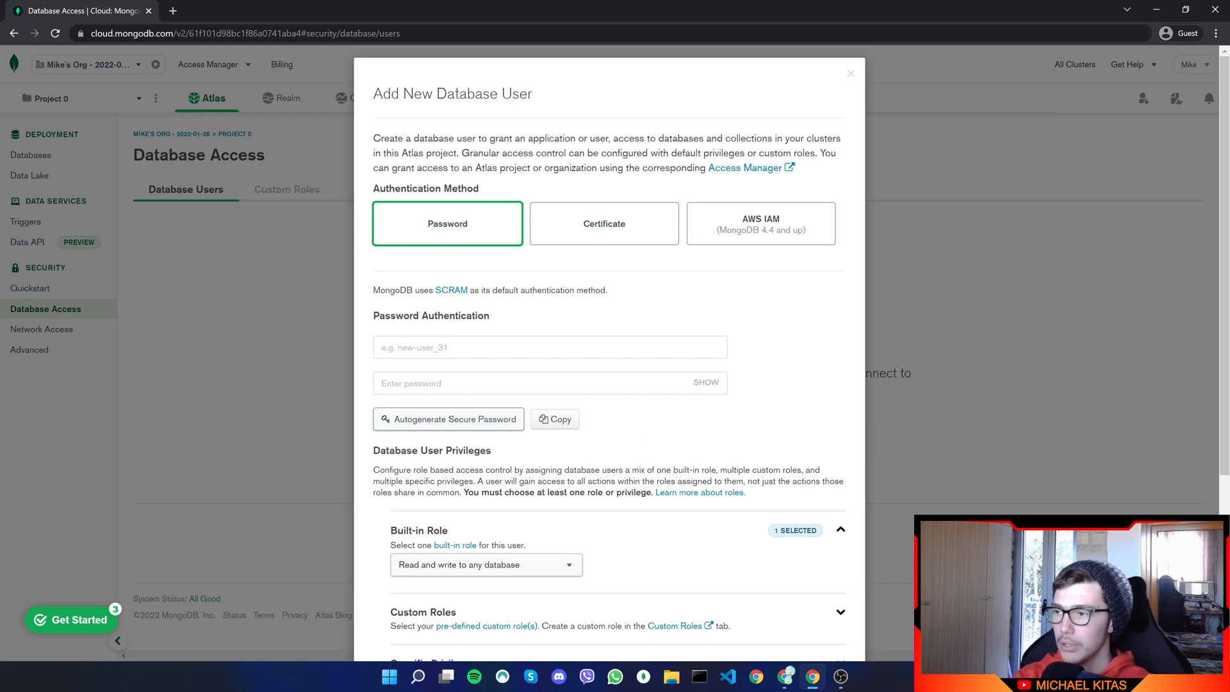
Create database user 'root' with a password and read-and-write access to any database
{"action": "type", "text": "root"}
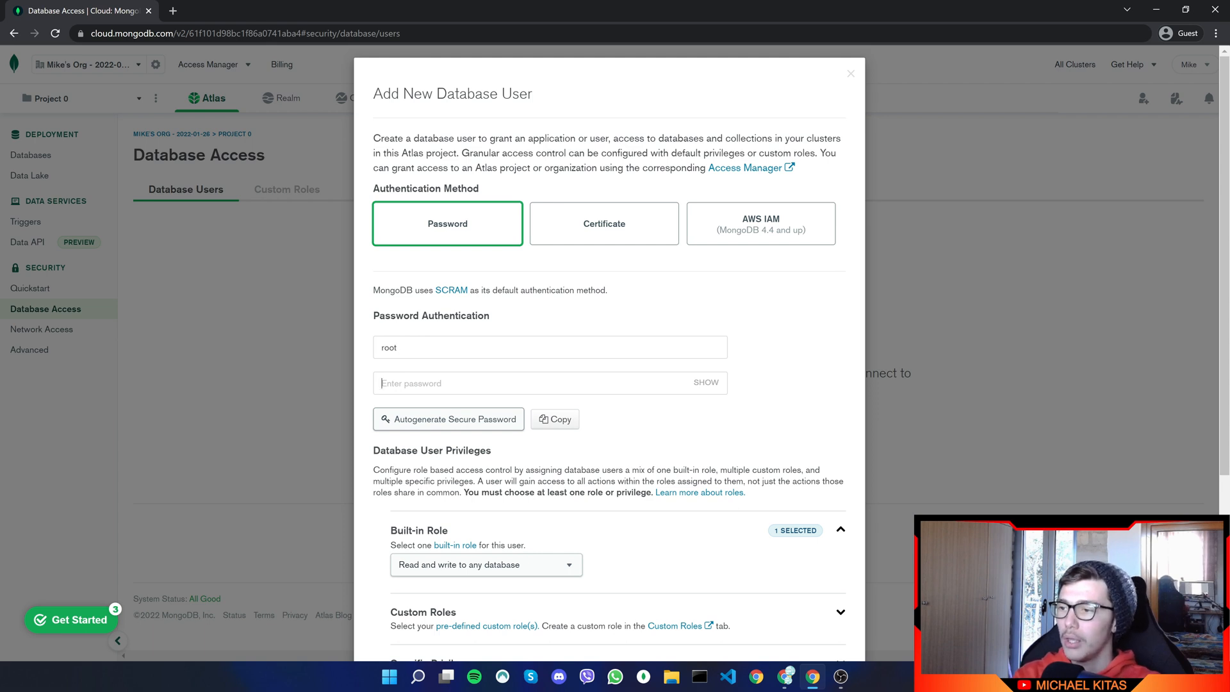
{"action": "left_click", "coordinate": [448, 419]}
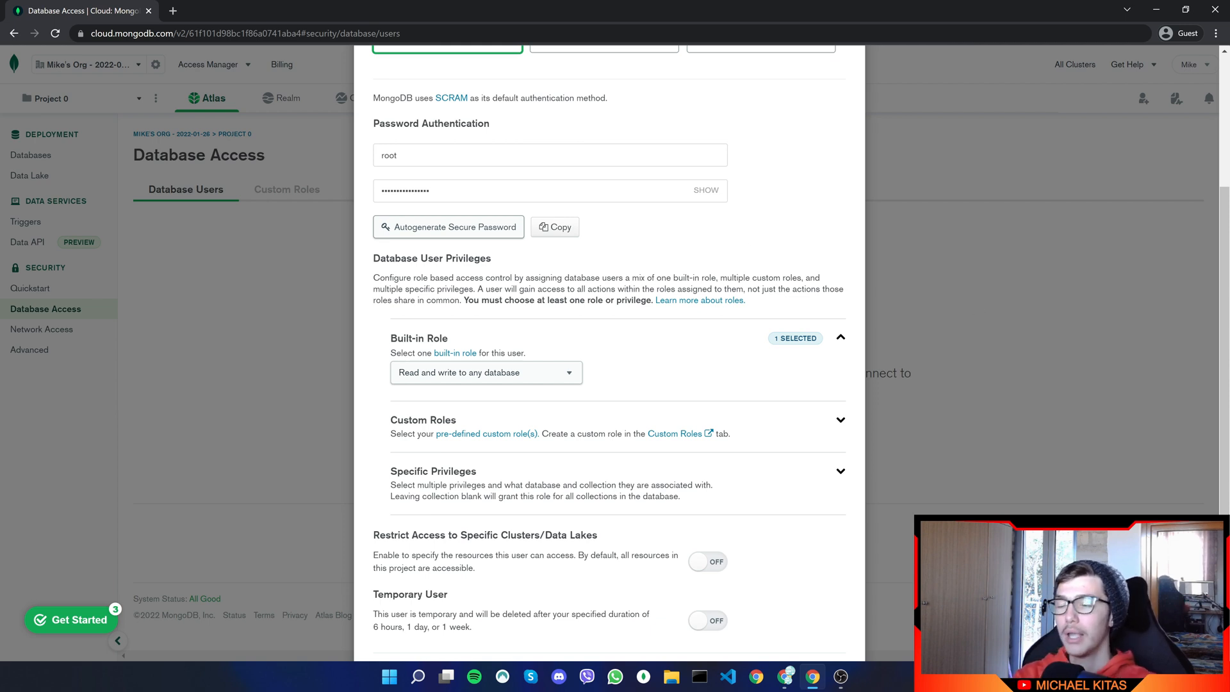
{"action": "scroll", "scroll_direction": "down", "scroll_amount": 3}
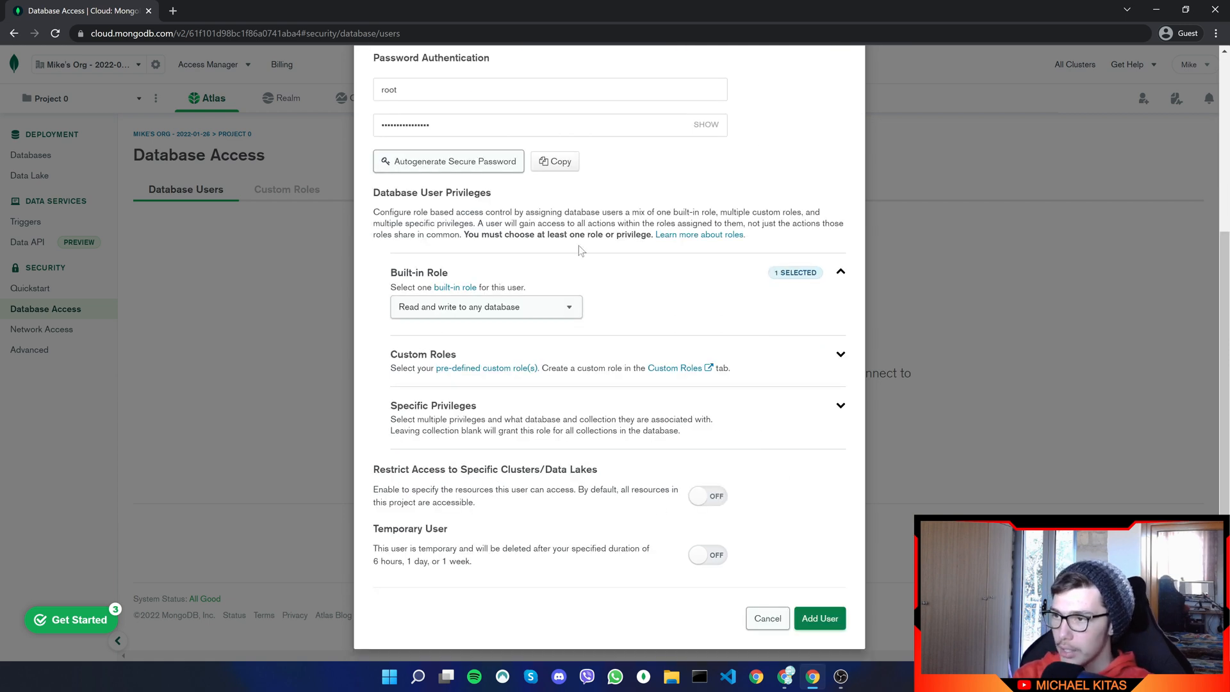
{"action": "left_click", "coordinate": [486, 306]}
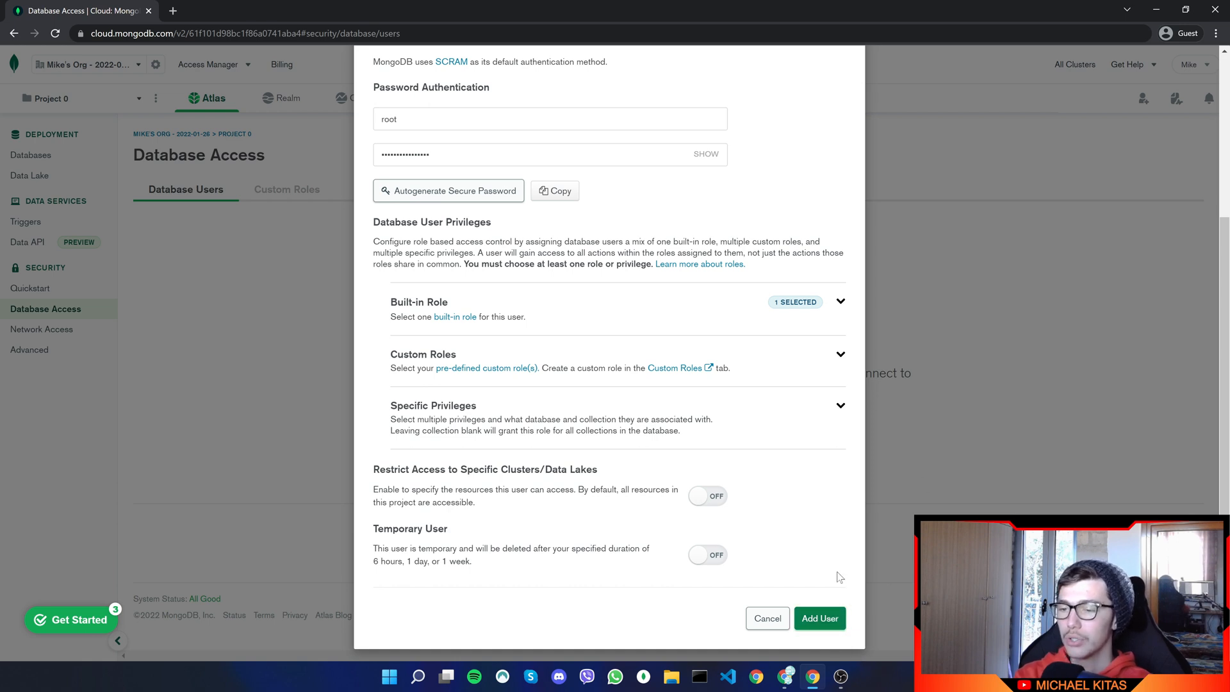
{"action": "left_click", "coordinate": [819, 617]}
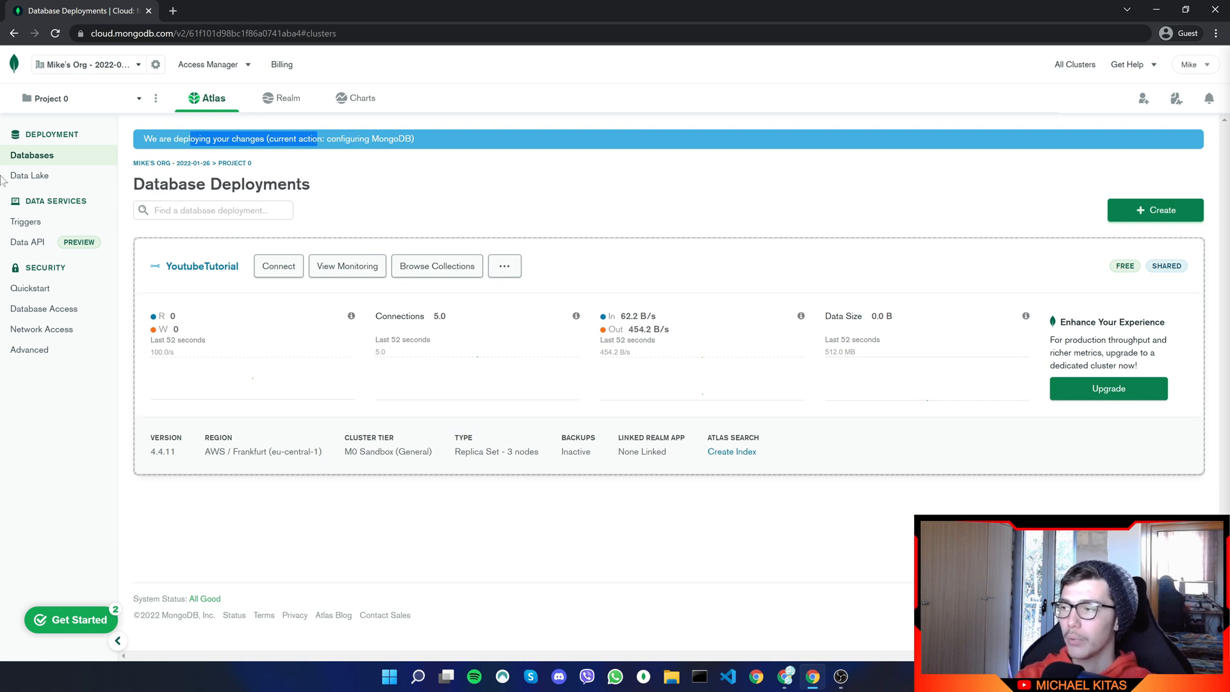
{"action": "mouse_move", "coordinate": [278, 266]}
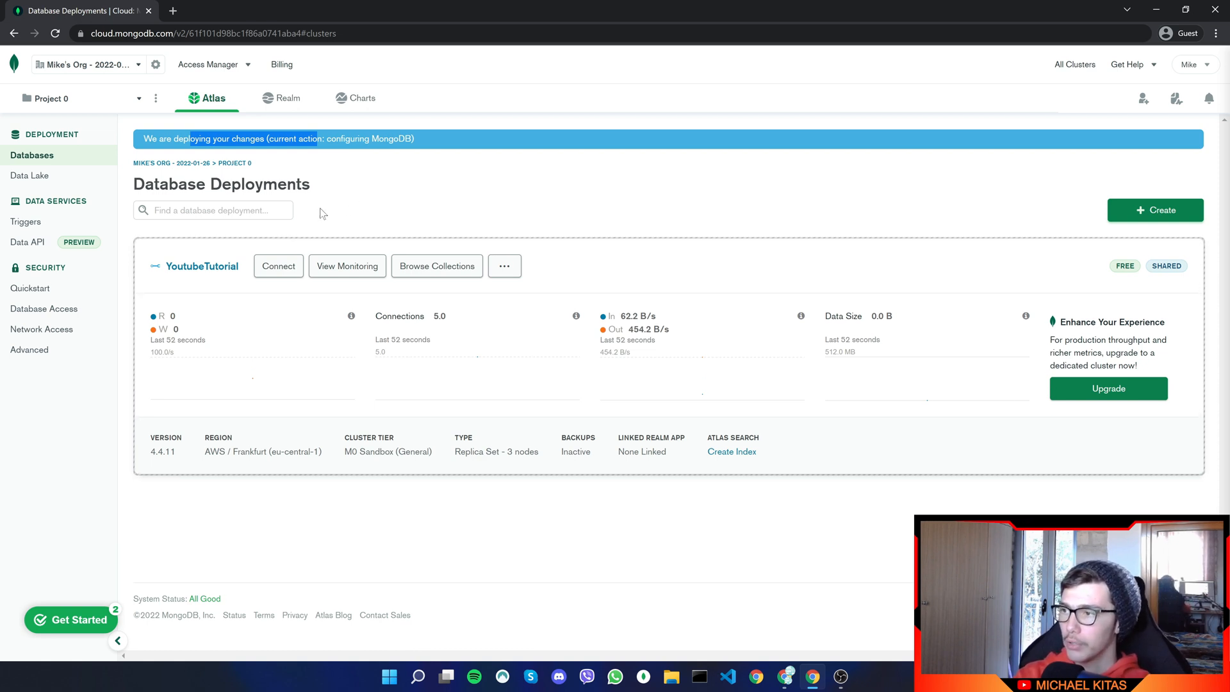
Start connecting to the YoutubeTutorial cluster from its deployment card
{"action": "left_click", "coordinate": [278, 265]}
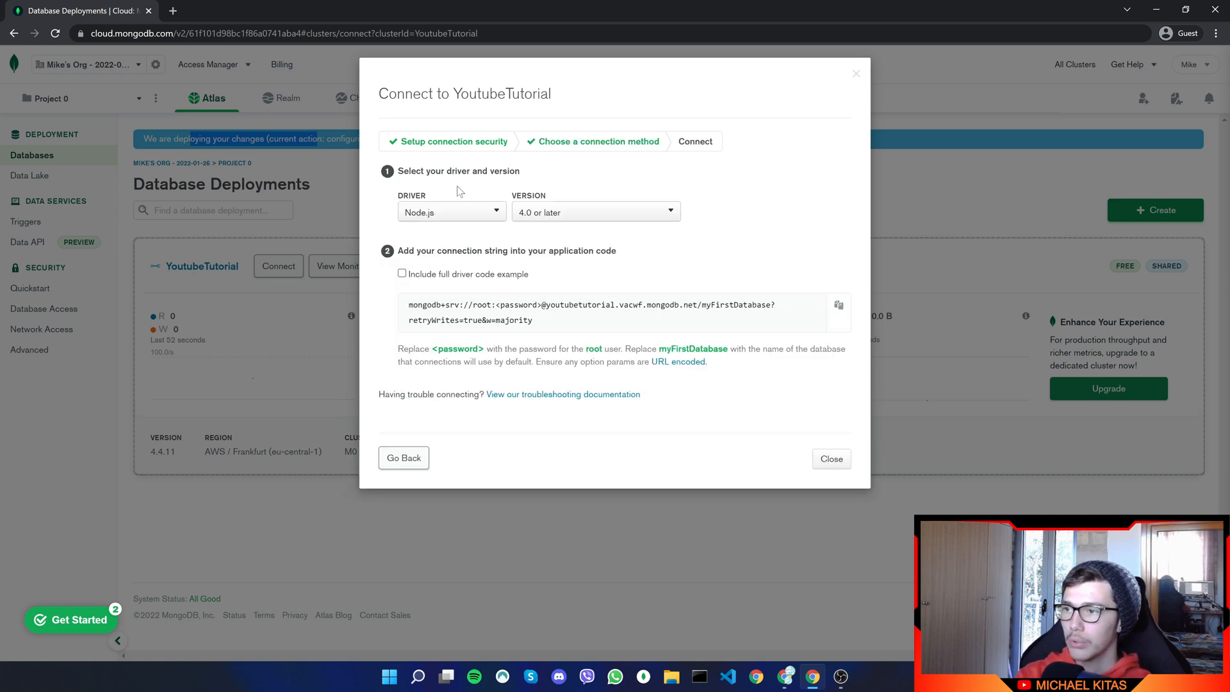
{"action": "mouse_move", "coordinate": [394, 197]}
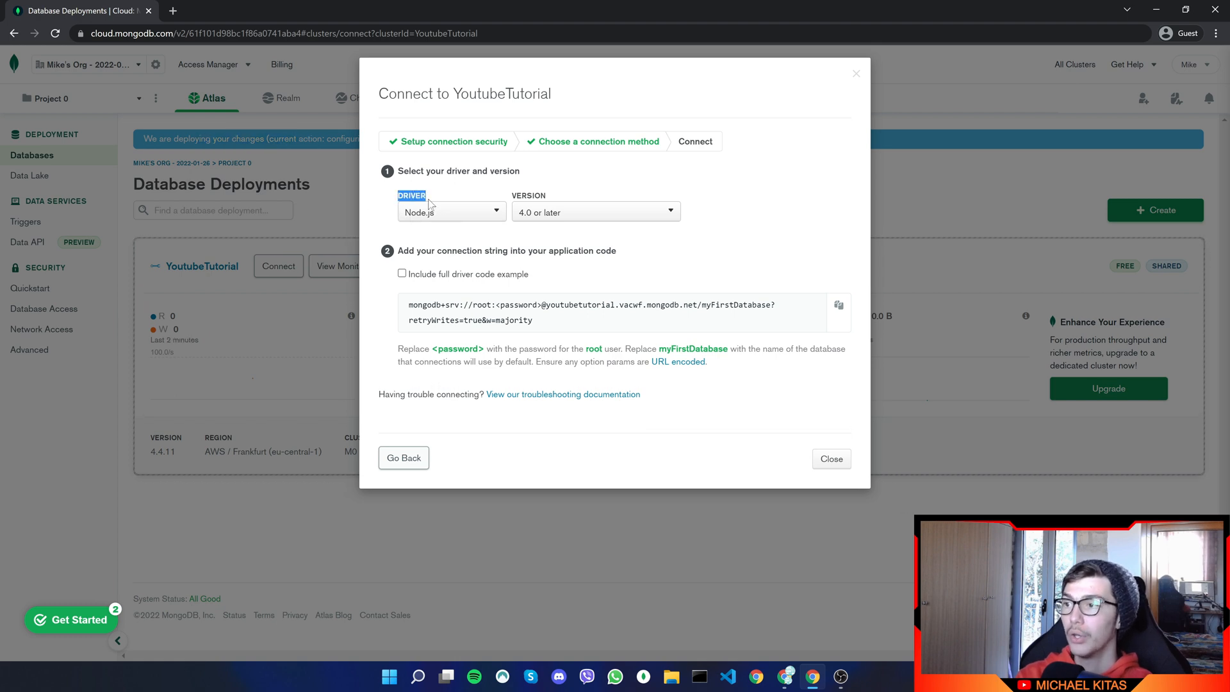
{"action": "mouse_move", "coordinate": [385, 233]}
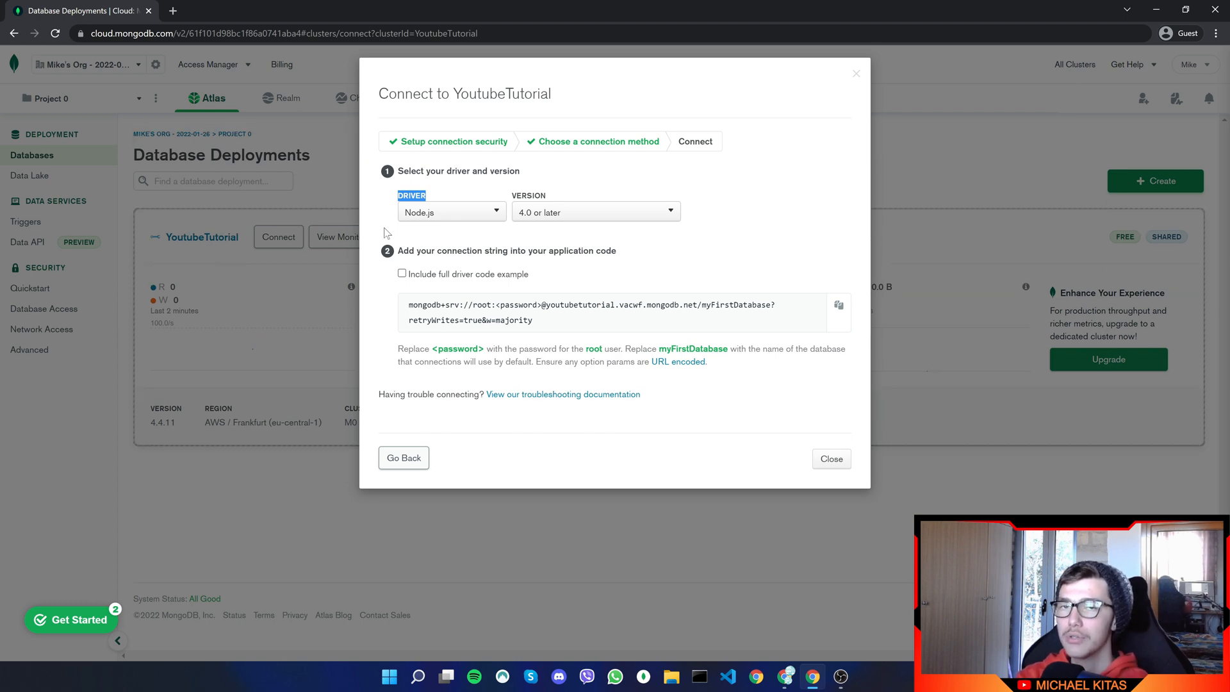
Keep Node.js as the driver and copy the cluster's connection string
{"action": "left_click", "coordinate": [451, 211]}
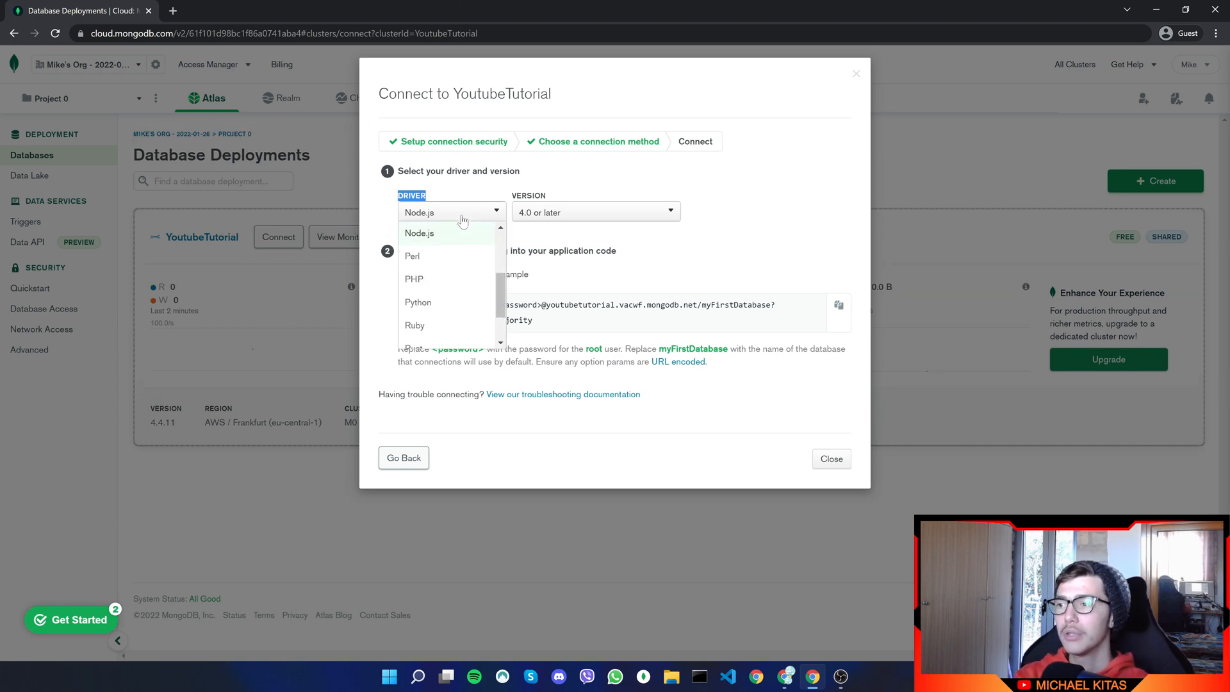
{"action": "mouse_move", "coordinate": [444, 256]}
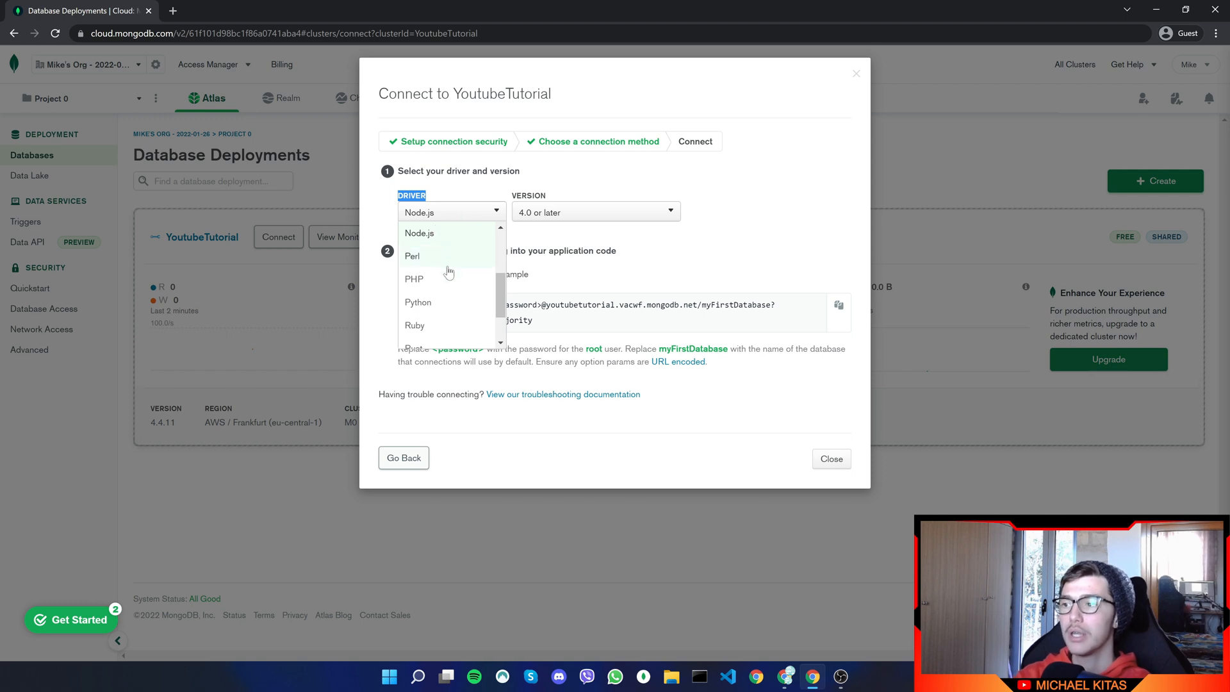
{"action": "left_click", "coordinate": [419, 233]}
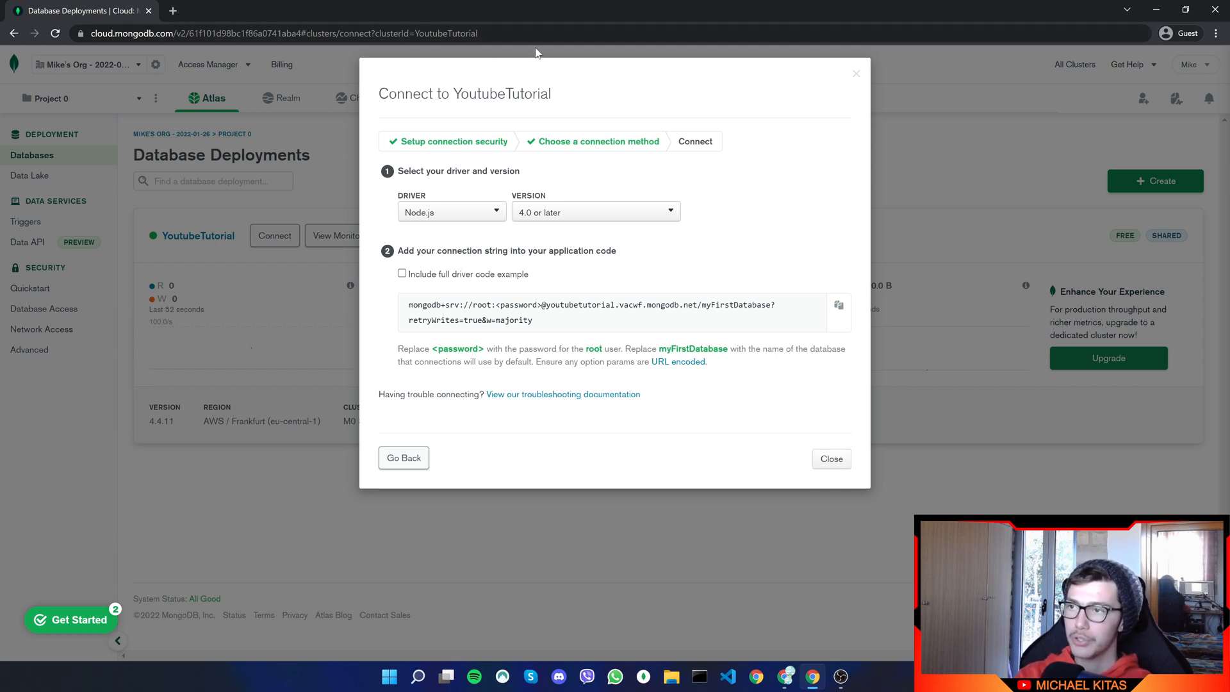
{"action": "left_click", "coordinate": [418, 677]}
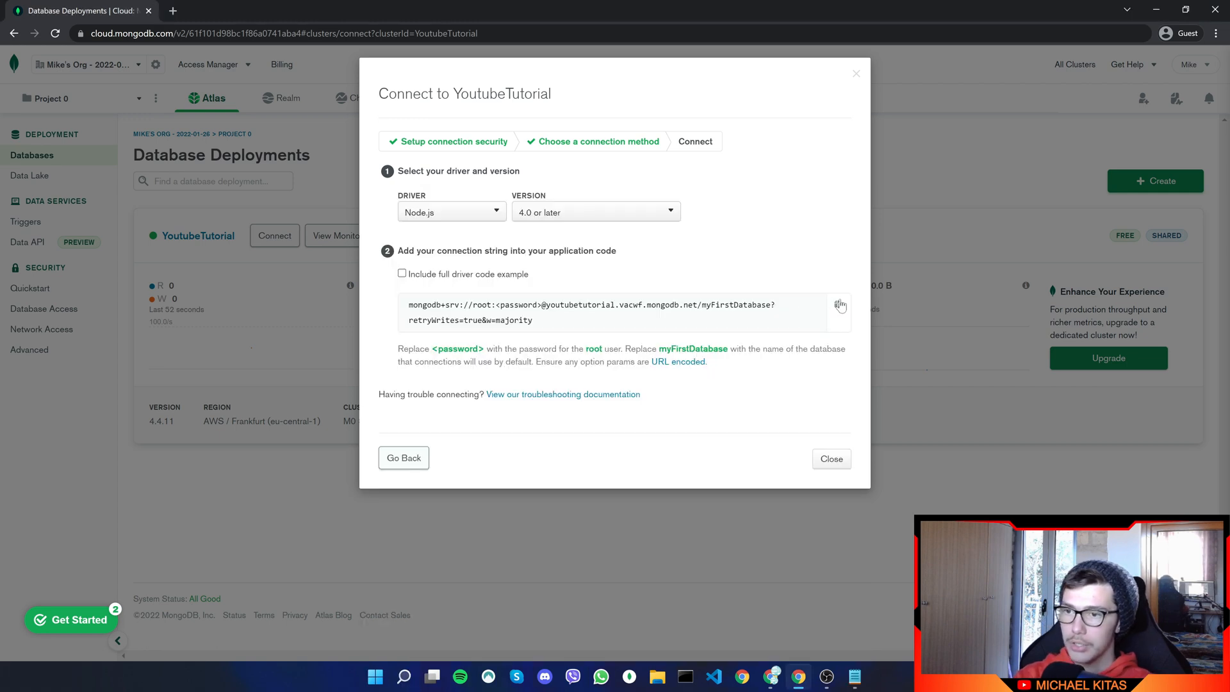
{"action": "left_click", "coordinate": [839, 305]}
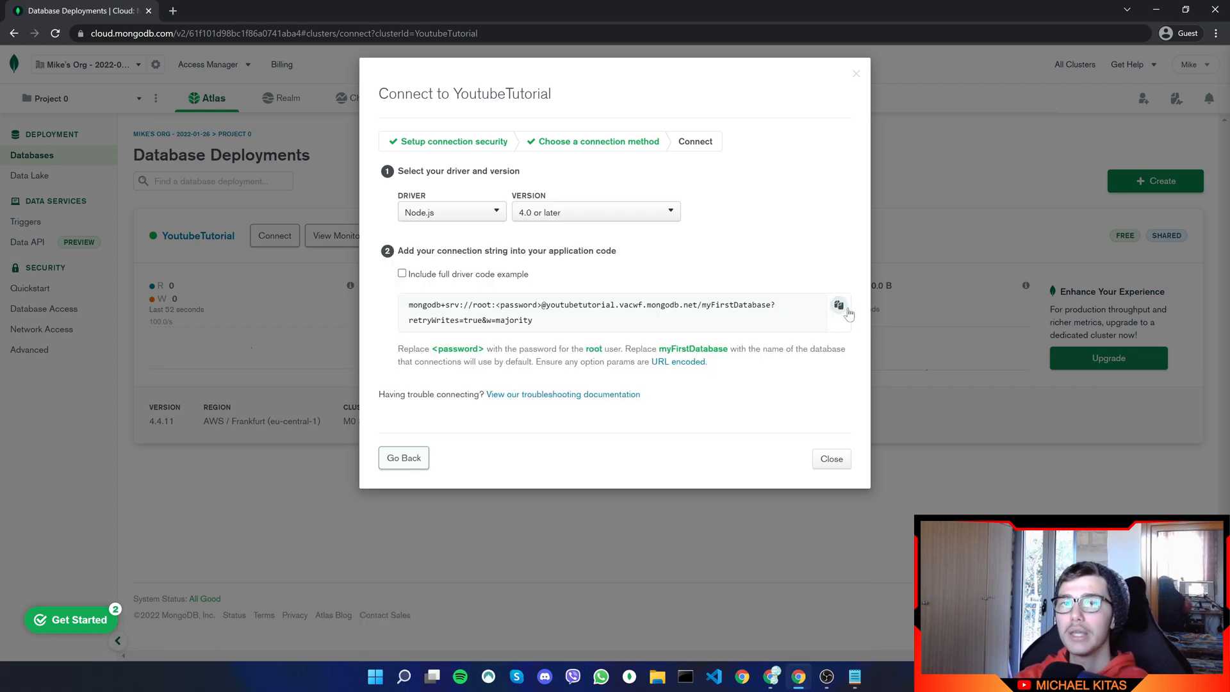
{"action": "left_click", "coordinate": [829, 458]}
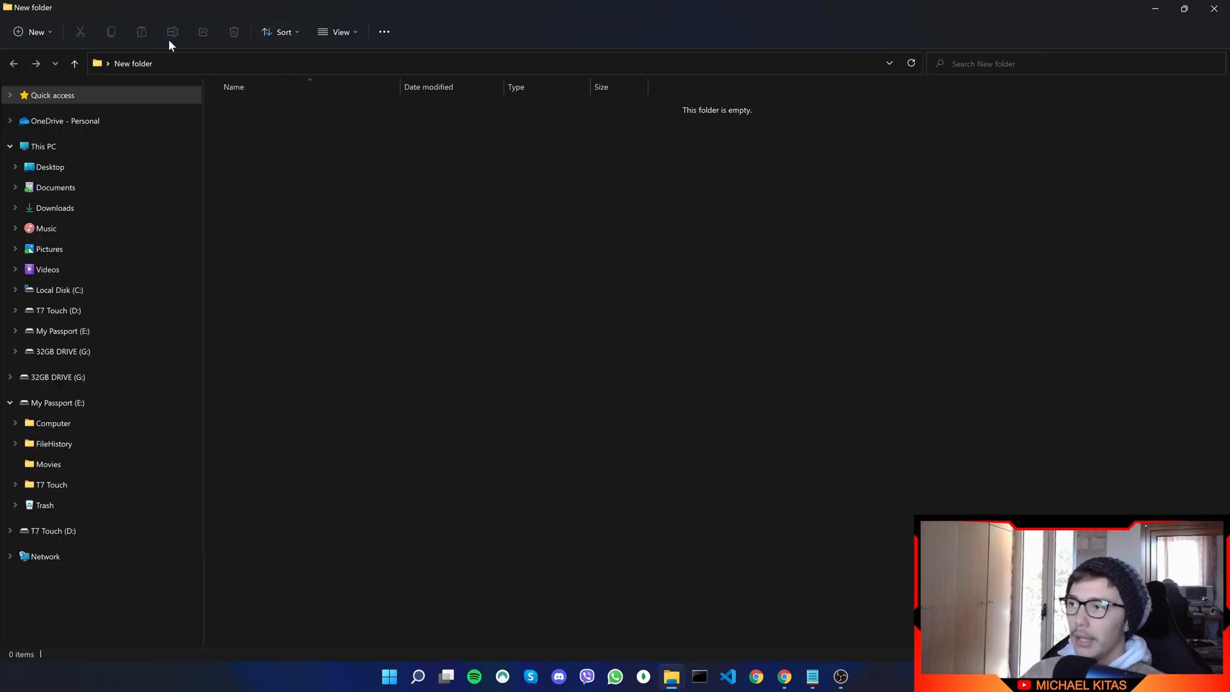
From cmd in the New folder, run 'npm init -y' and 'npm i mongoose'
{"action": "type", "text": "cnd"}
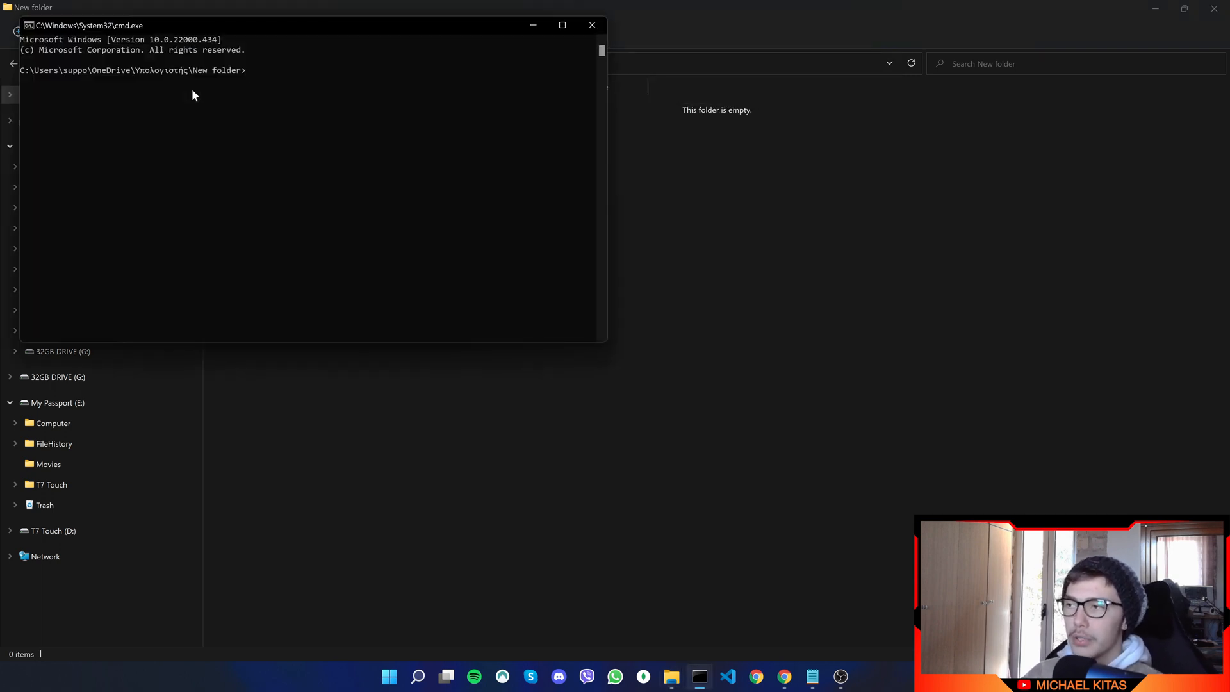
{"action": "type", "text": "n"}
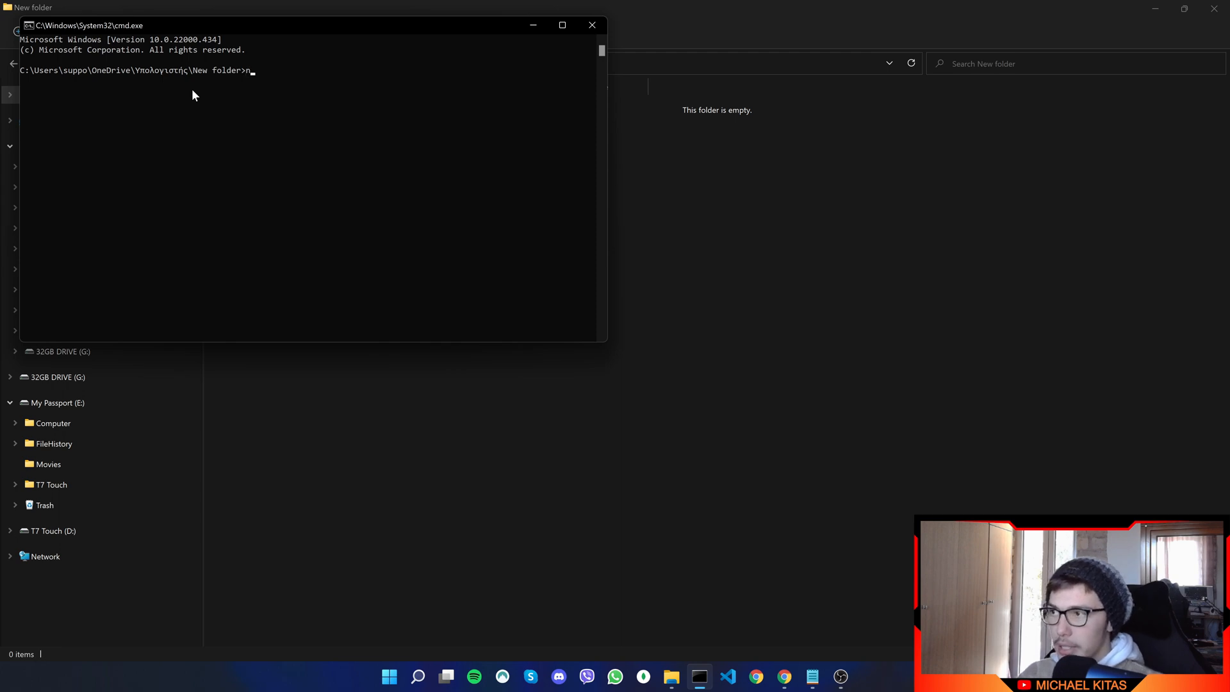
{"action": "type", "text": "pm init -0"}
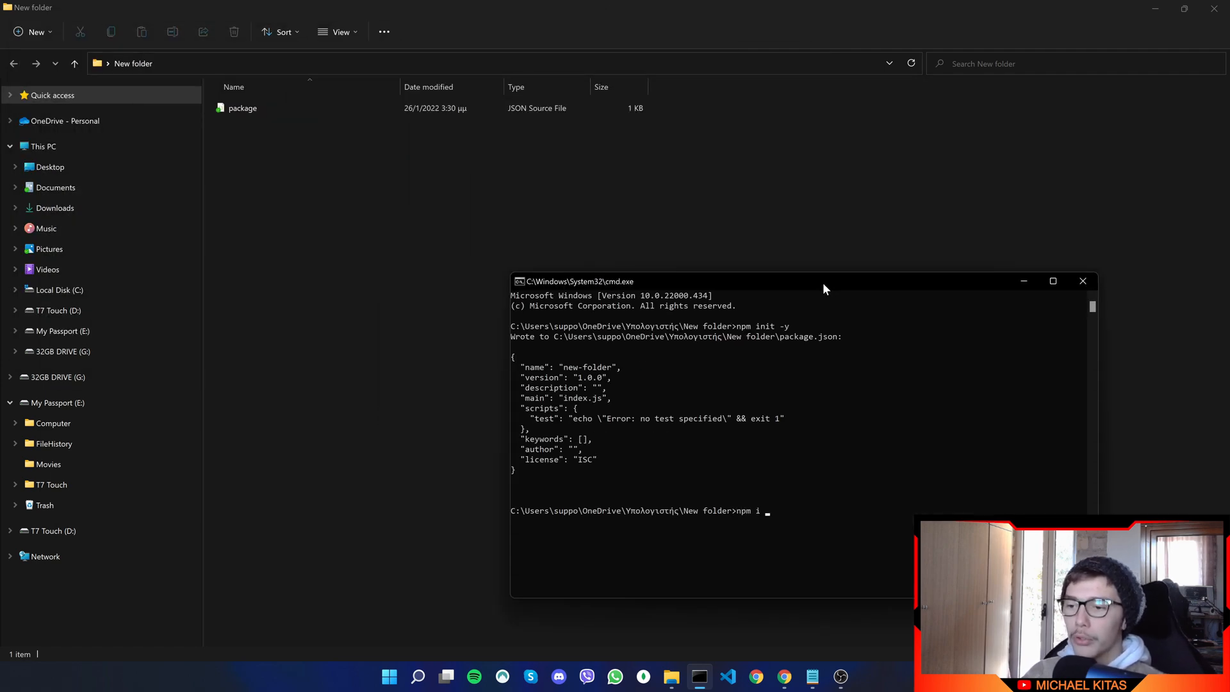
{"action": "type", "text": "mongoose"}
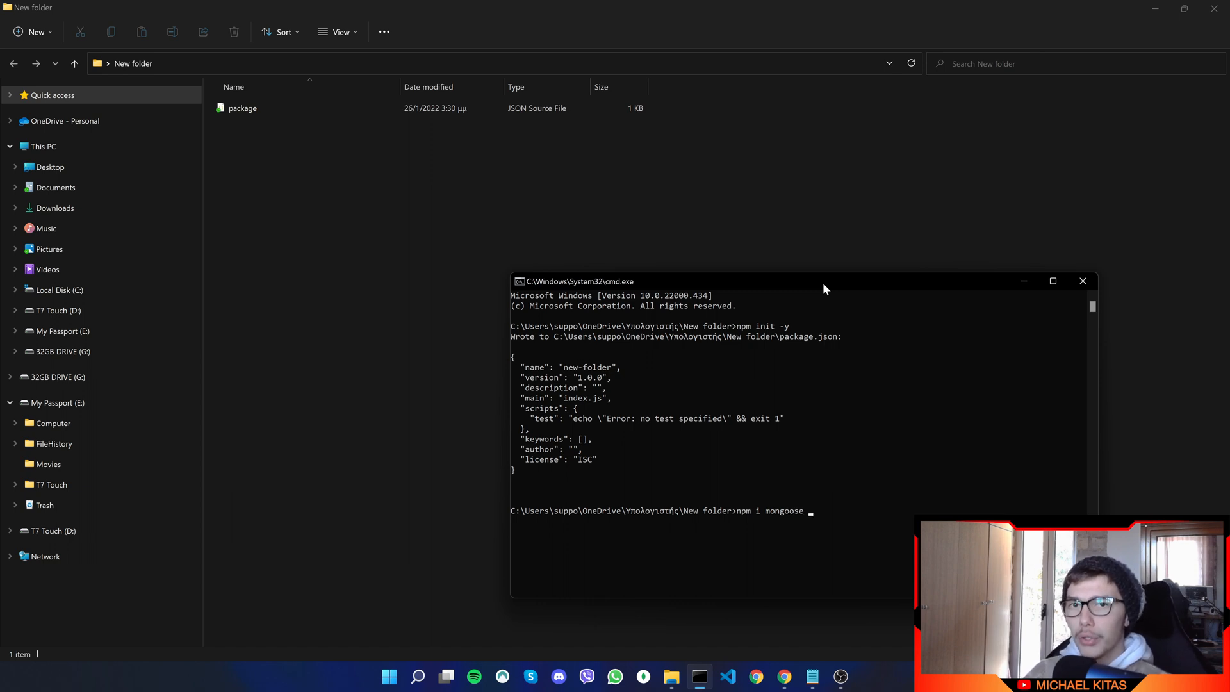
{"action": "mouse_move", "coordinate": [795, 511]}
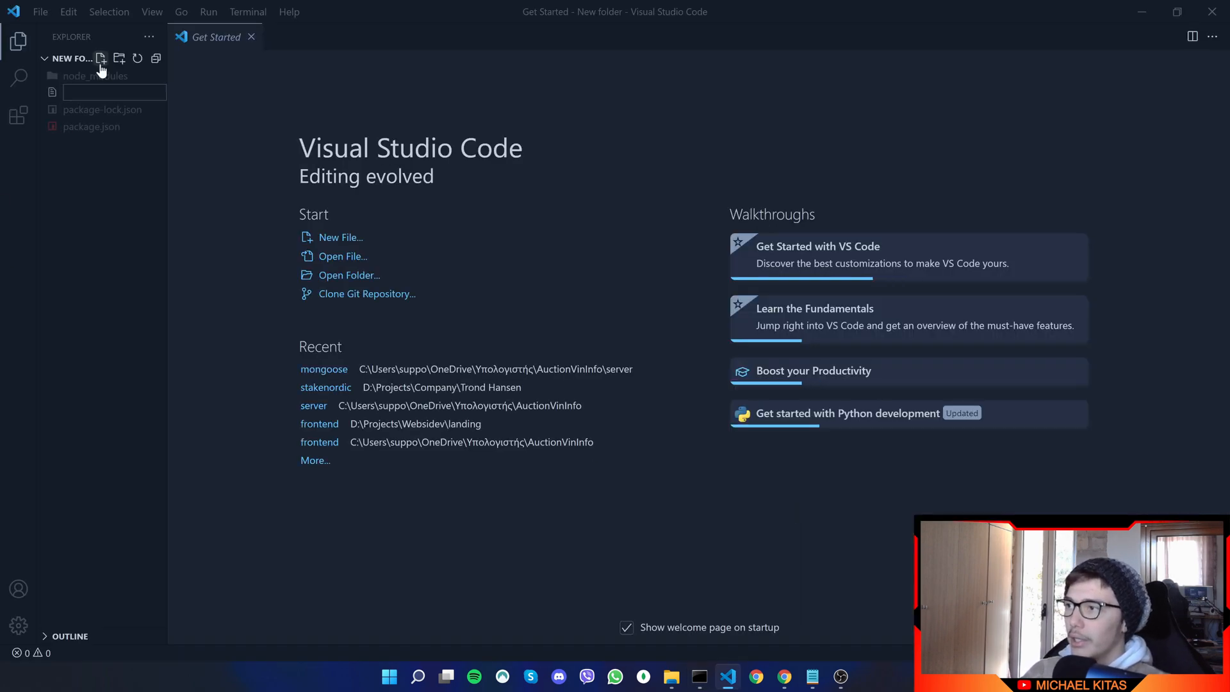
In index.js require mongoose, begin mongoose.connect, and copy the Atlas connection string
{"action": "type", "text": "index.js"}
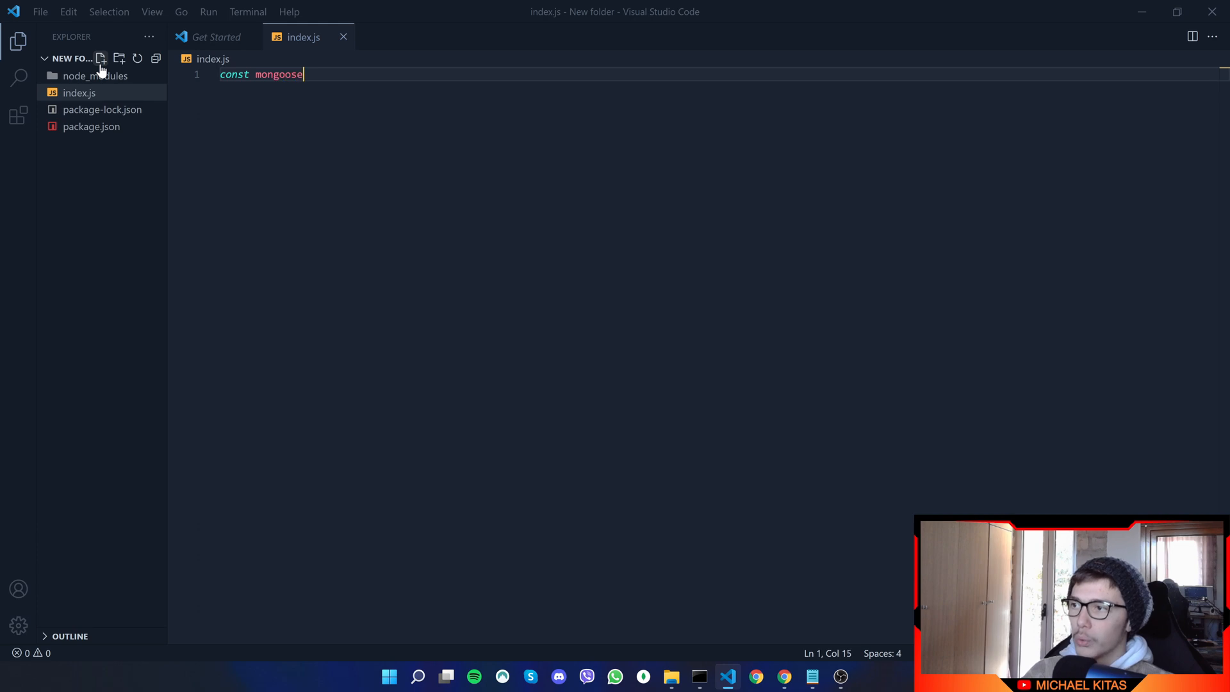
{"action": "type", "text": "= require('mongoose');"}
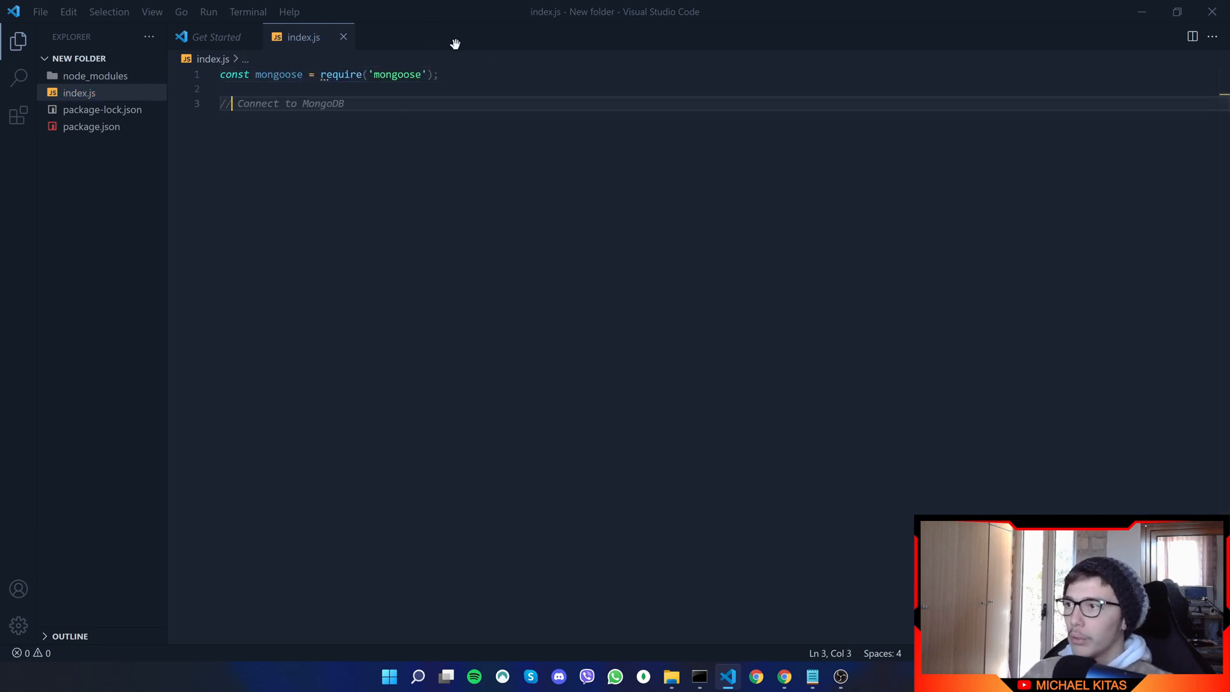
{"action": "type", "text": "m"}
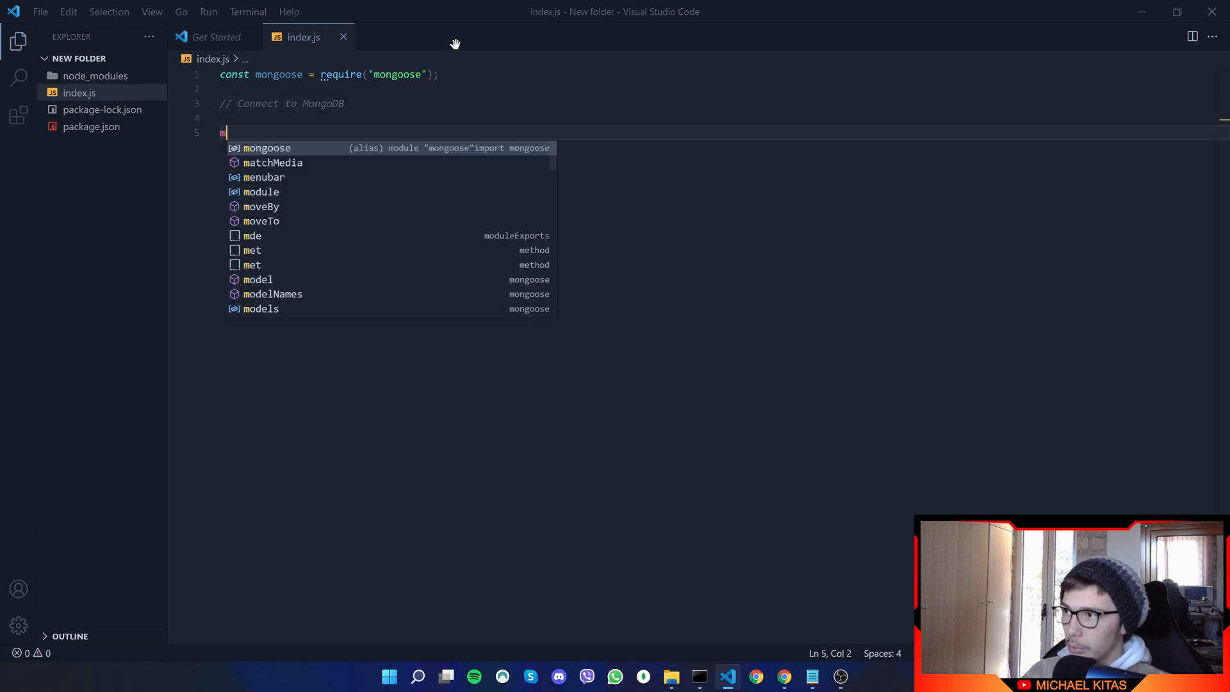
{"action": "type", "text": "ongoose.connt"}
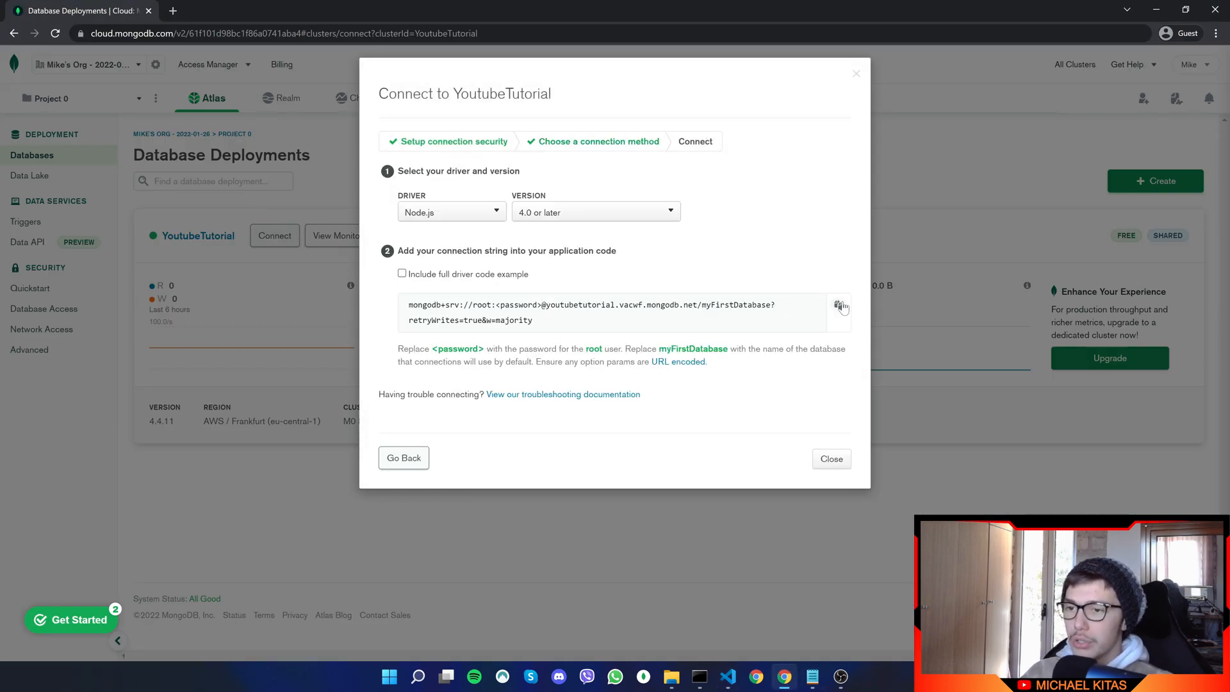
{"action": "left_click", "coordinate": [838, 305]}
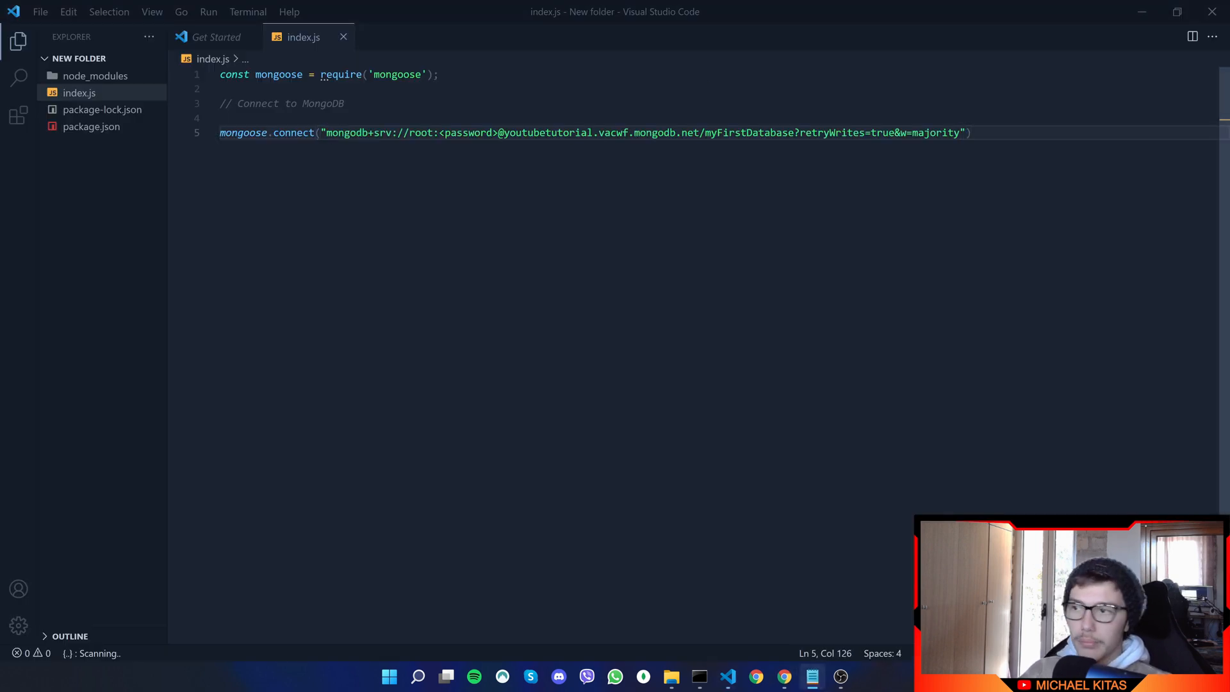
Fill the connection string with the root password and 'youtube' as the database name
{"action": "double_click", "coordinate": [468, 132]}
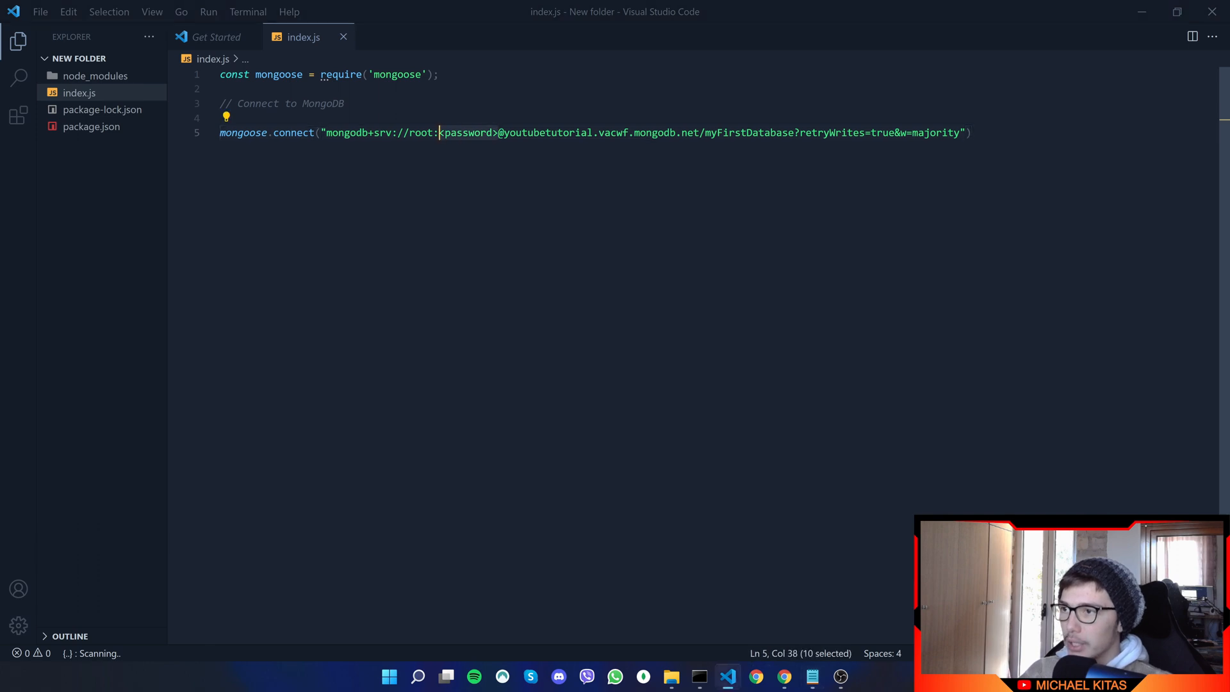
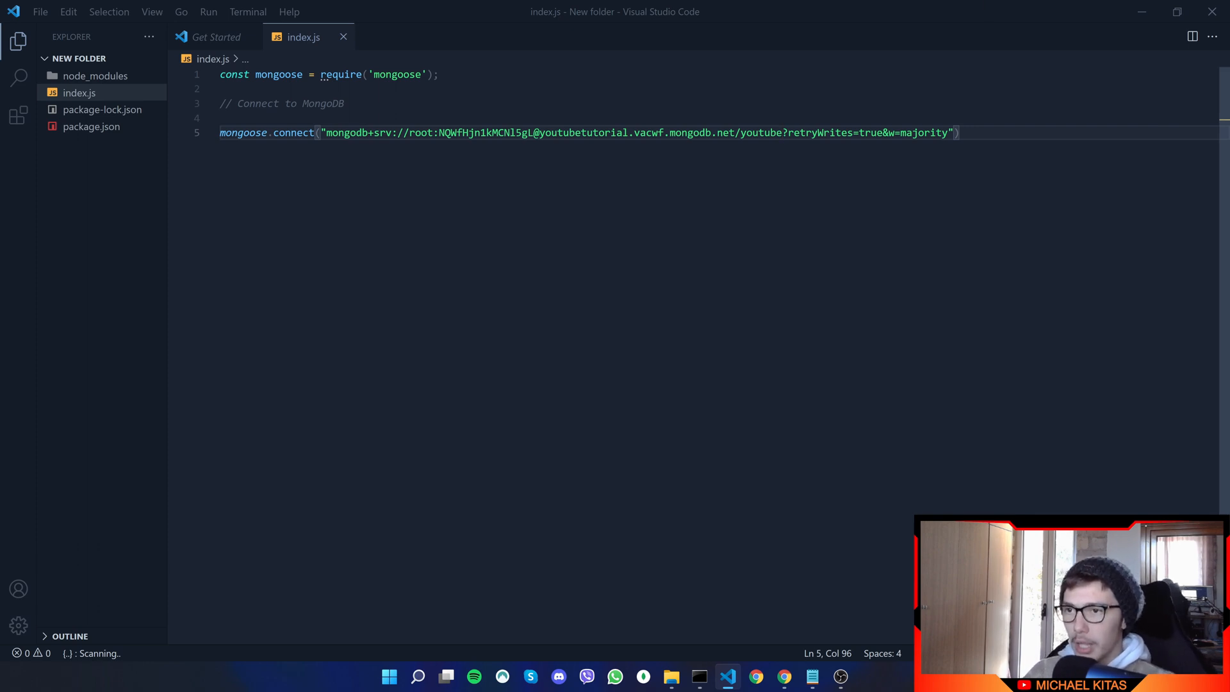
{"action": "mouse_move", "coordinate": [707, 64]}
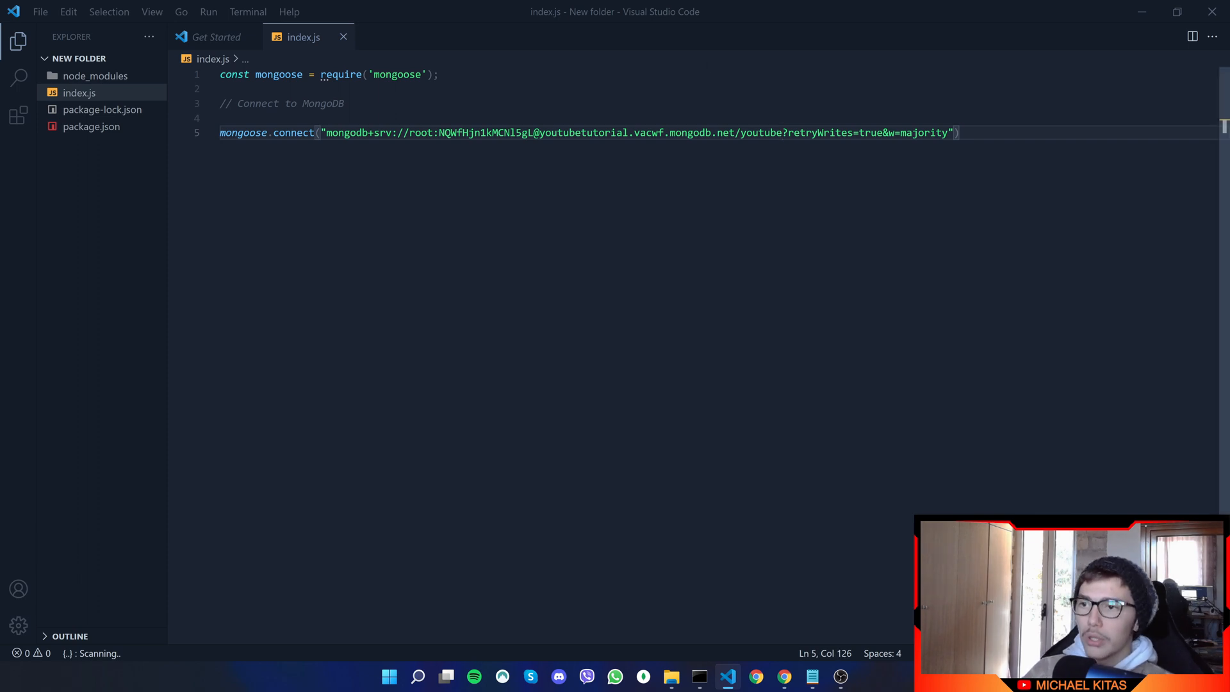
Run 'node .\index.js' in a new integrated terminal
{"action": "left_click", "coordinate": [247, 12]}
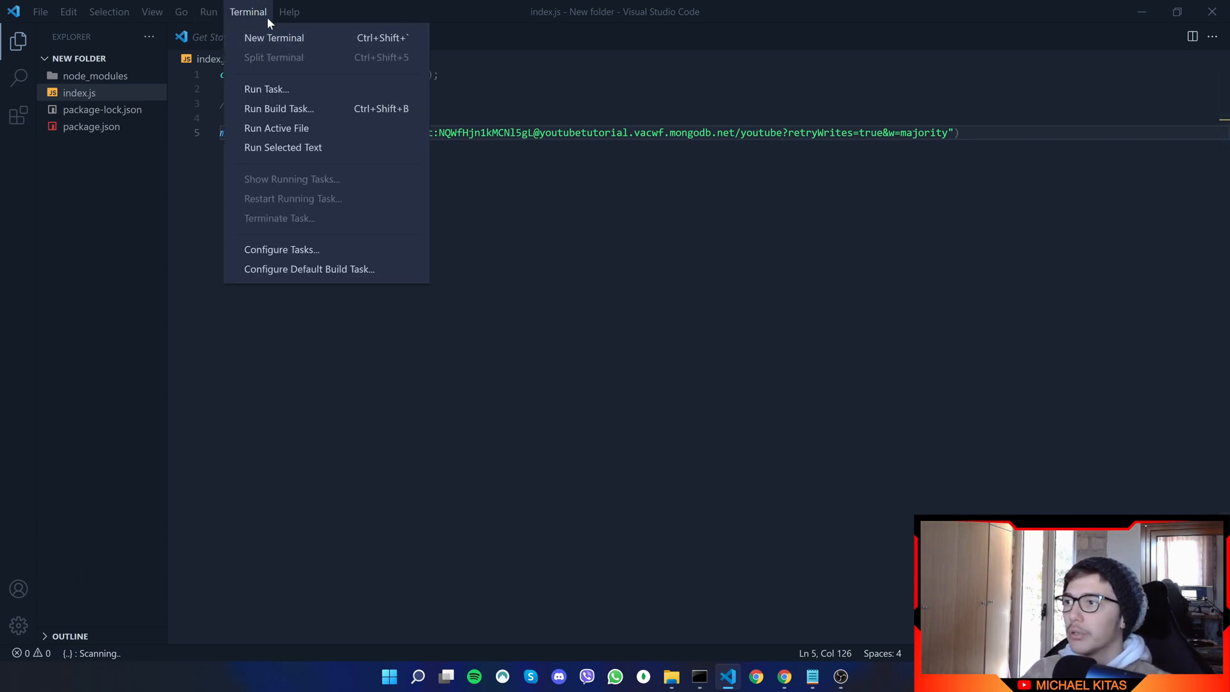
{"action": "left_click", "coordinate": [274, 37]}
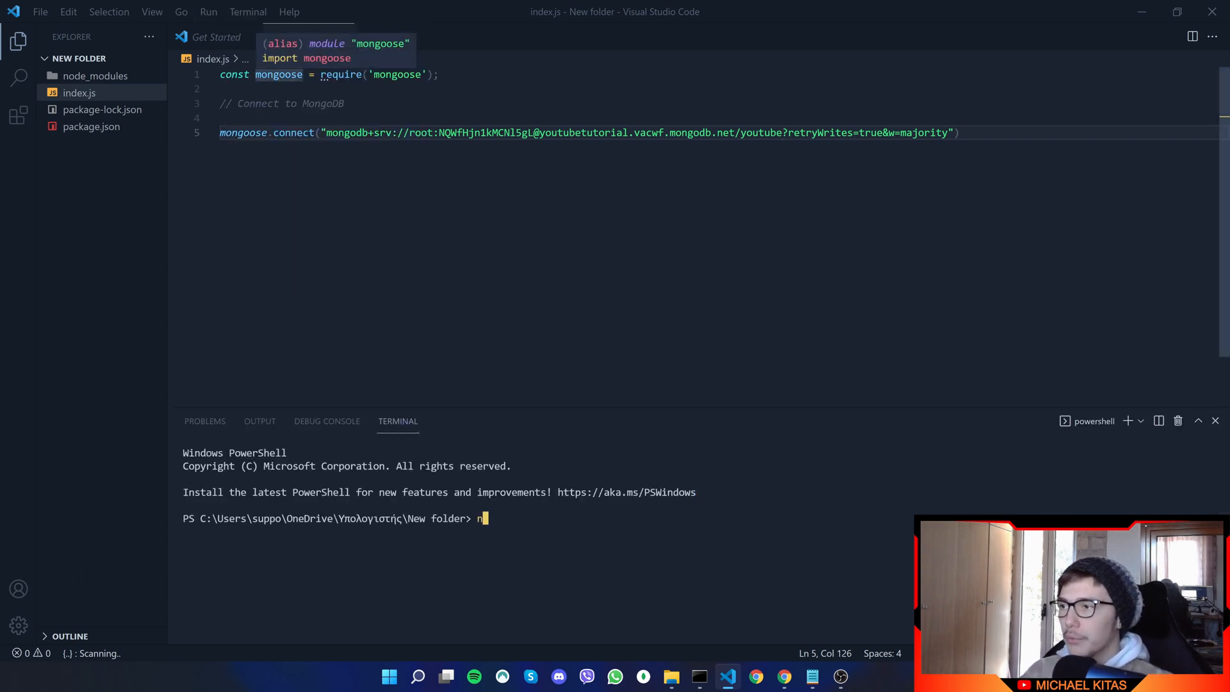
{"action": "type", "text": "ode .\\index.js"}
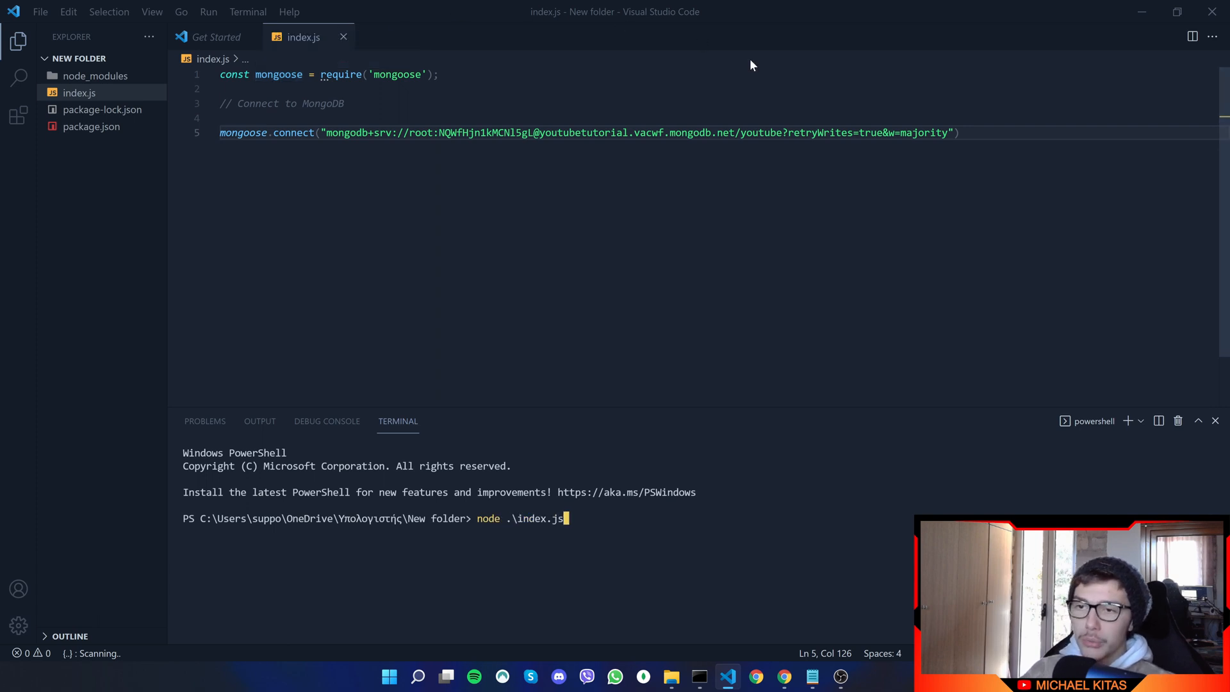
Add .then() logging 'Connected to MongoDB' and .catch() logging err to the connect call
{"action": "type", "text": ".then(() => {}))"}
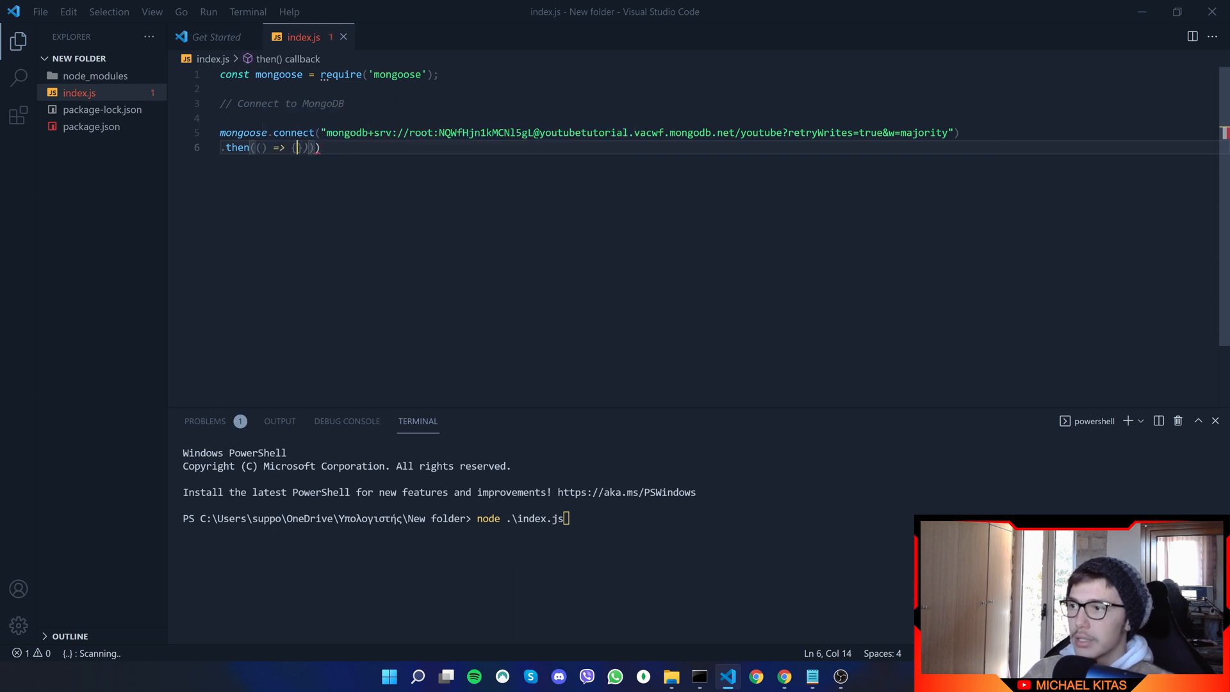
{"action": "type", "text": "console.log(\""}
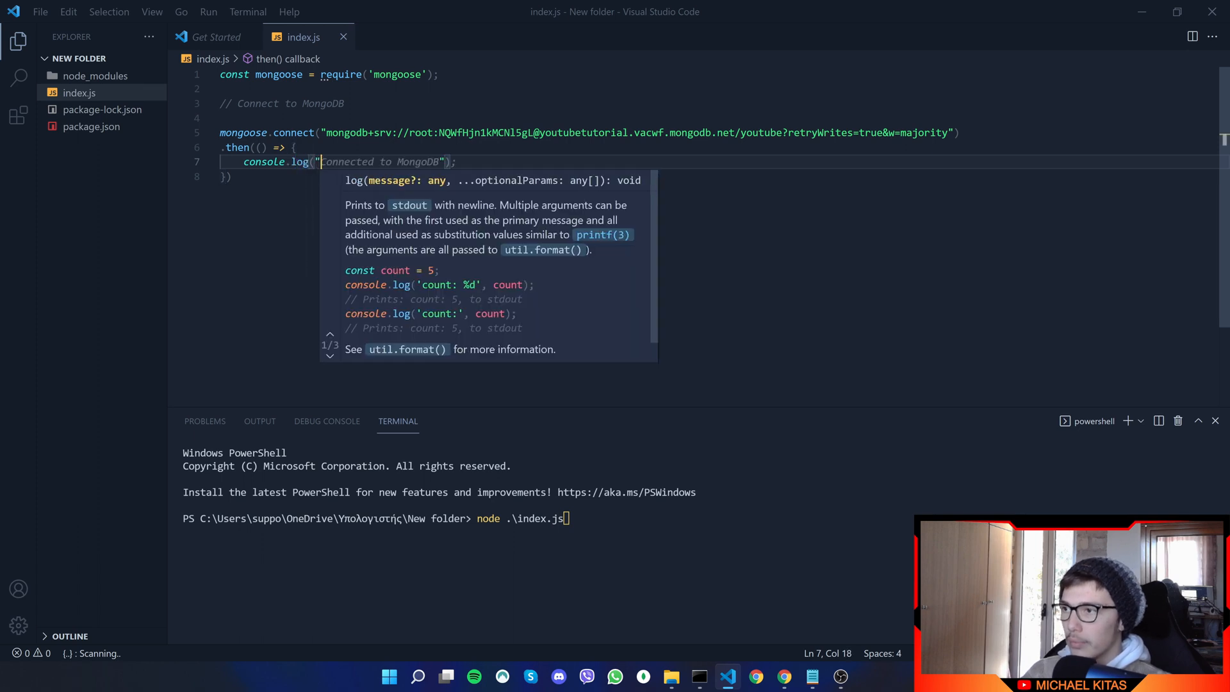
{"action": "key", "text": "enter"}
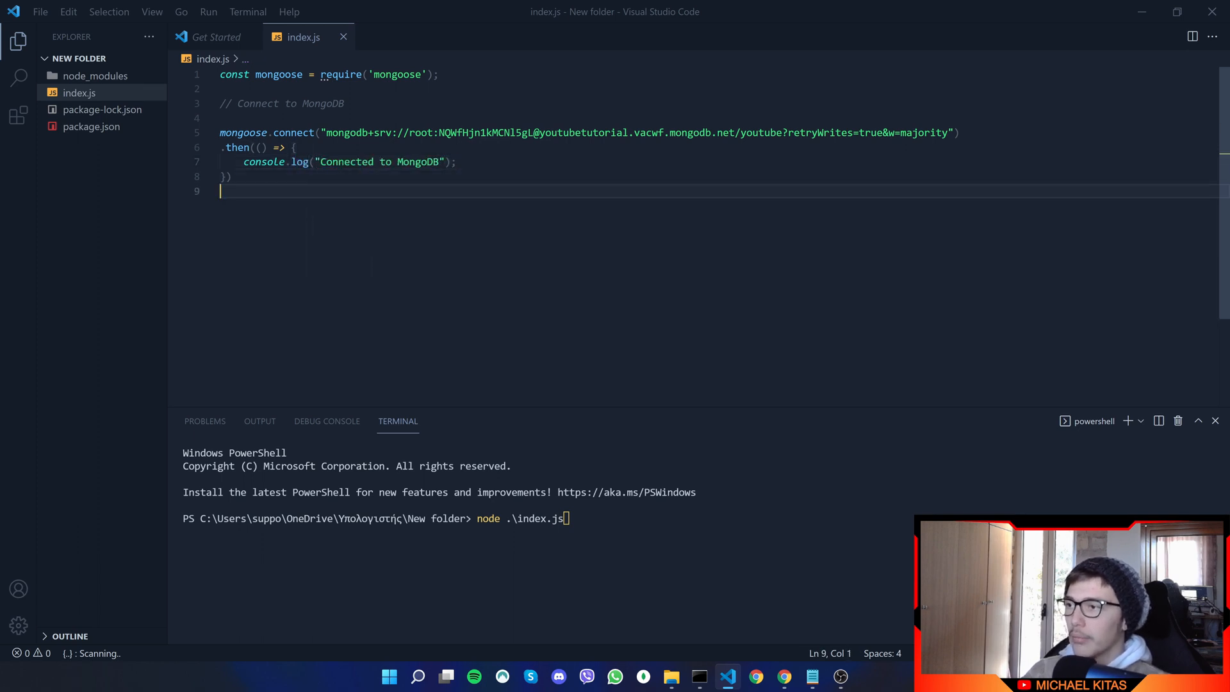
{"action": "type", "text": ".catch(() => {"}
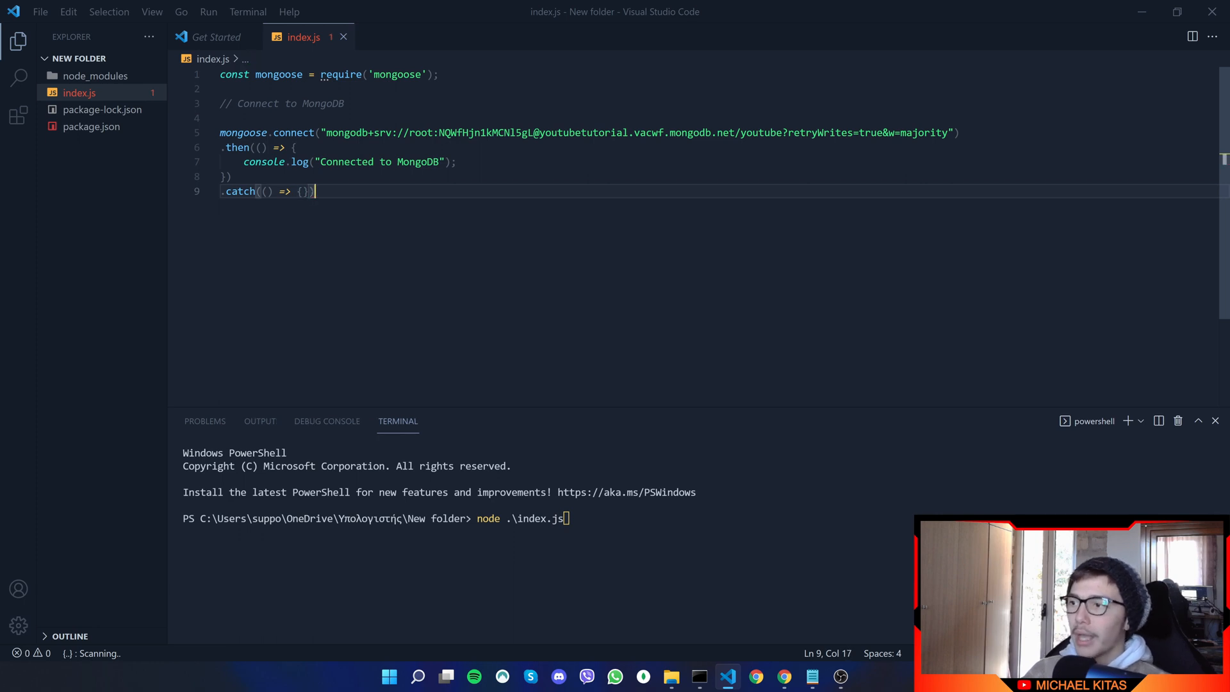
{"action": "type", "text": "err"}
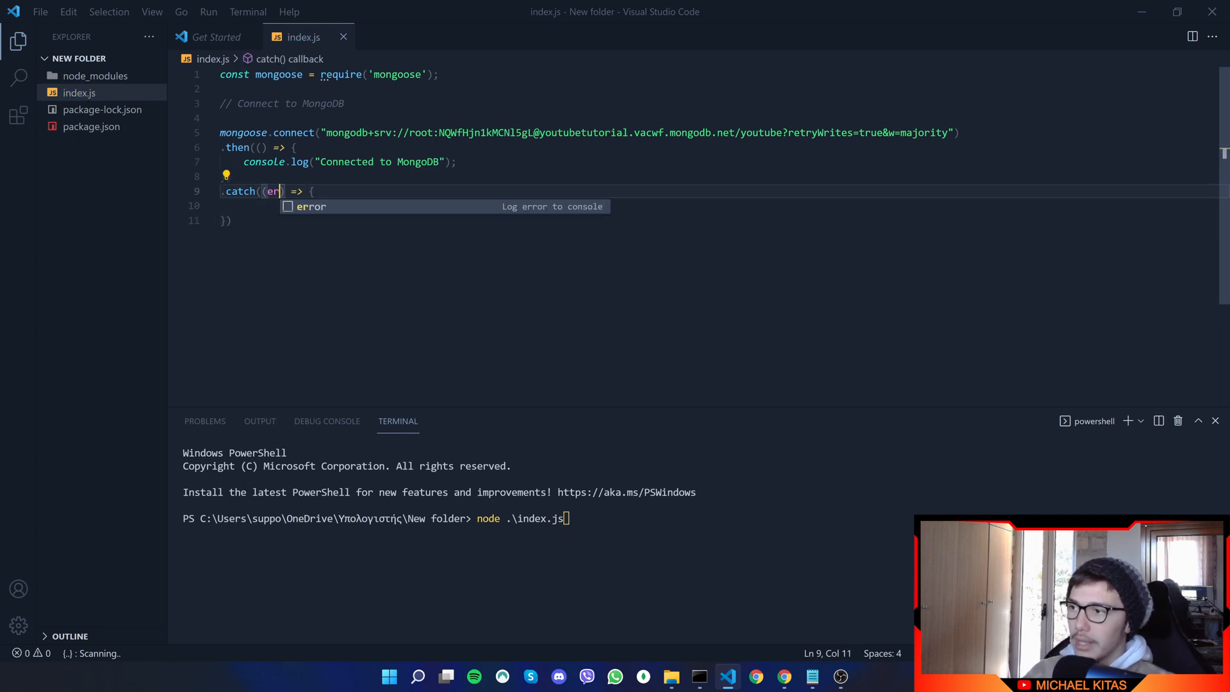
{"action": "type", "text": "console.log(err);"}
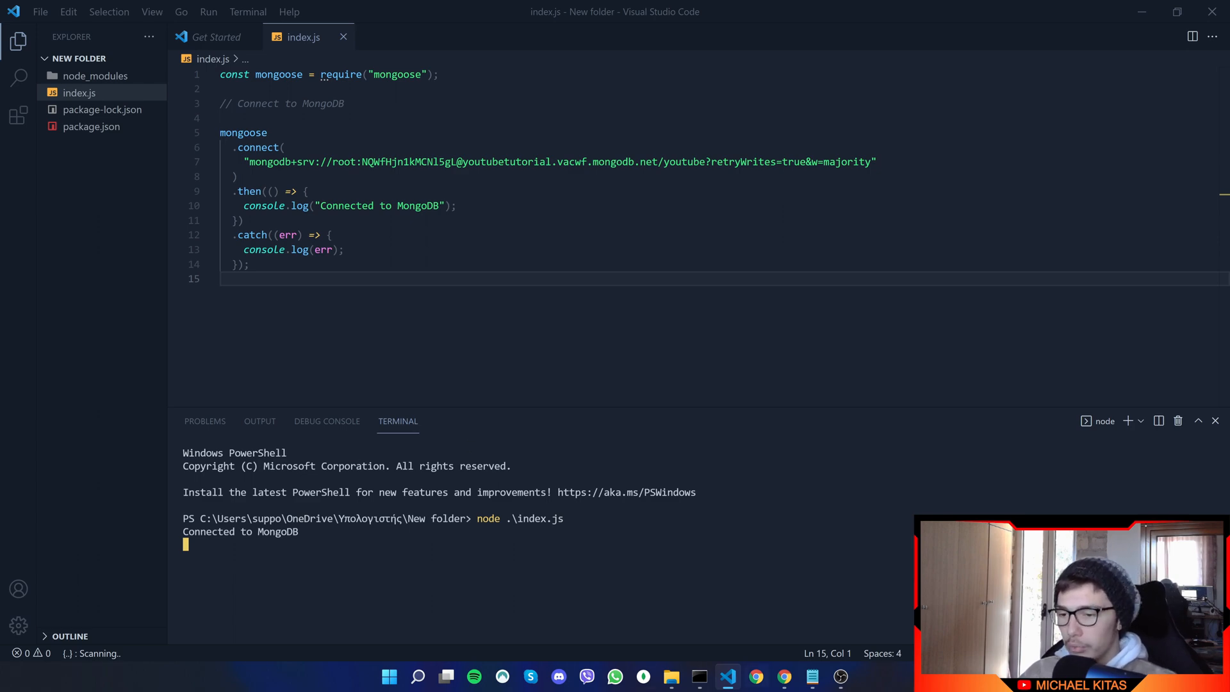
Browse the YoutubeTutorial cluster's collections in Atlas
{"action": "left_click", "coordinate": [783, 677]}
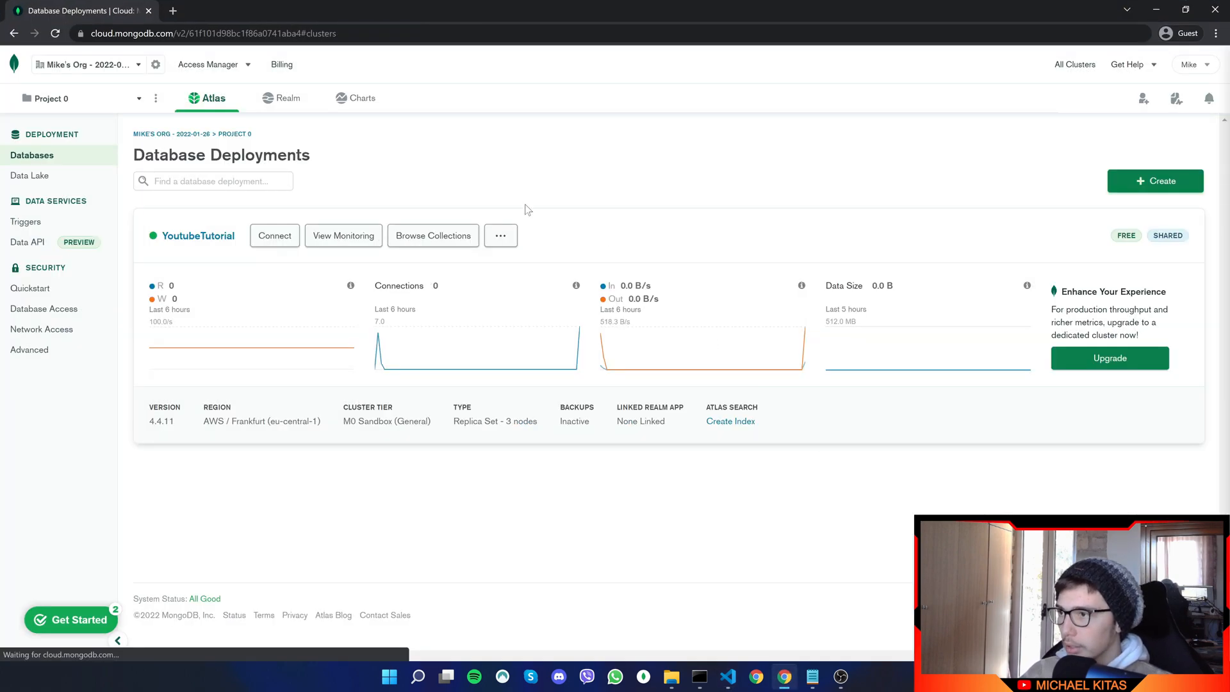
{"action": "left_click", "coordinate": [432, 236]}
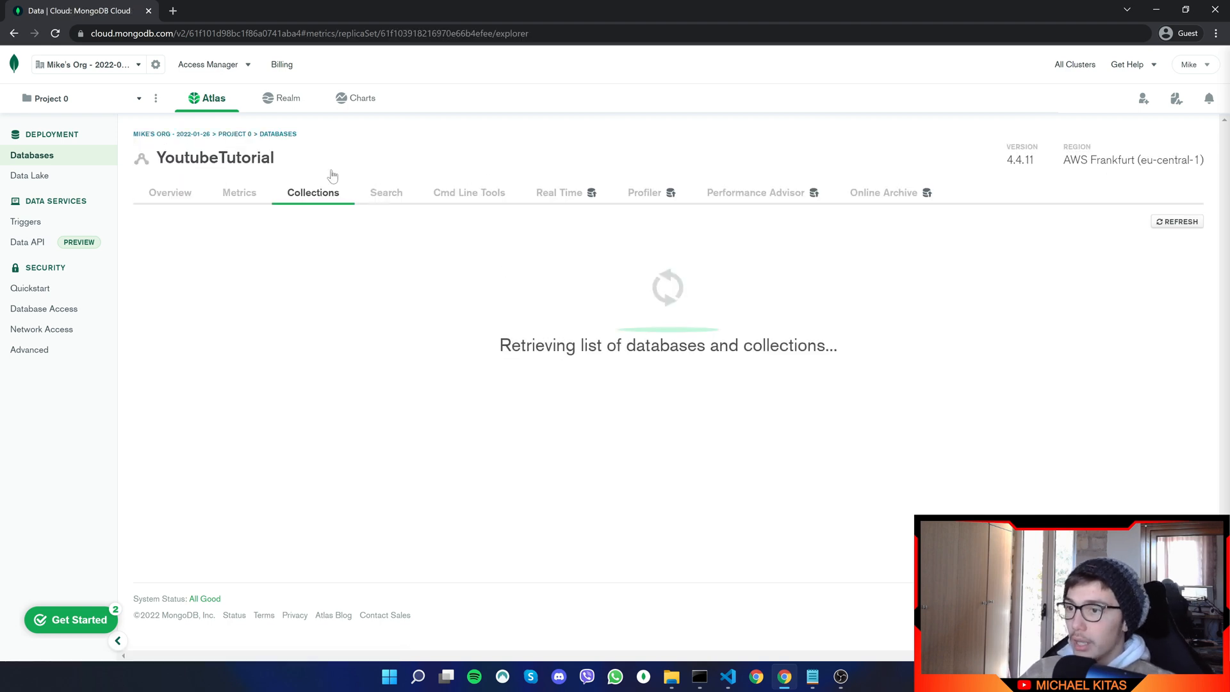
{"action": "mouse_move", "coordinate": [284, 214]}
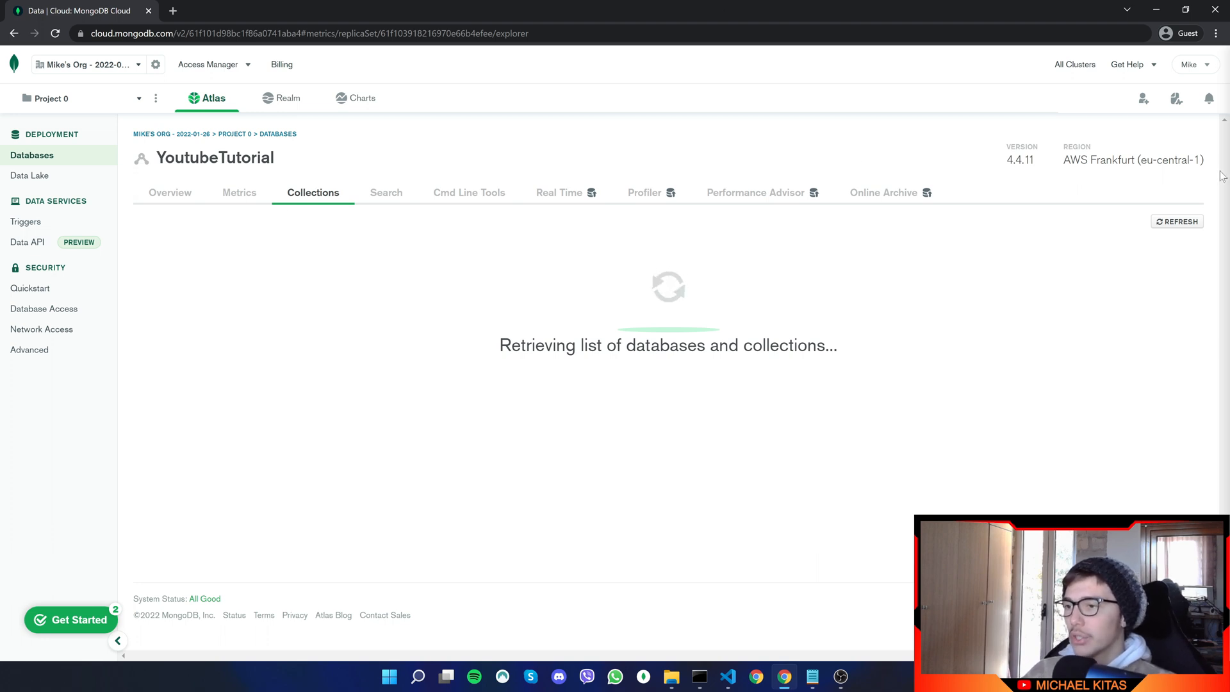
{"action": "mouse_move", "coordinate": [749, 438]}
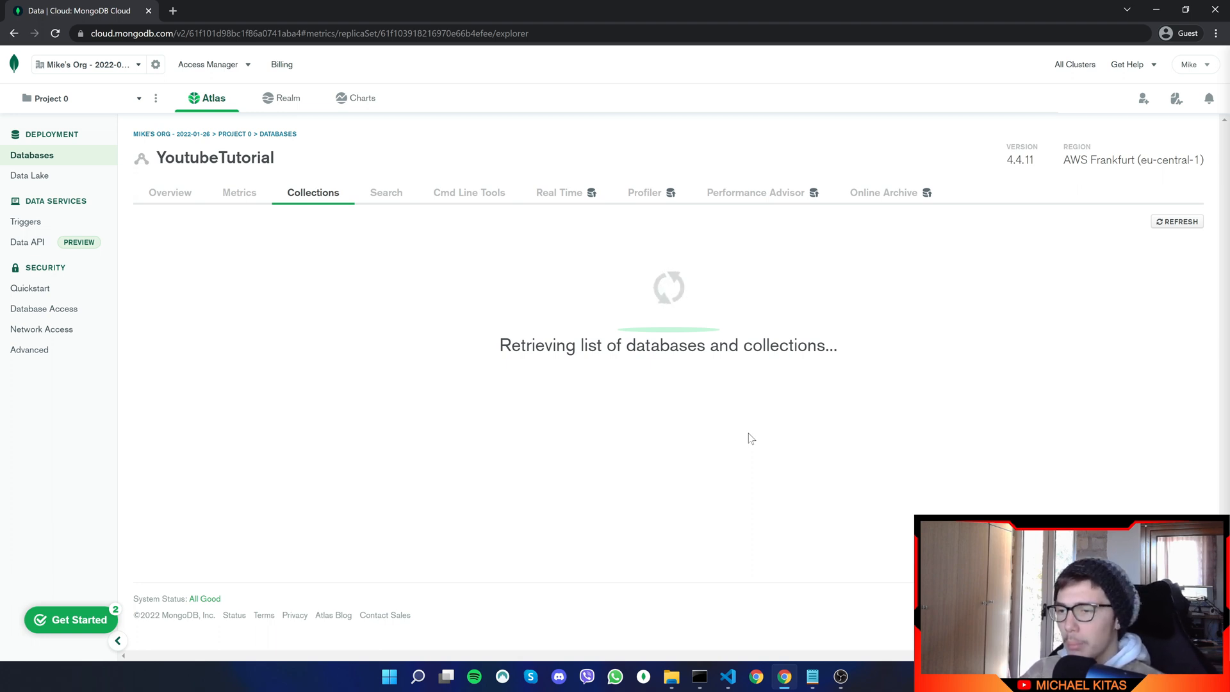
{"action": "right_click", "coordinate": [751, 438]}
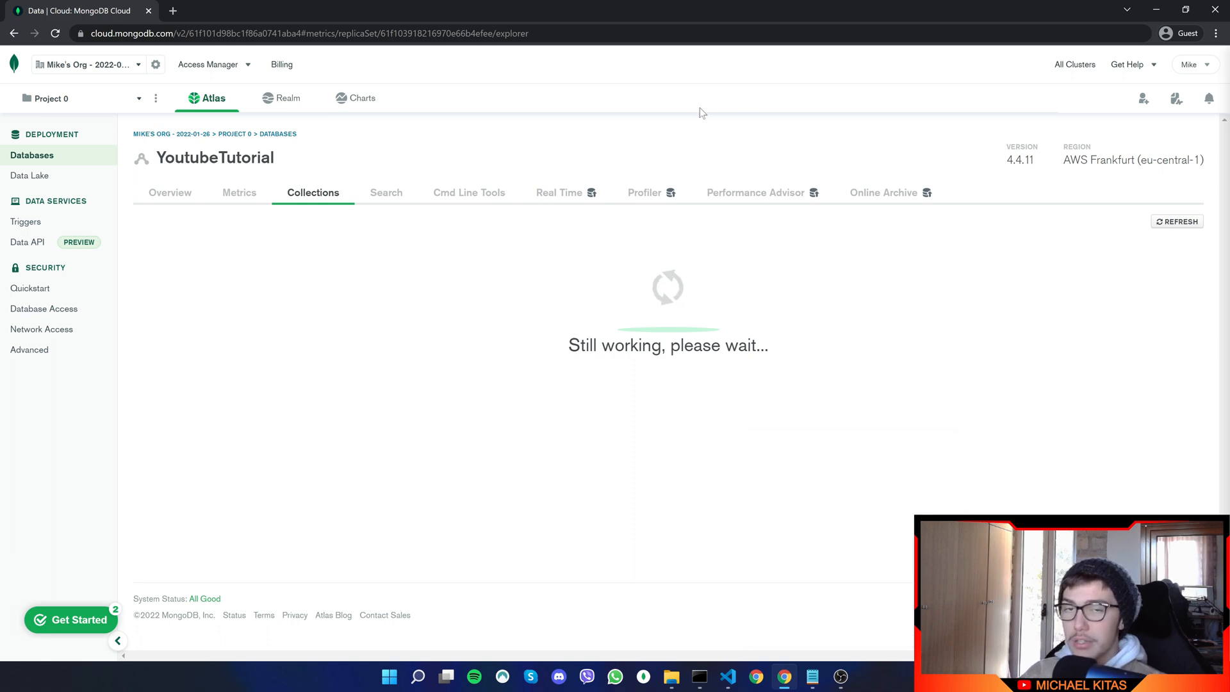
{"action": "mouse_move", "coordinate": [666, 110]}
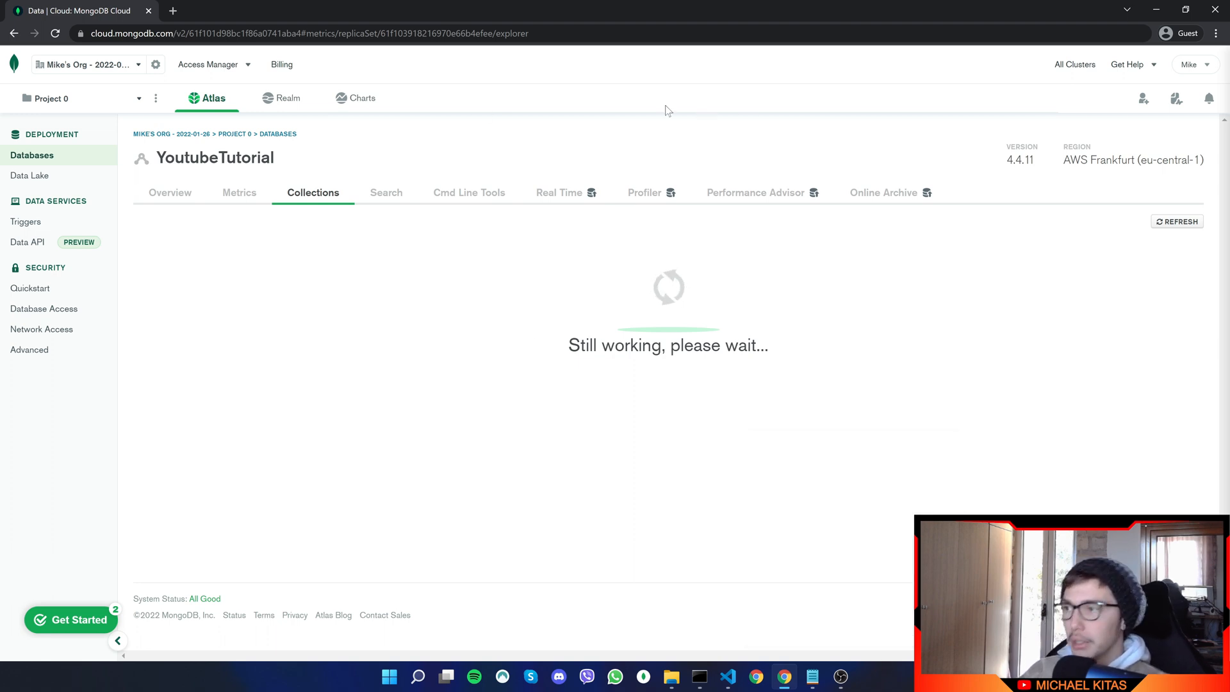